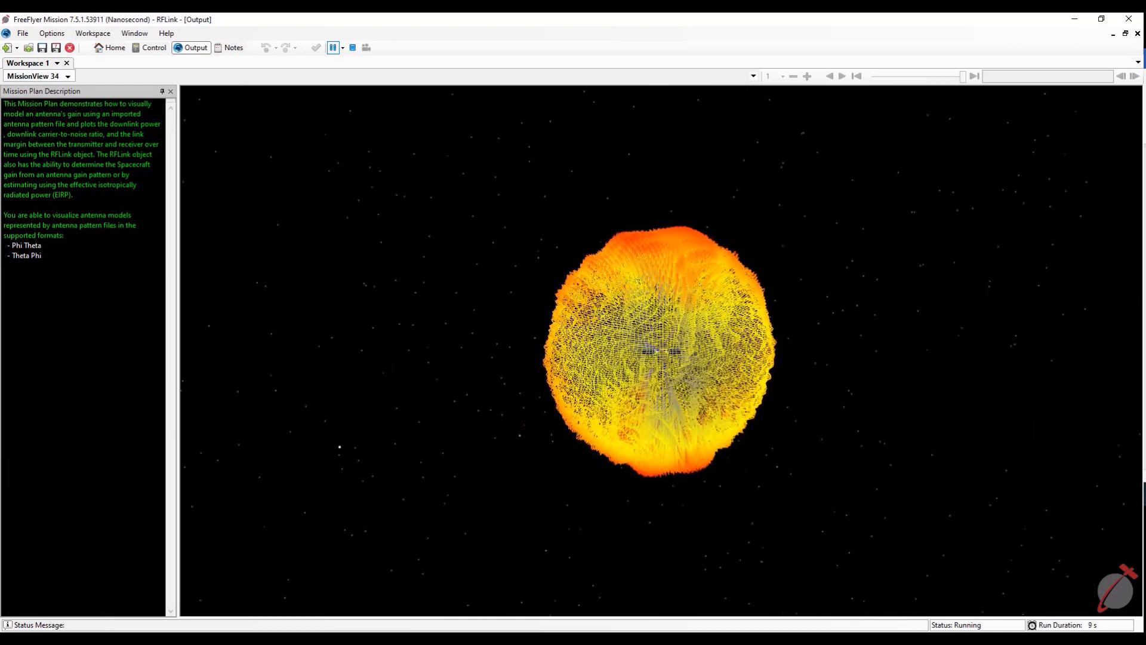
# Go Home from the Output view to the Welcome to FreeFlyer start page
pyautogui.click(110, 48)
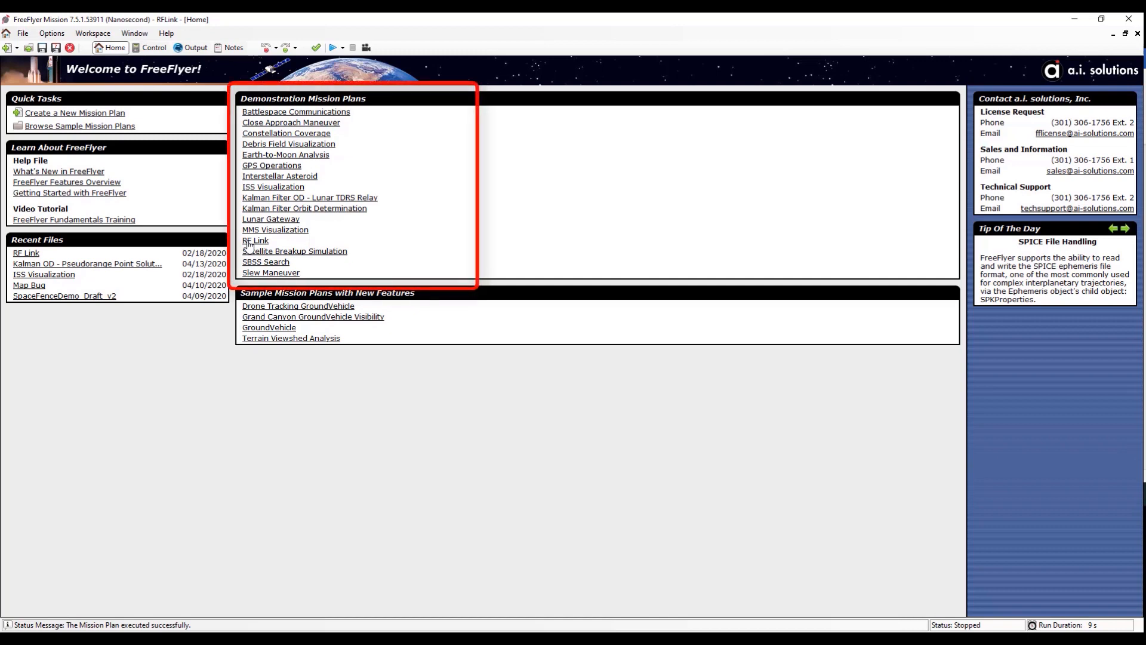
# Load the RF Link demonstration plan and run it in the Output view
pyautogui.click(256, 240)
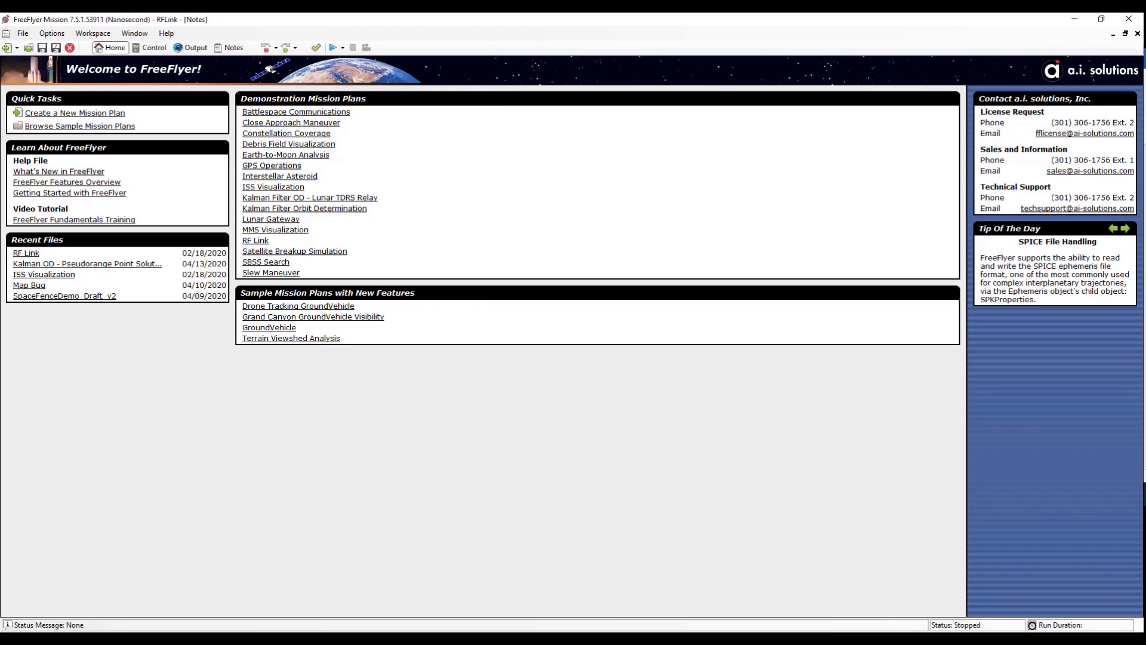
pyautogui.click(333, 48)
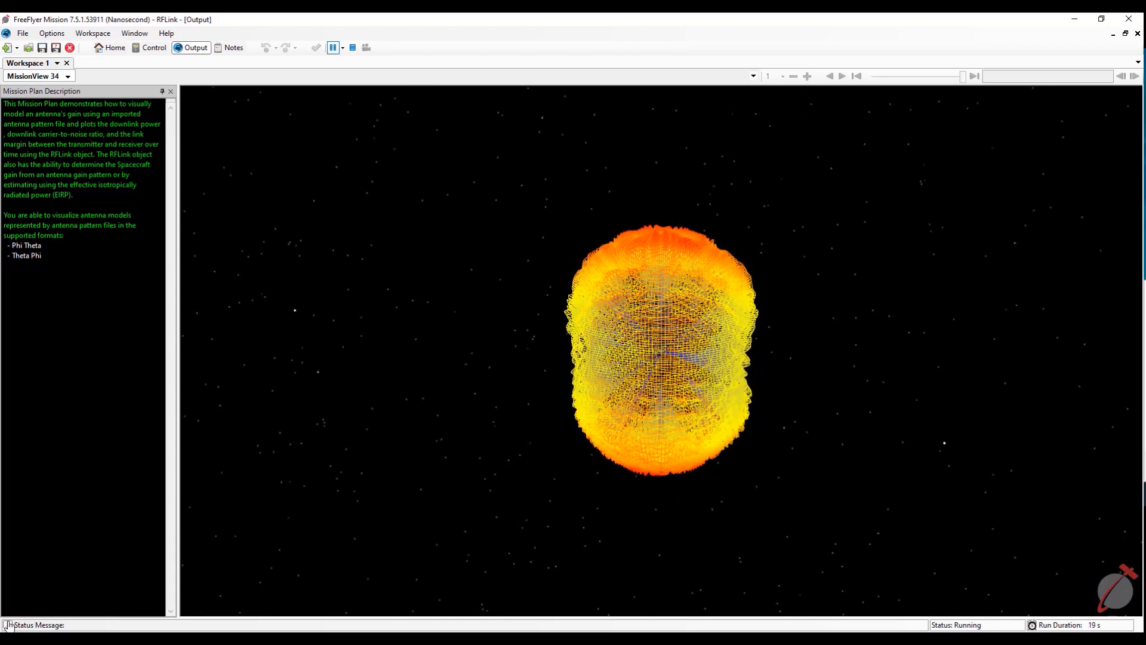
# Let the RF Link run complete until the status shows Stopped and the plots are drawn
pyautogui.click(357, 64)
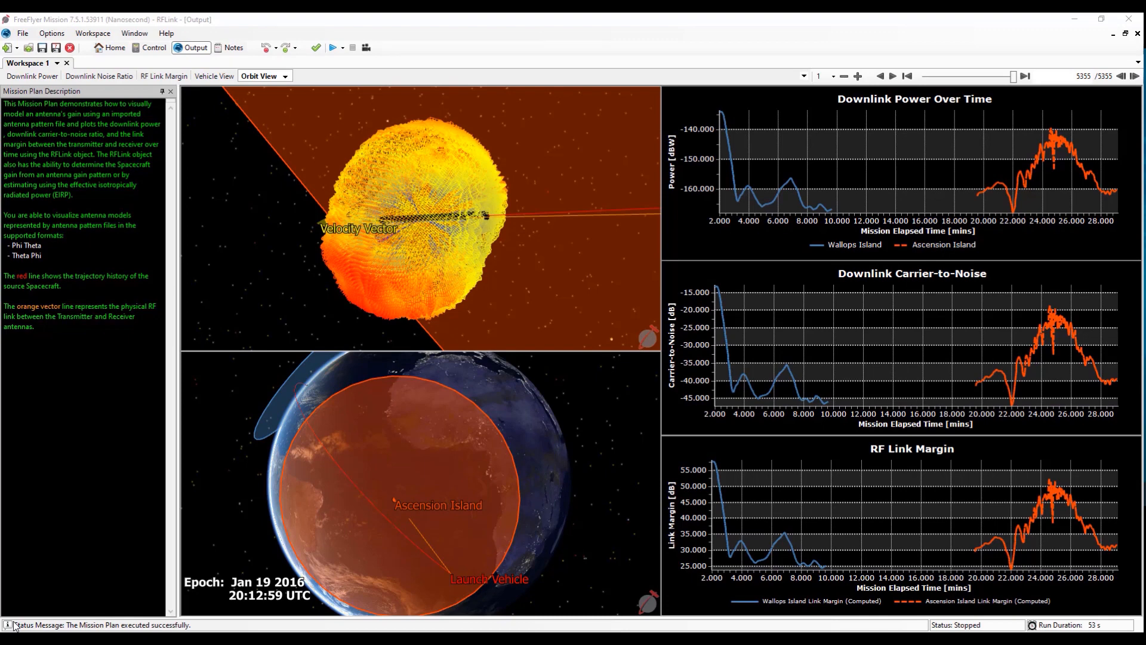
pyautogui.moveTo(153, 47)
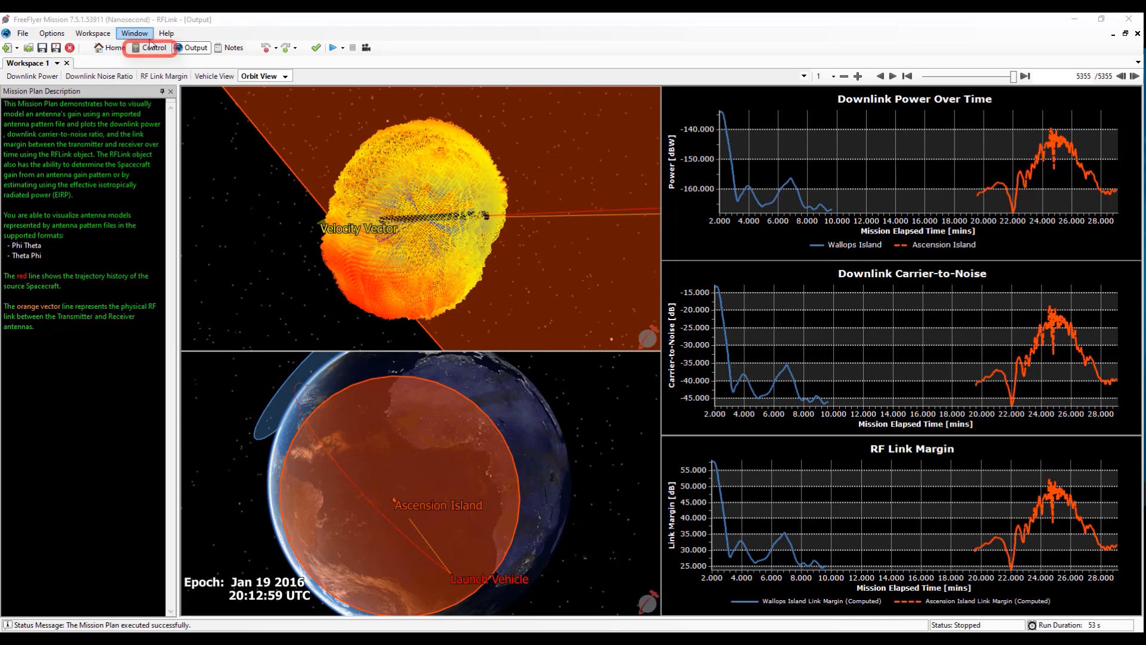
# Show the Control window and select the RFLink1 object in the Object Browser
pyautogui.click(153, 48)
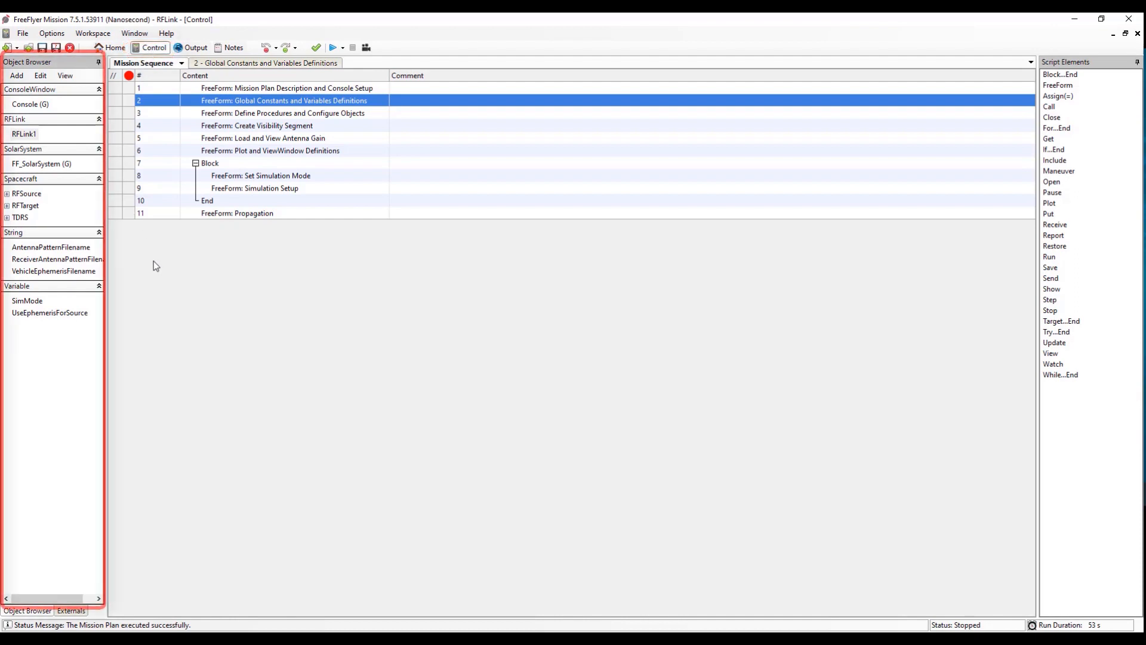
pyautogui.moveTo(34, 150)
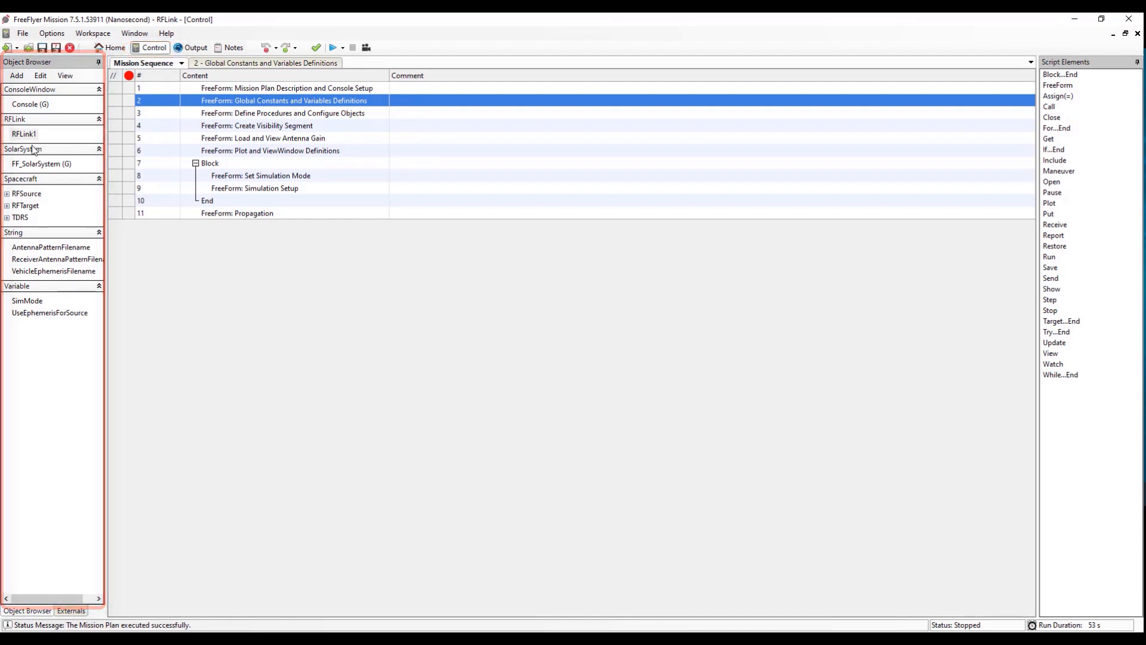
pyautogui.click(24, 134)
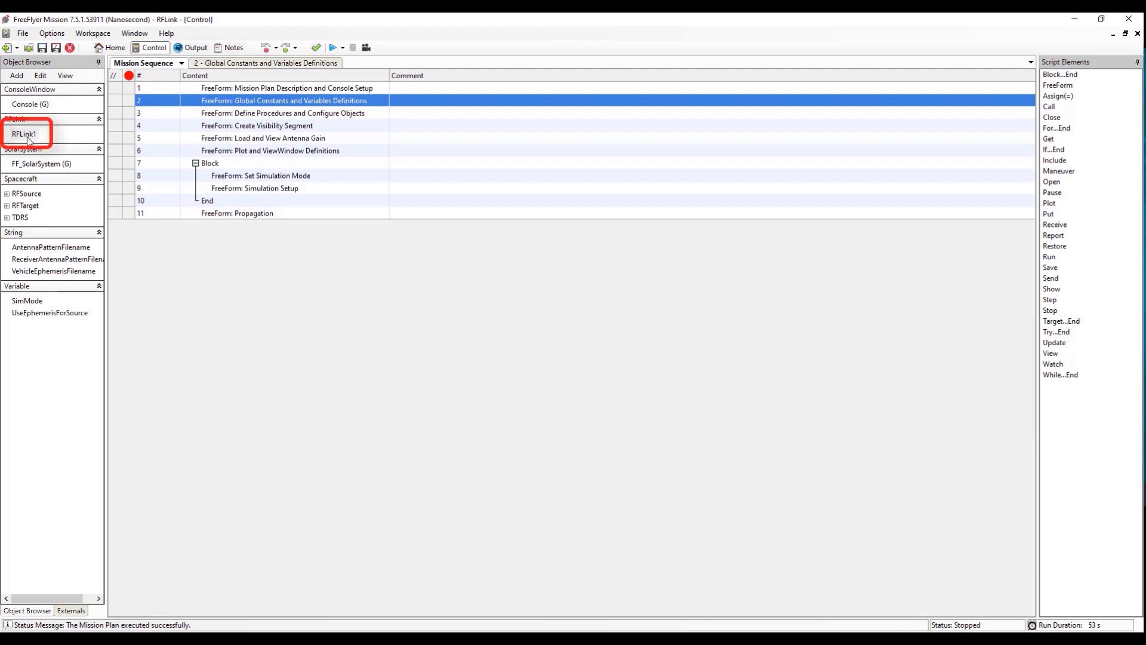
pyautogui.doubleClick(25, 133)
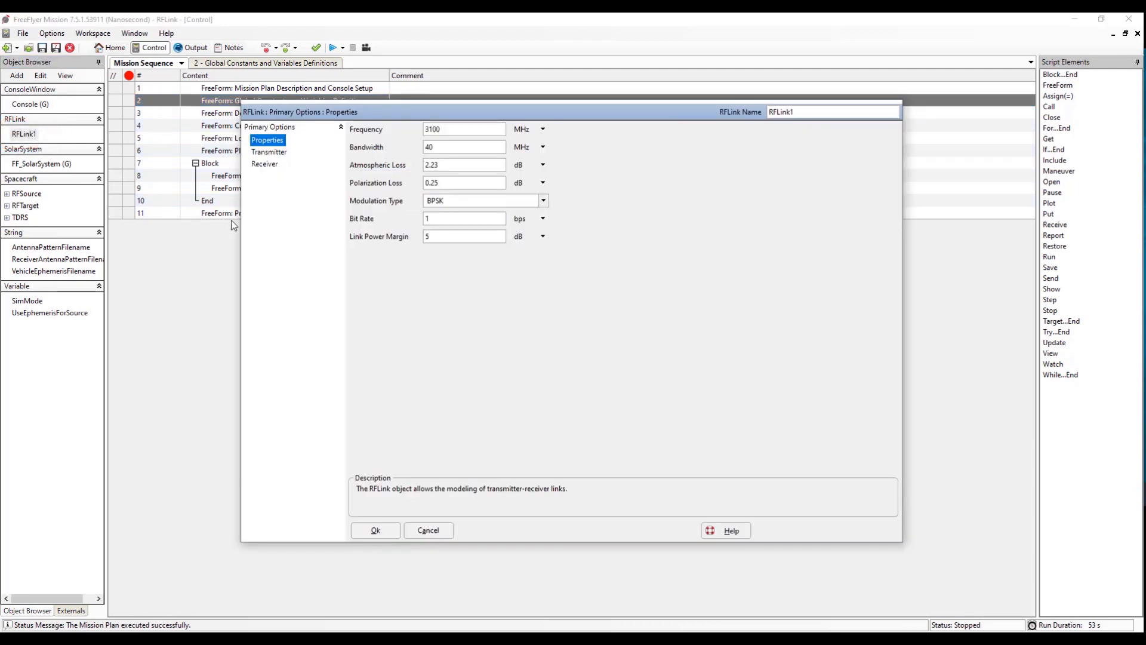
pyautogui.moveTo(297, 186)
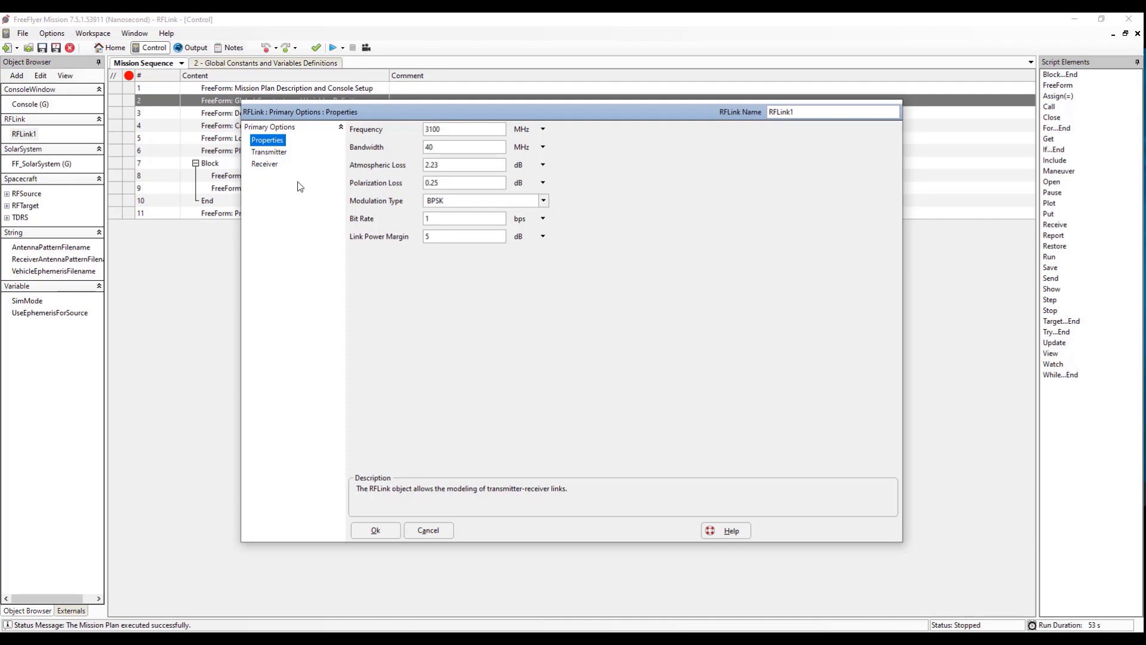
pyautogui.moveTo(305, 184)
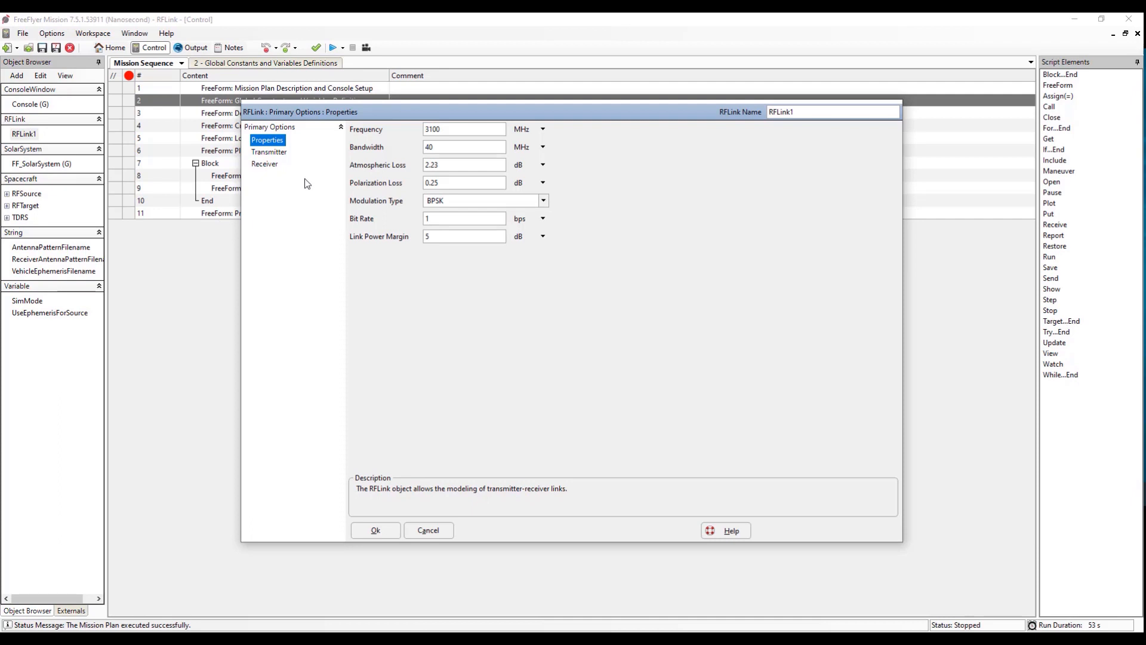
pyautogui.moveTo(333, 213)
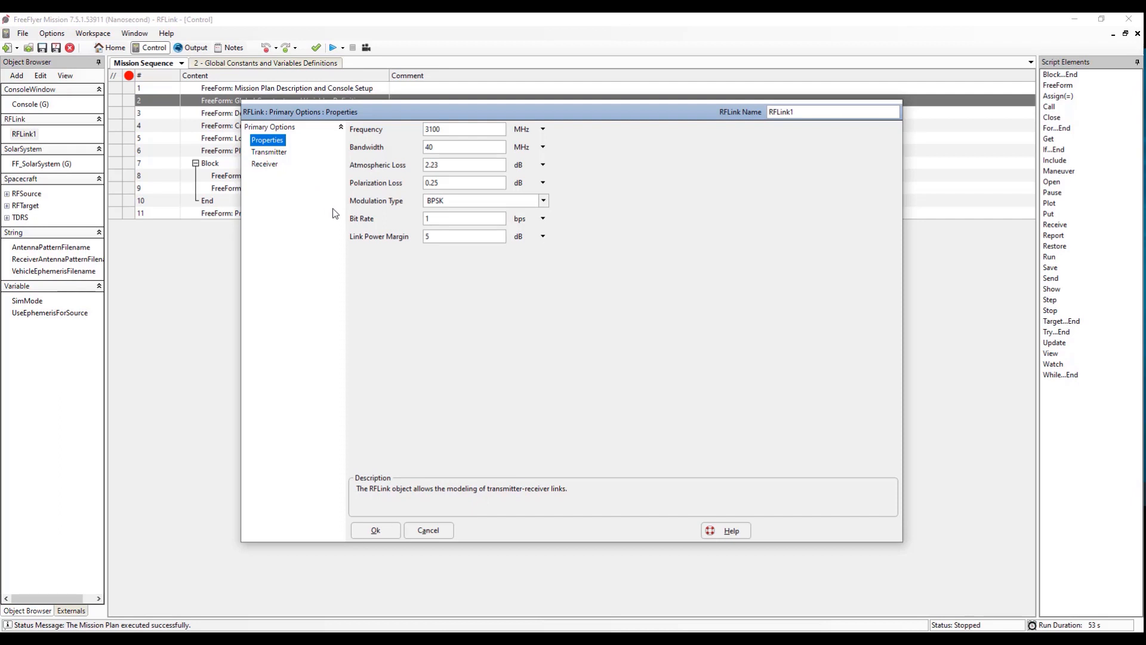
pyautogui.moveTo(328, 213)
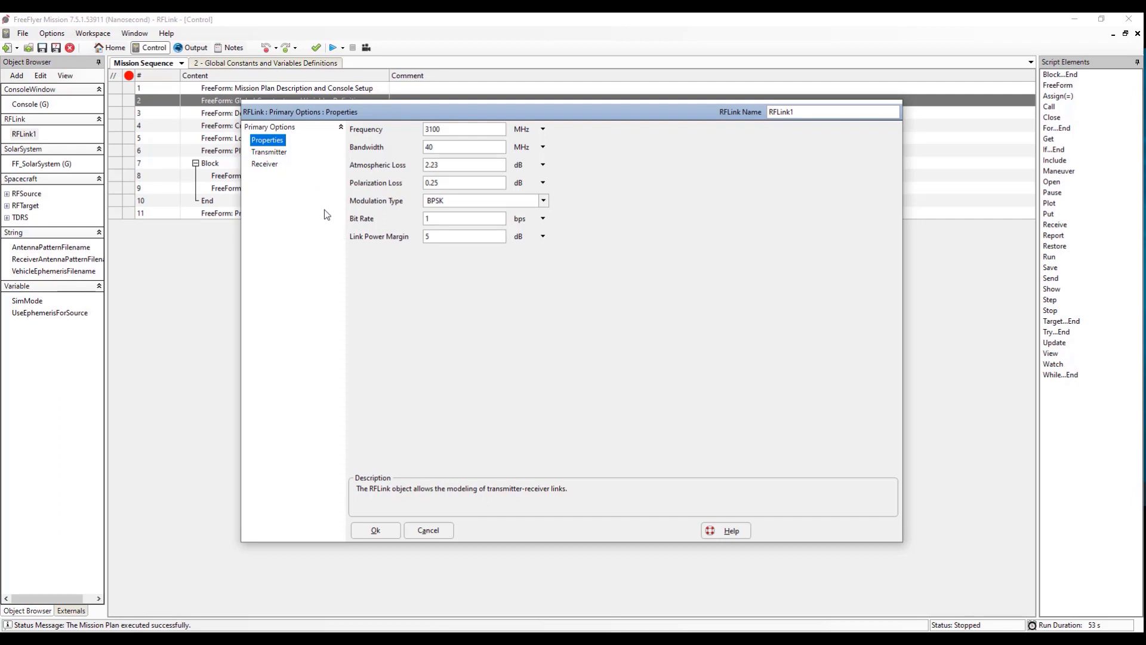
pyautogui.click(269, 152)
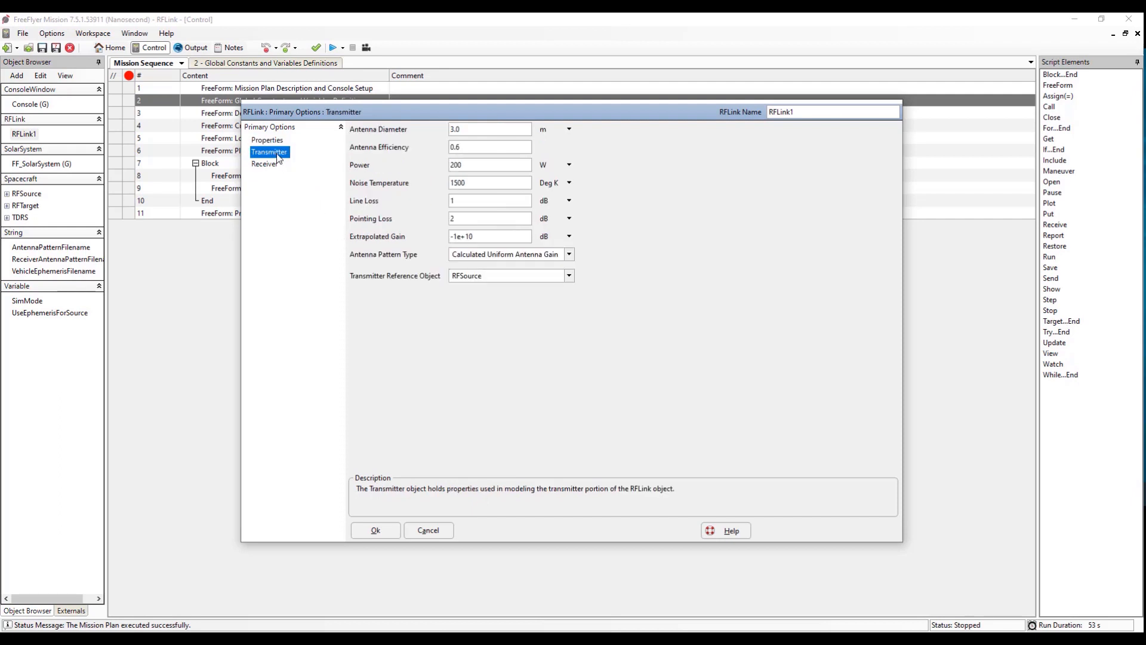
pyautogui.moveTo(310, 180)
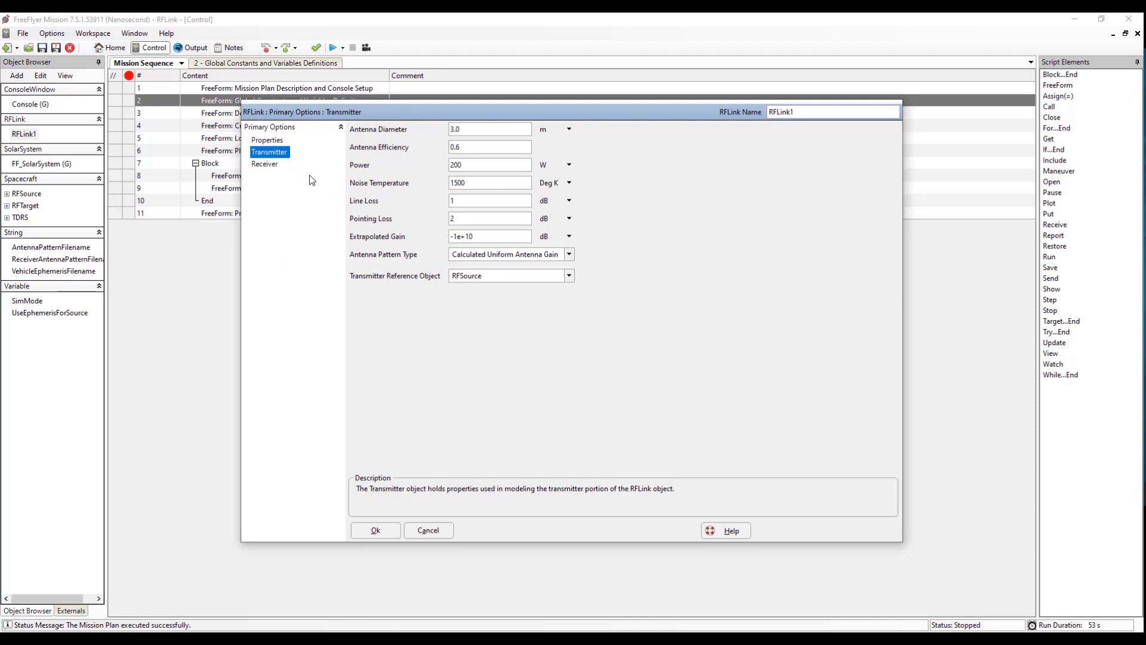
pyautogui.moveTo(358, 191)
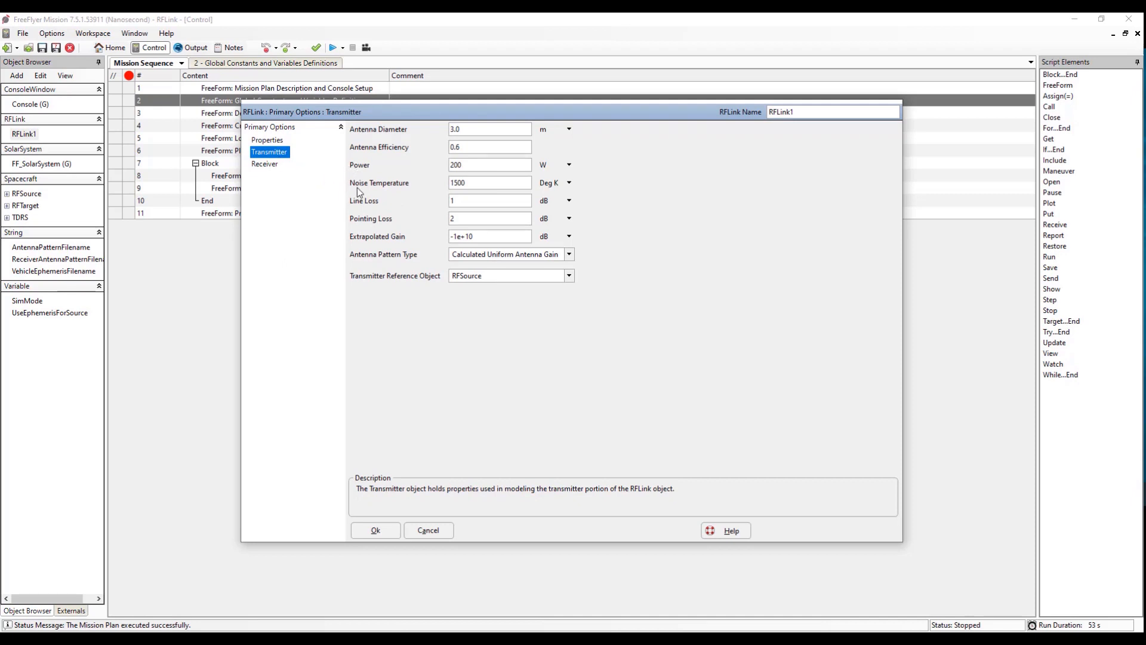
pyautogui.moveTo(365, 237)
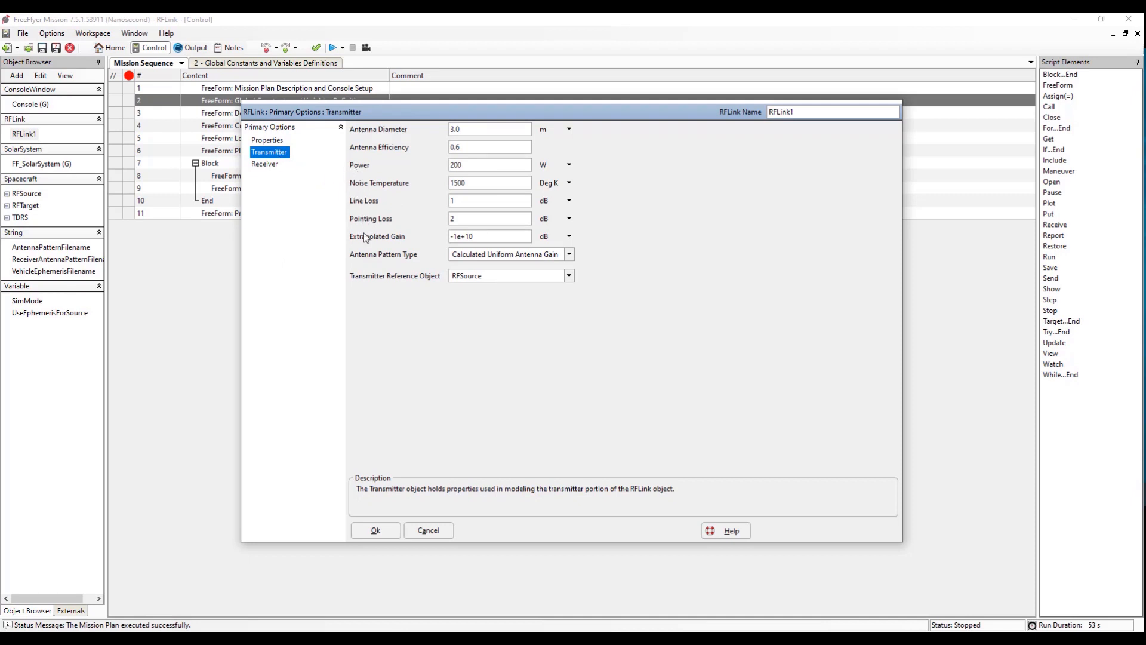
pyautogui.moveTo(379, 263)
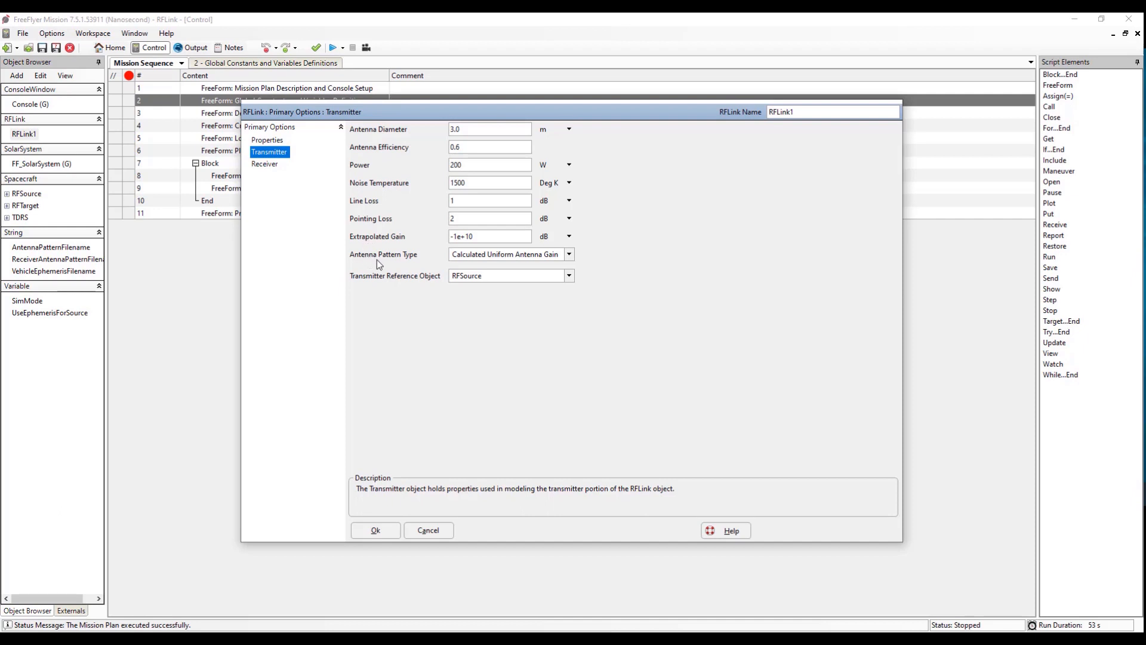
pyautogui.moveTo(265, 171)
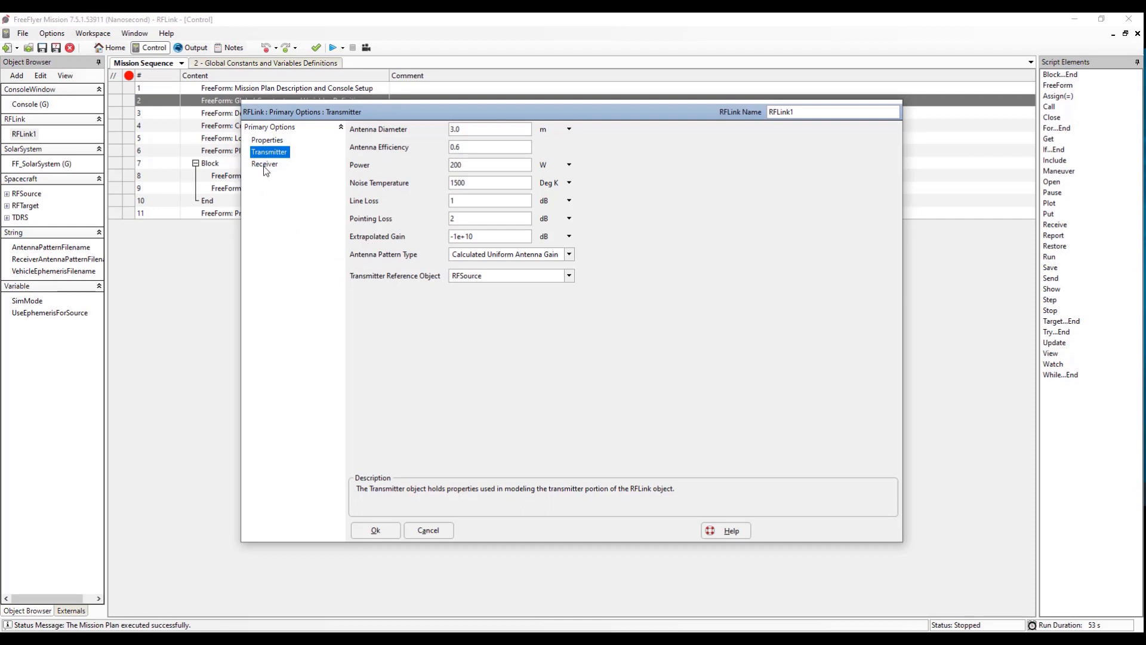
pyautogui.click(265, 163)
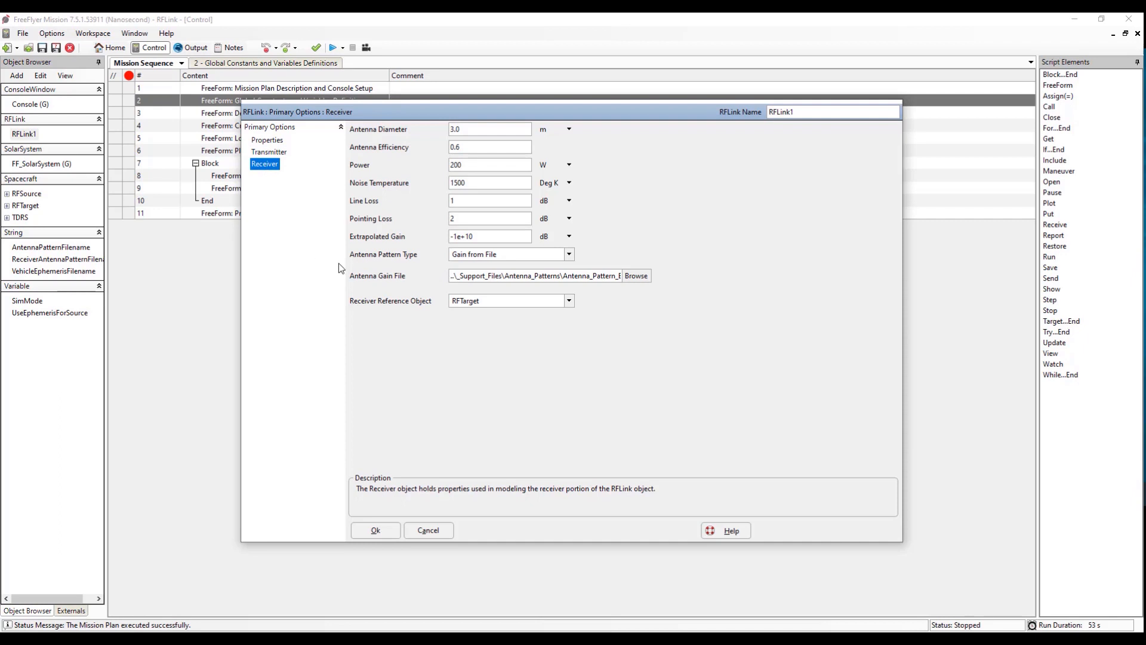
pyautogui.moveTo(413, 291)
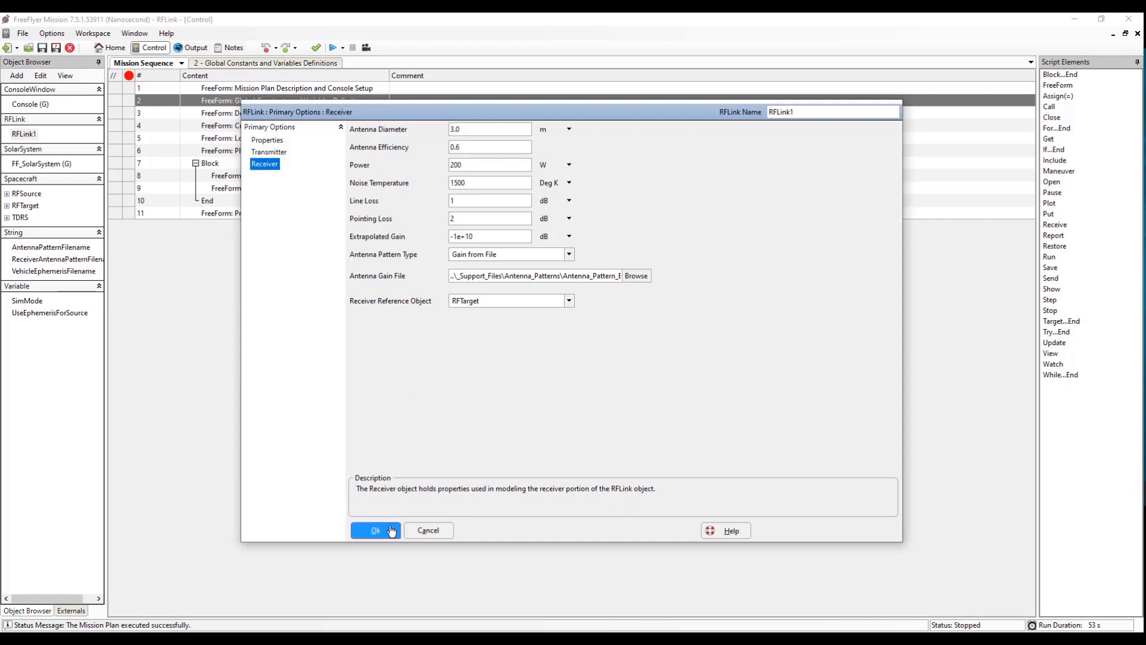
pyautogui.click(375, 530)
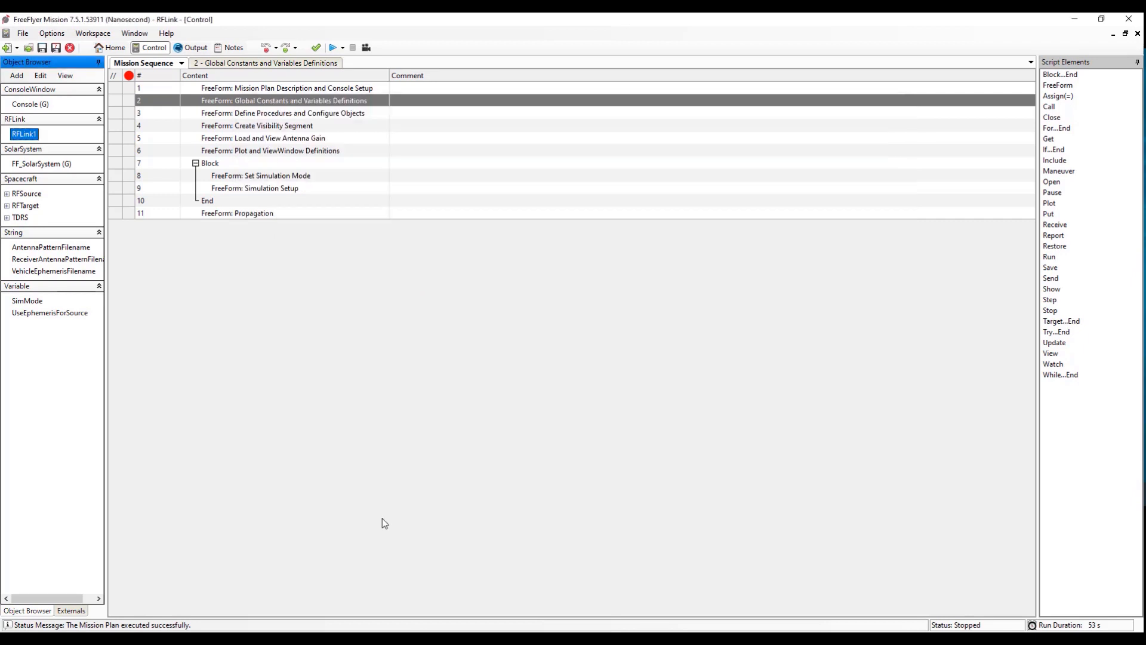
pyautogui.moveTo(293, 387)
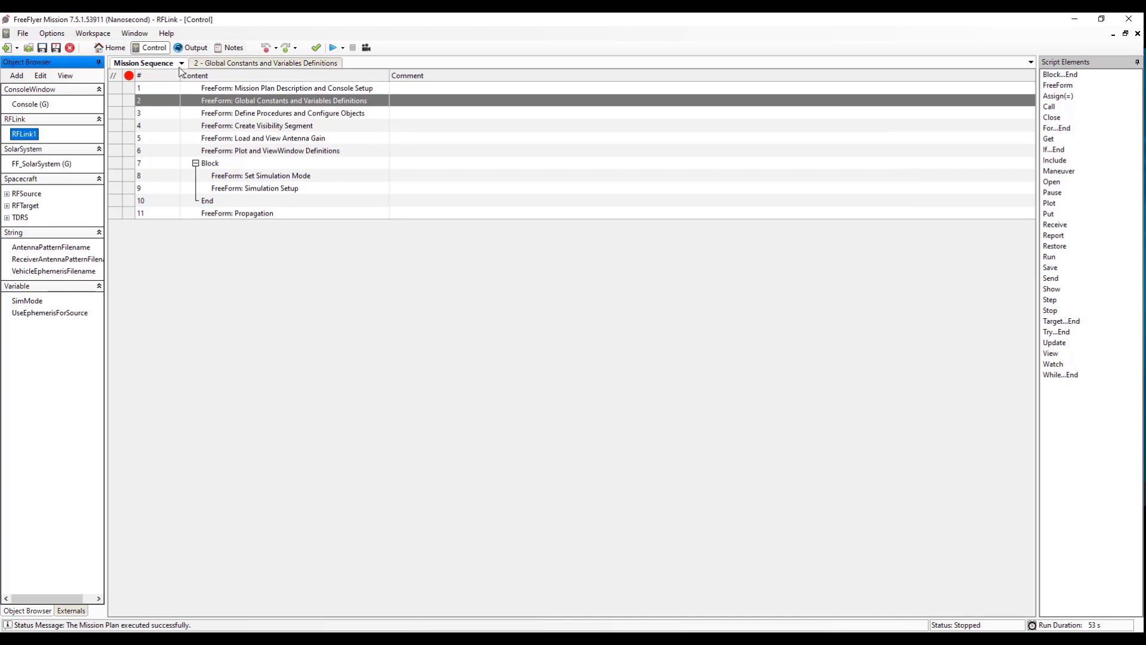
# Choose View Script Overview from the Mission Sequence dropdown
pyautogui.click(180, 63)
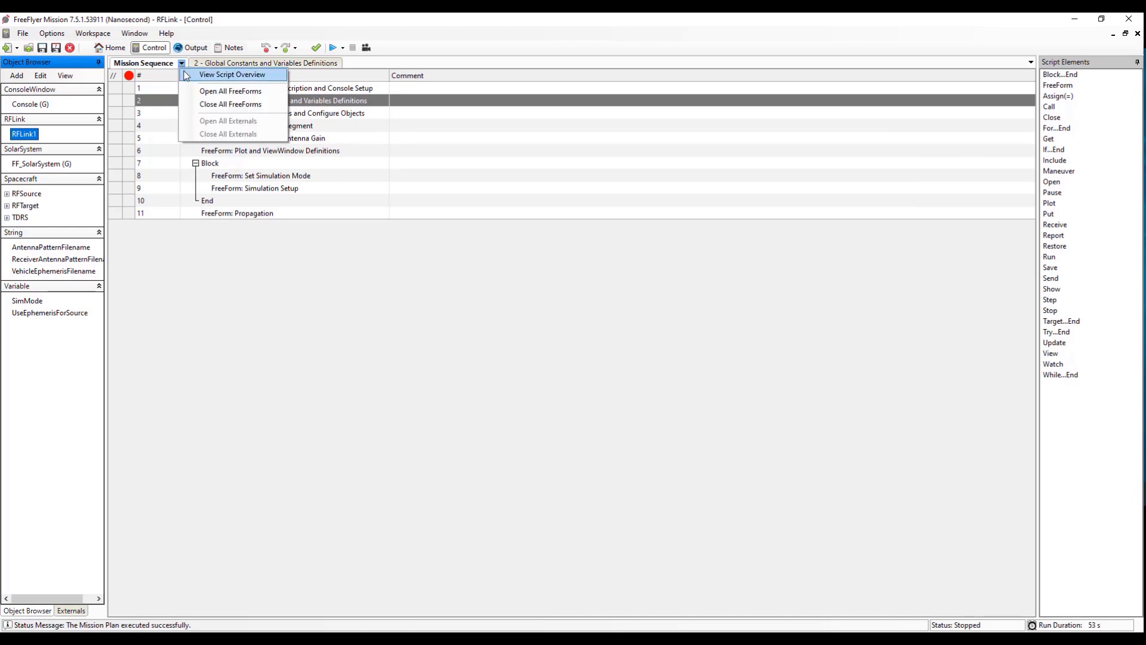
pyautogui.moveTo(191, 79)
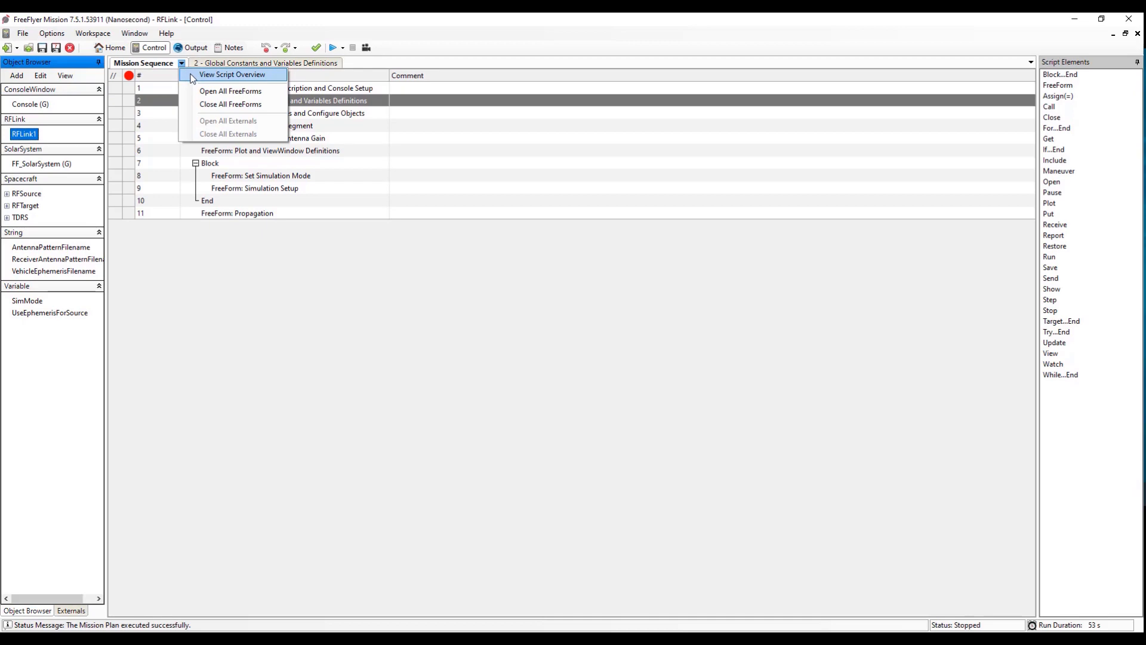
pyautogui.click(232, 74)
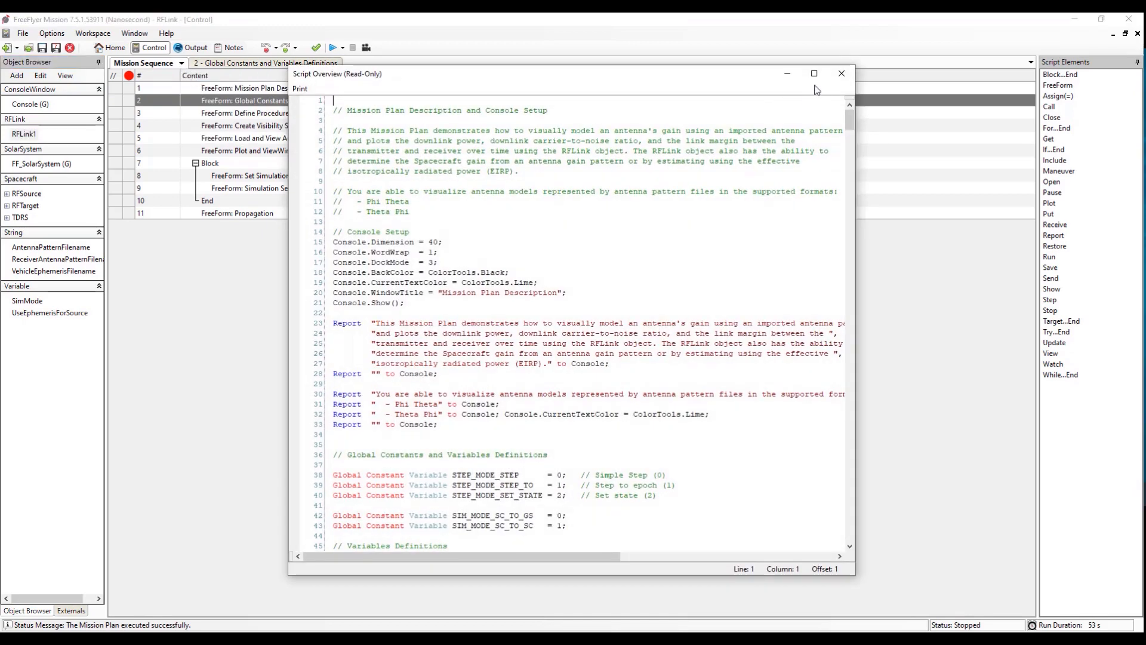
# Maximize the Script Overview and read from line 16 through the global constants and variable definitions
pyautogui.click(813, 73)
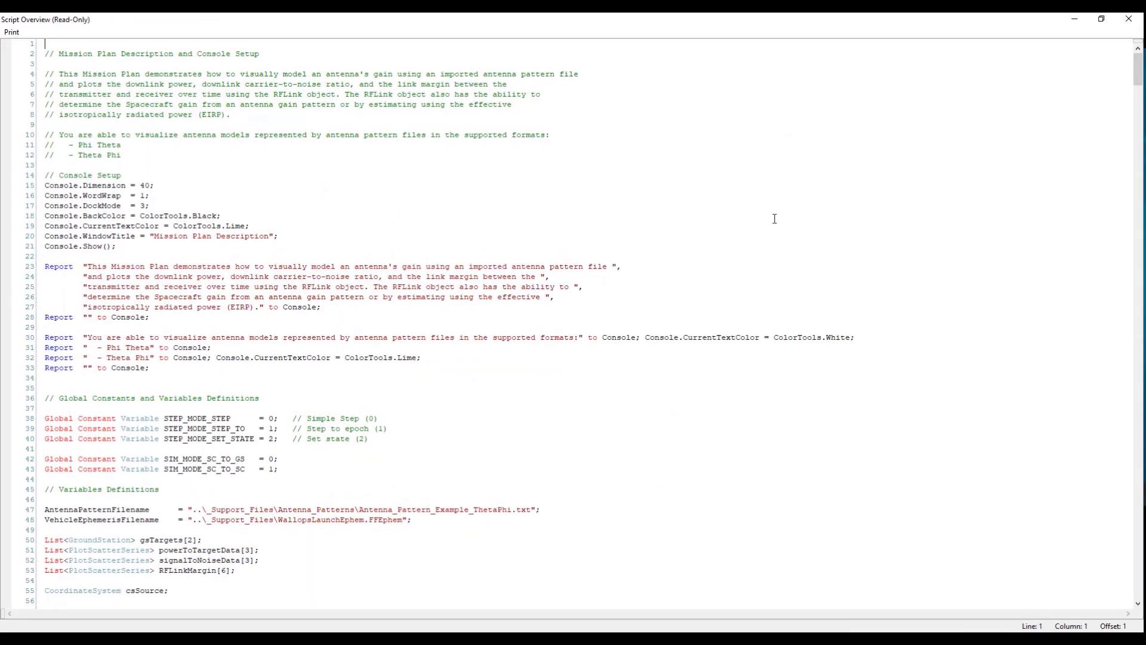
pyautogui.moveTo(450, 168)
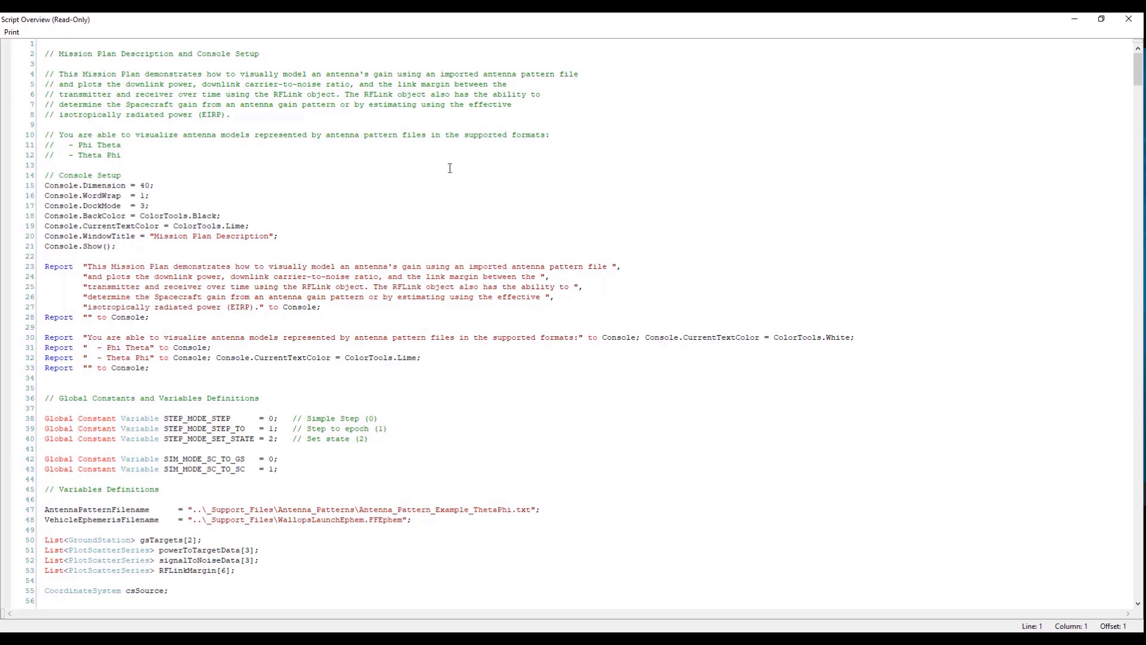
pyautogui.scroll(-3)
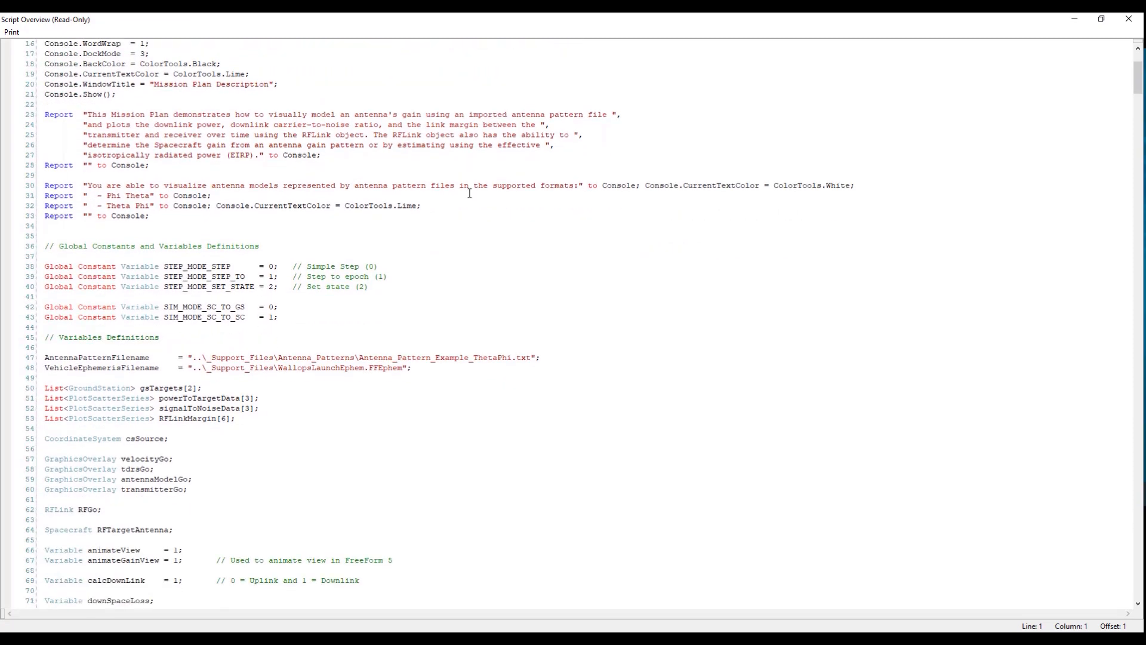
pyautogui.scroll(-3)
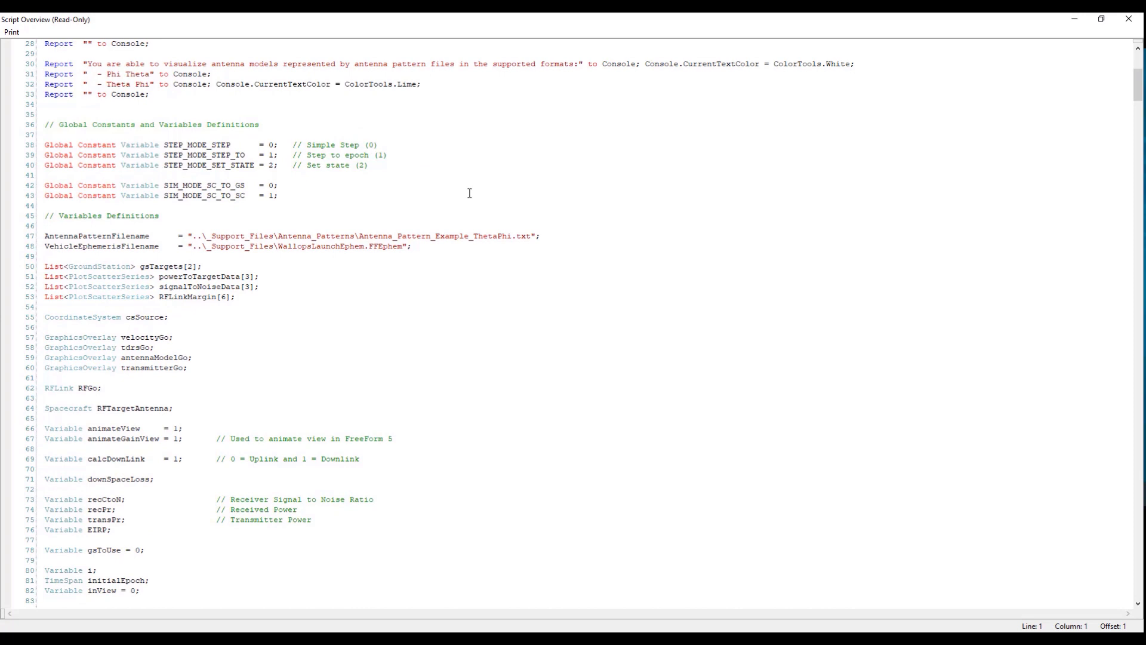
pyautogui.moveTo(363, 205)
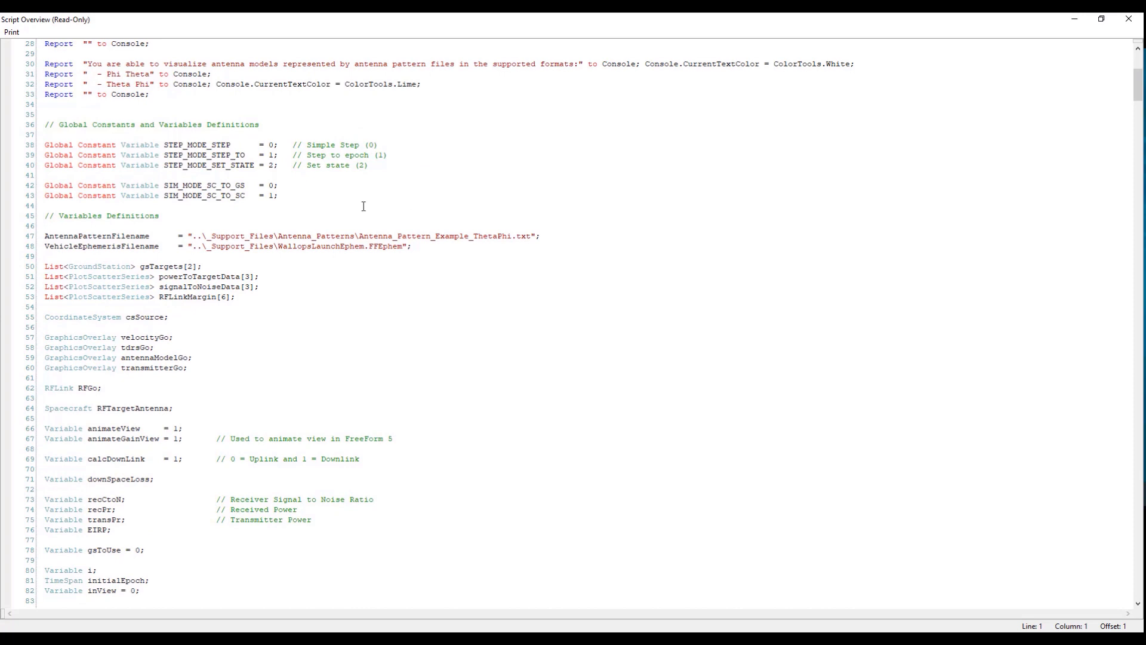
pyautogui.moveTo(293, 203)
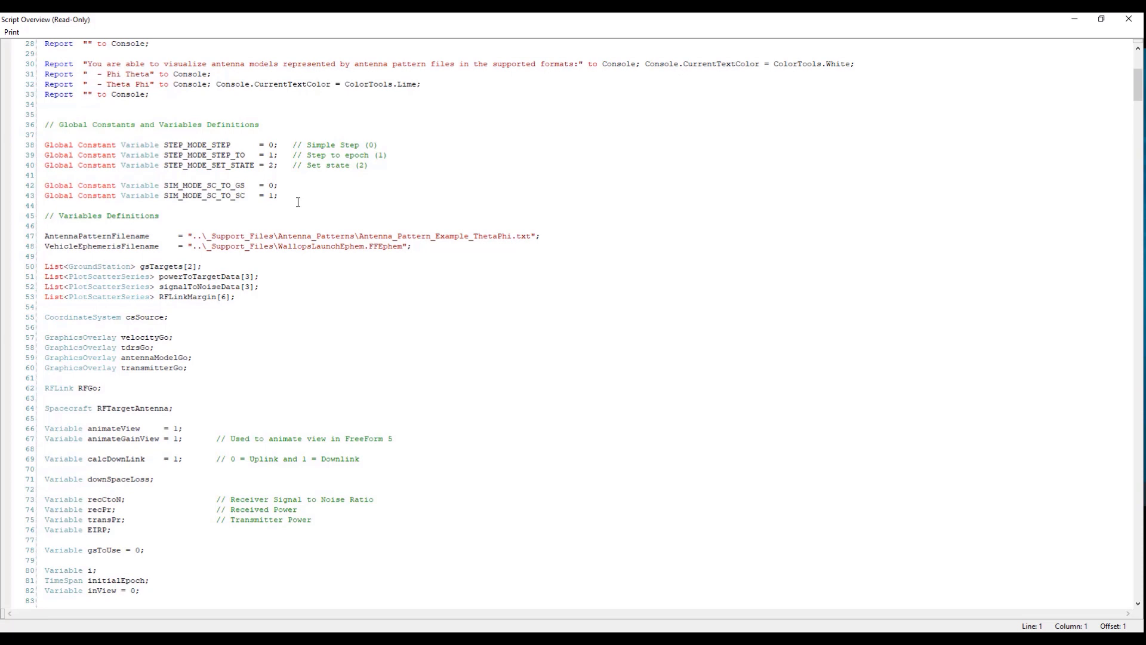
pyautogui.scroll(-3)
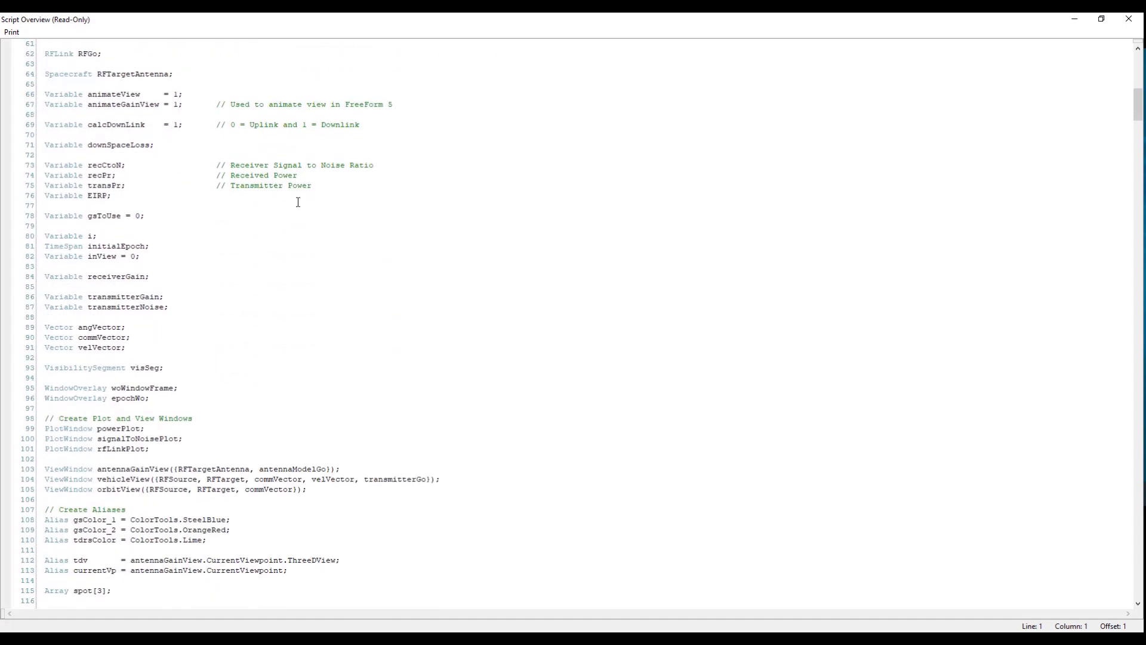
pyautogui.scroll(-3)
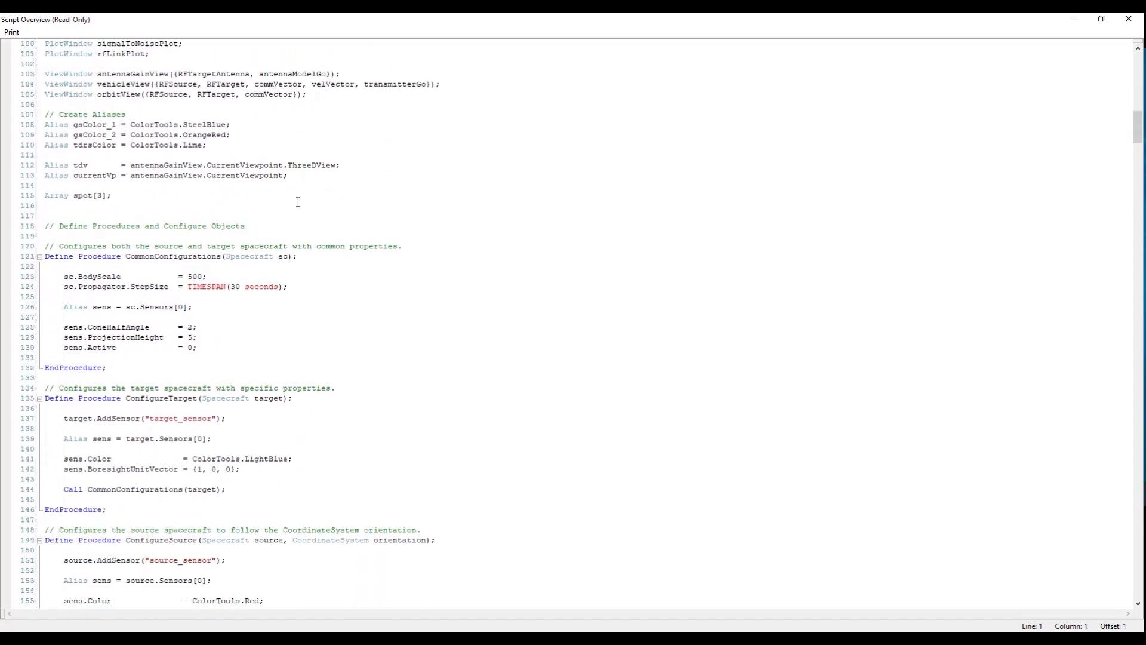
pyautogui.scroll(-3)
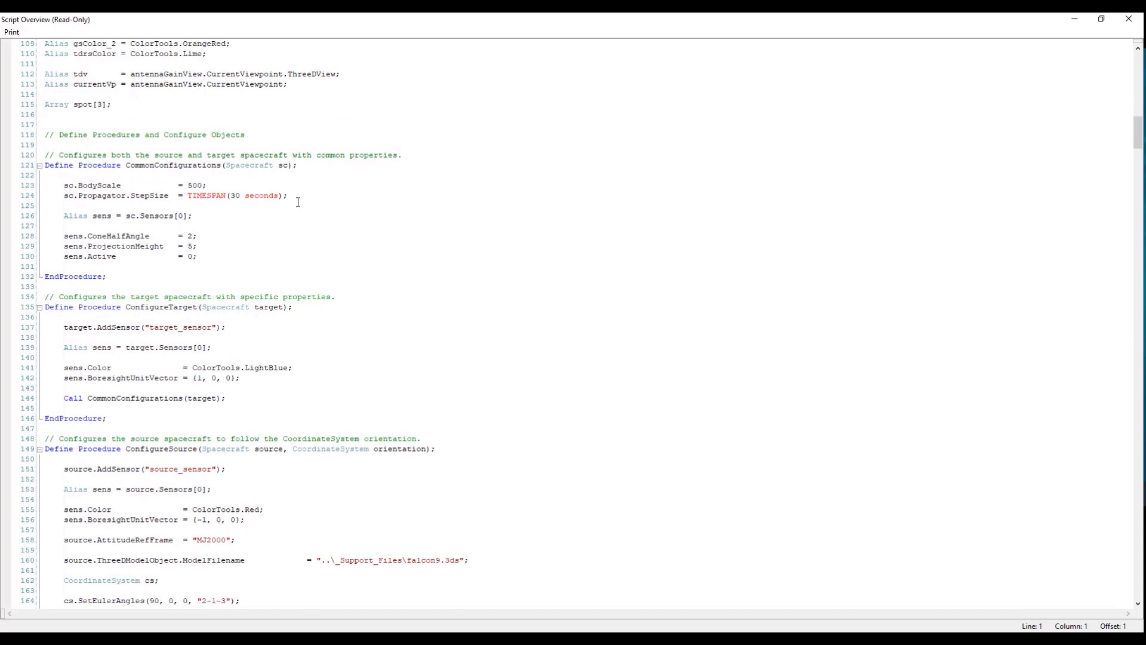
pyautogui.scroll(-3)
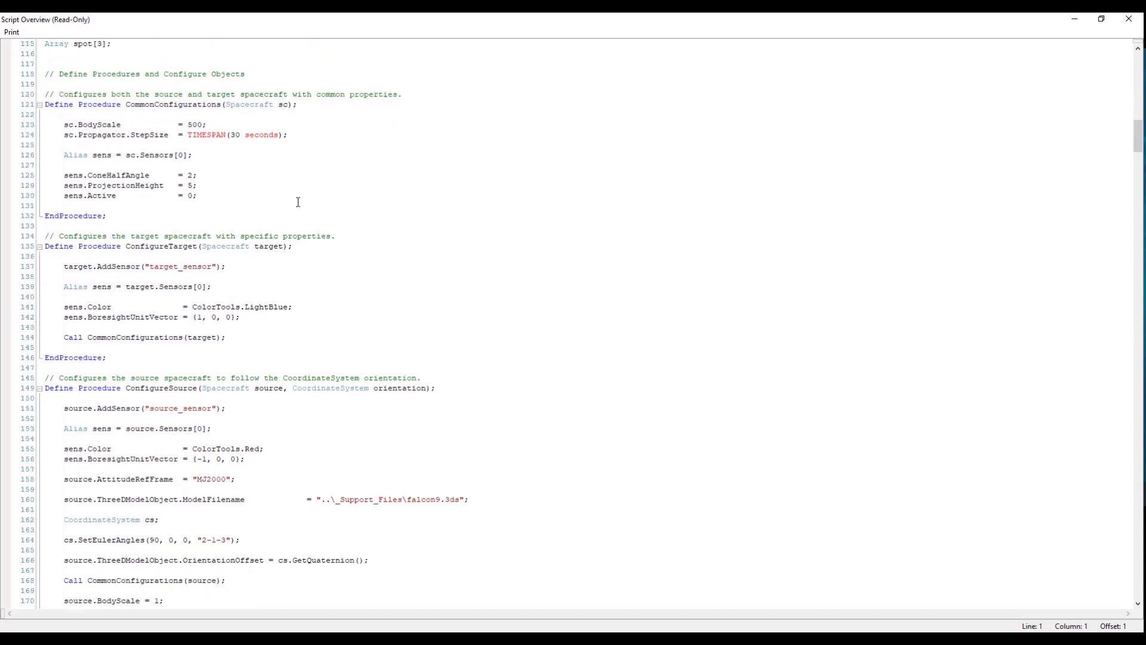
pyautogui.scroll(-3)
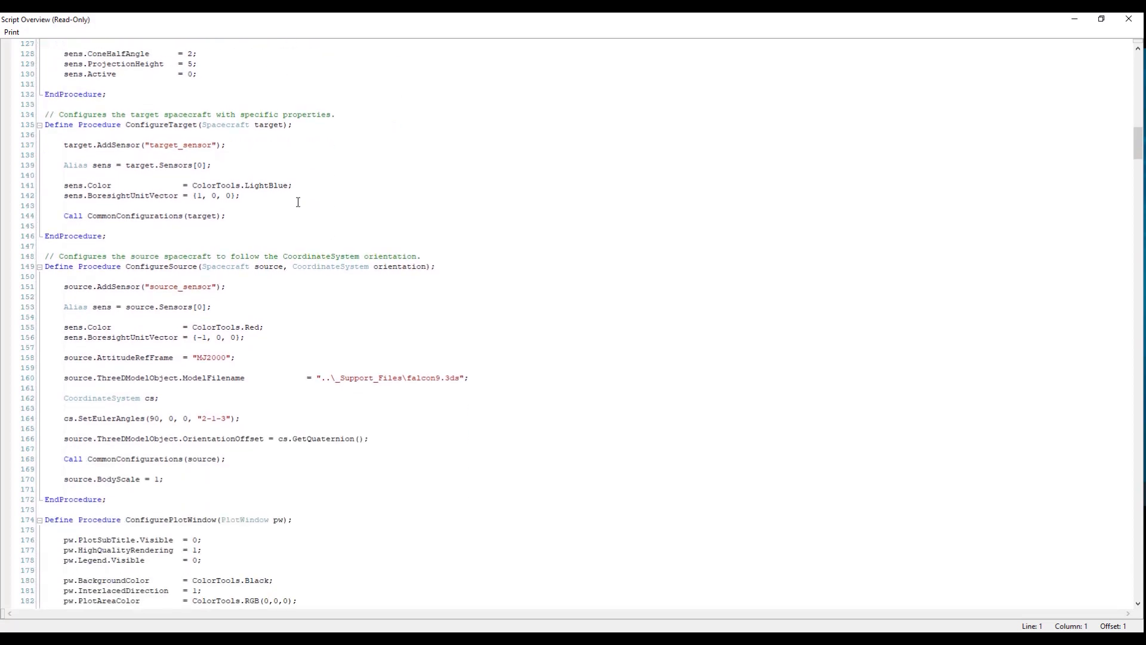
pyautogui.scroll(-3)
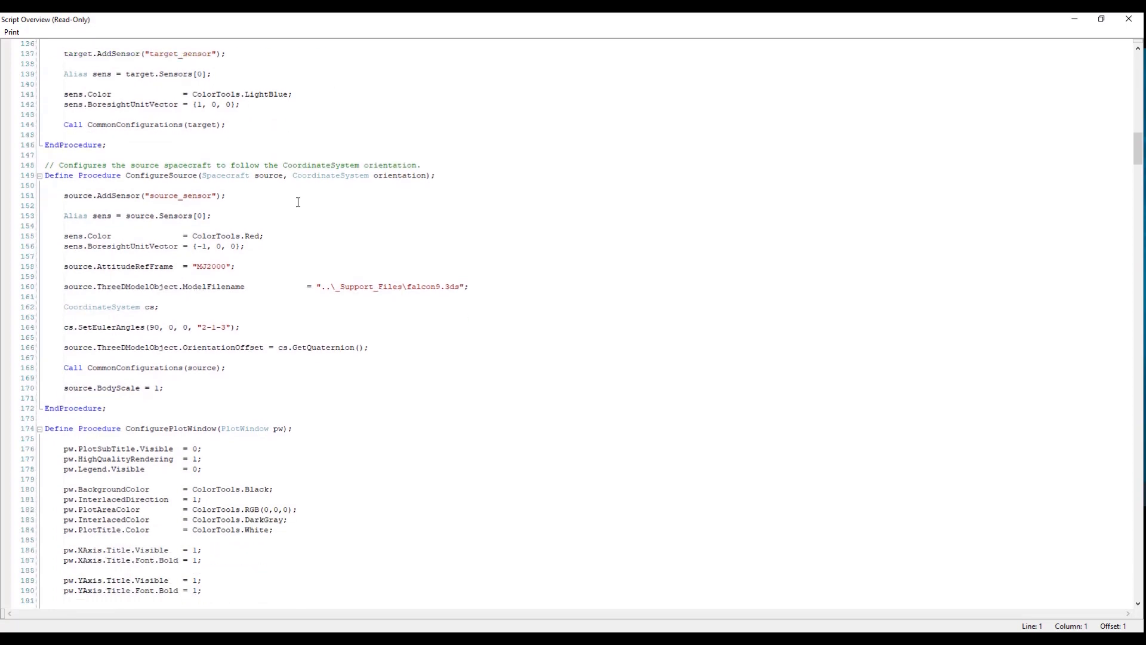
# Continue past the Define Procedure blocks to the visibility segment and antenna gain view setup near line 320
pyautogui.scroll(-3)
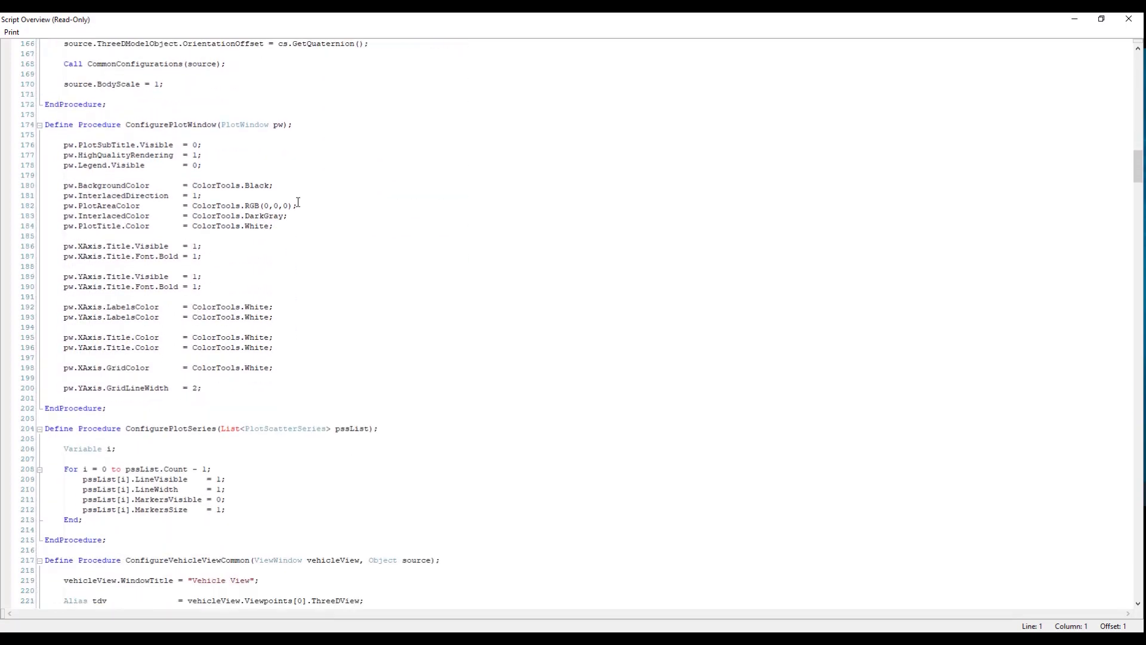
pyautogui.scroll(-3)
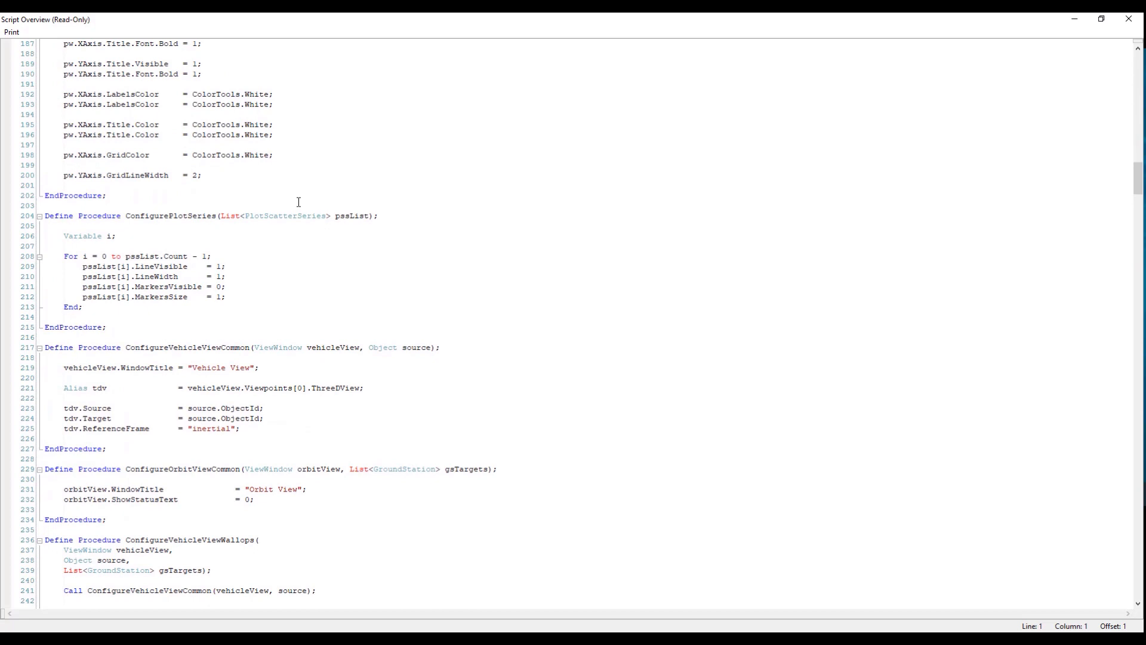
pyautogui.scroll(-3)
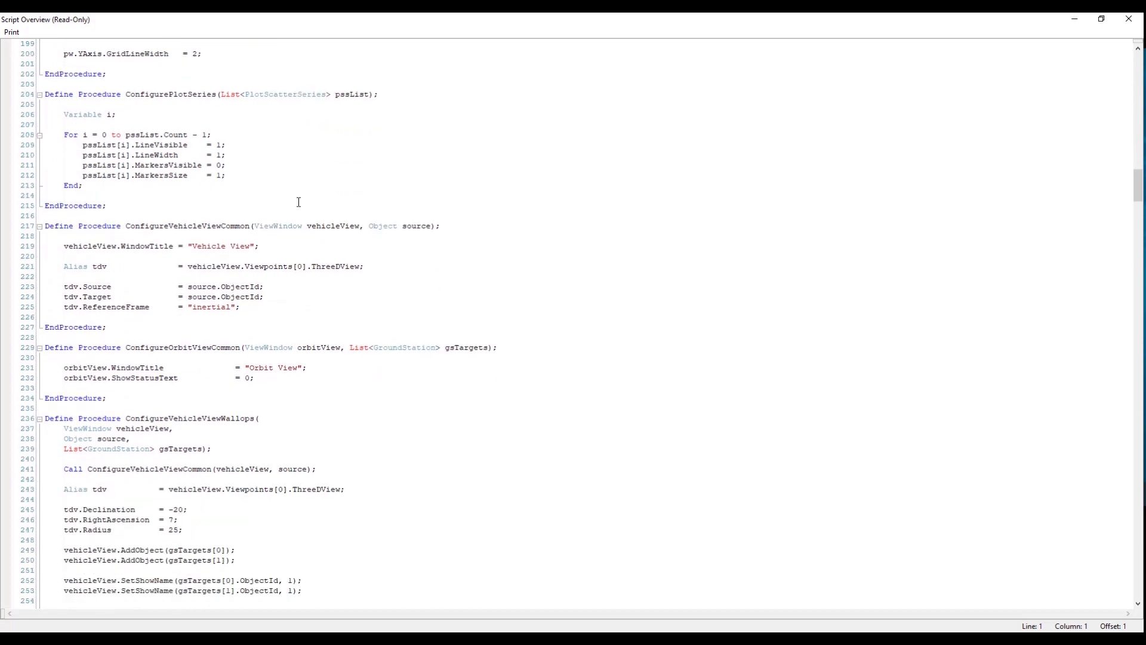
pyautogui.scroll(-3)
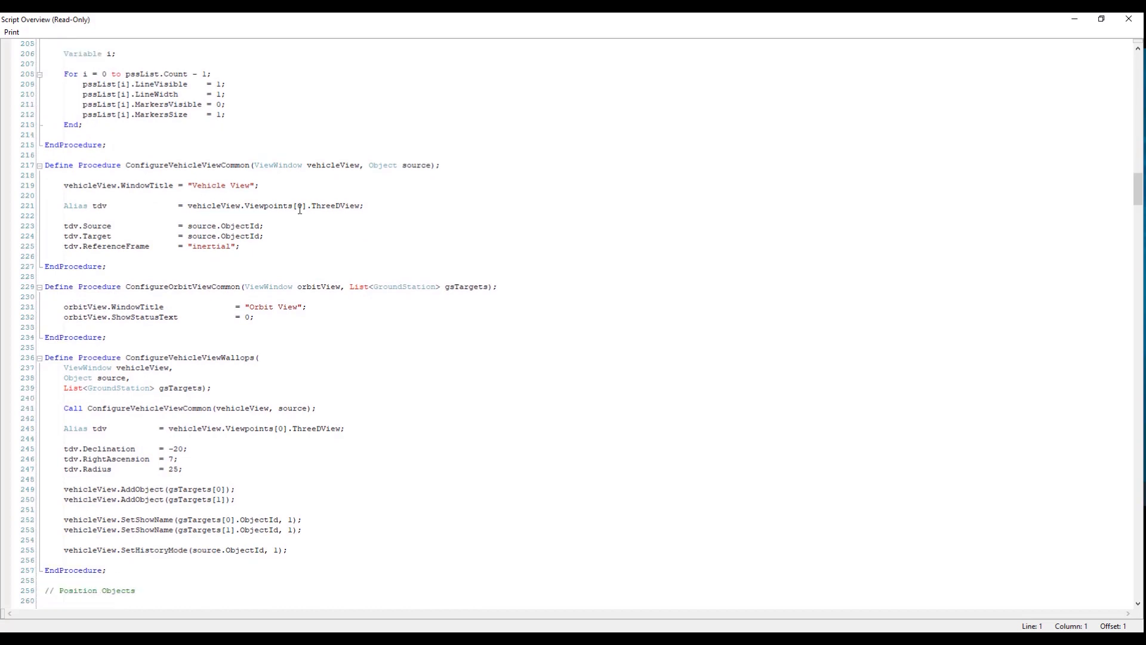
pyautogui.scroll(-3)
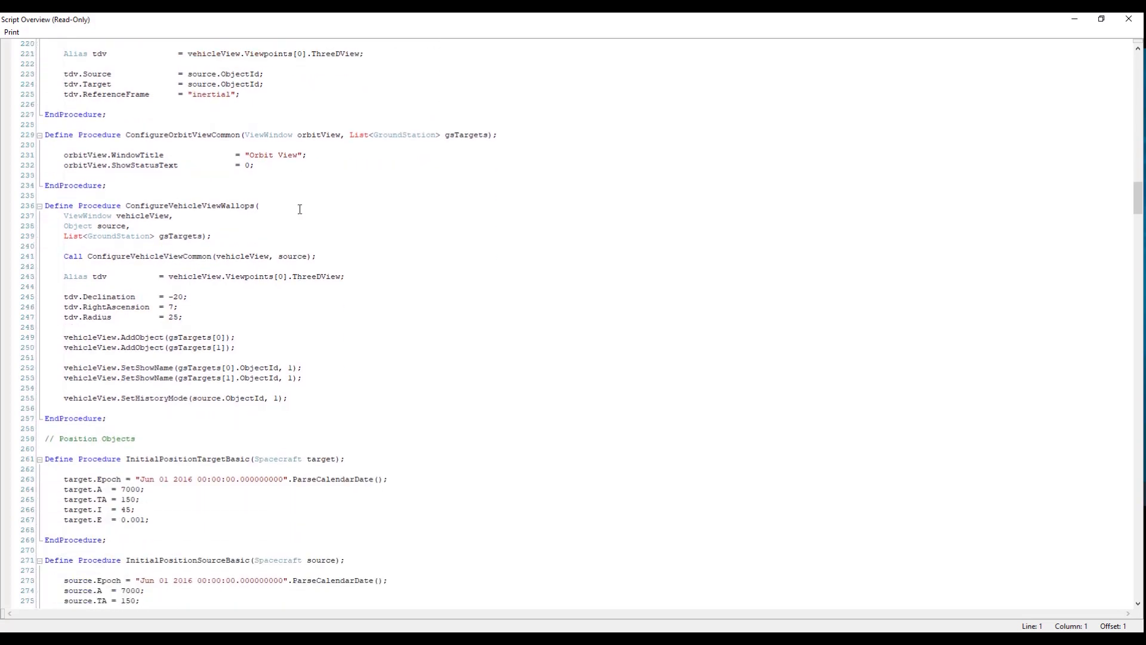
pyautogui.scroll(-3)
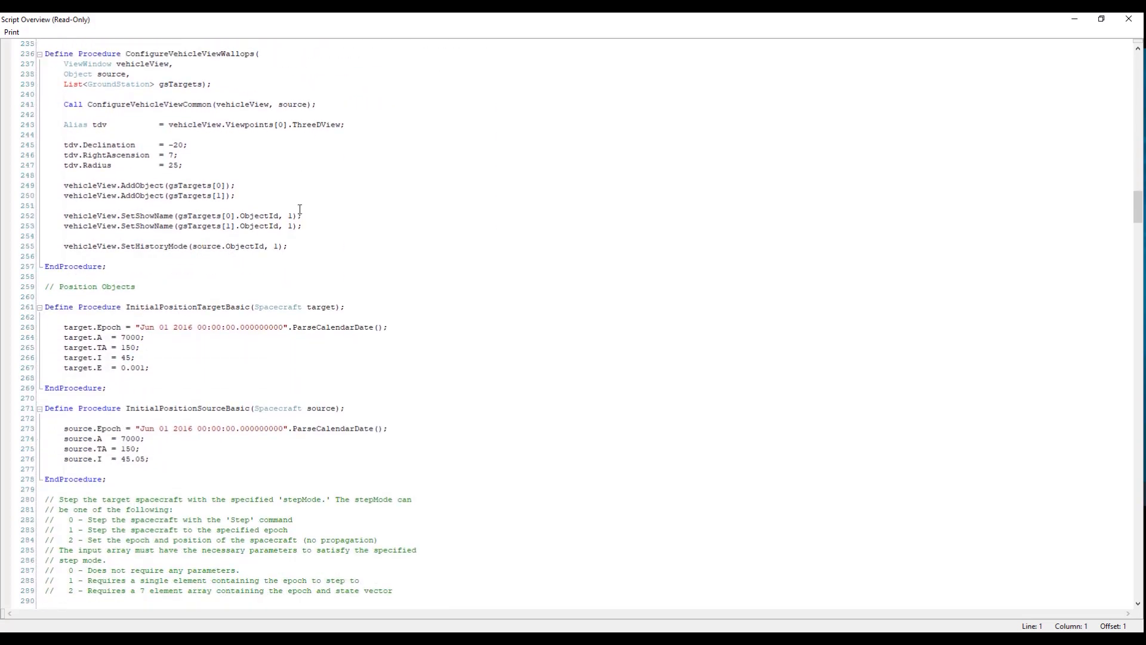
pyautogui.scroll(-3)
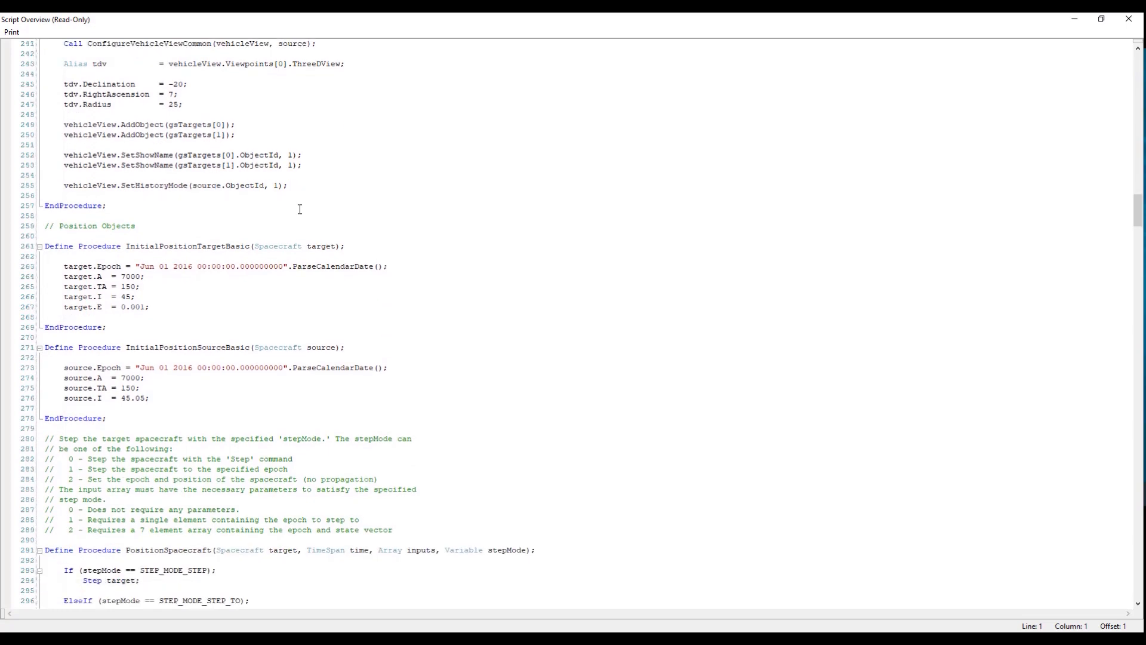
pyautogui.scroll(-3)
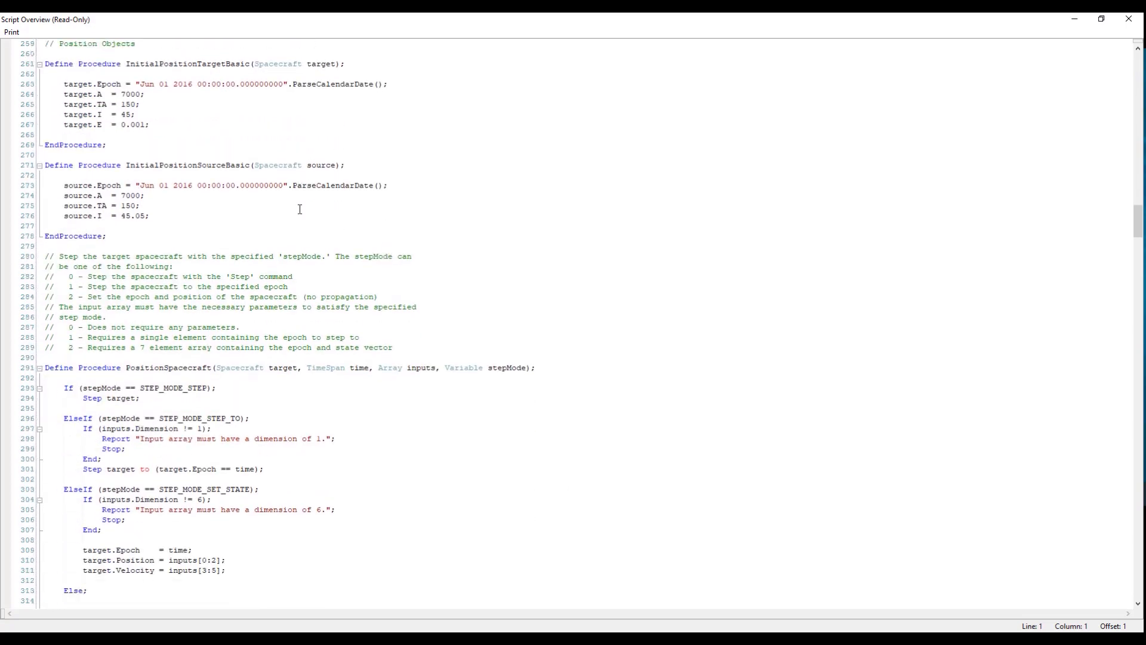
pyautogui.scroll(-3)
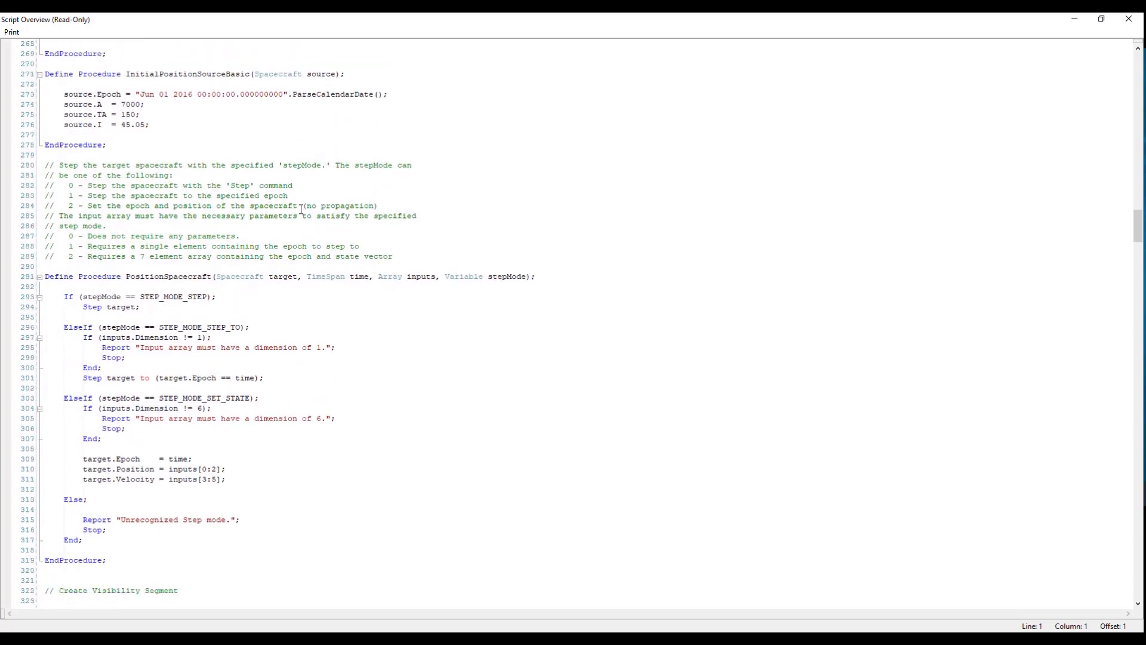
pyautogui.scroll(-3)
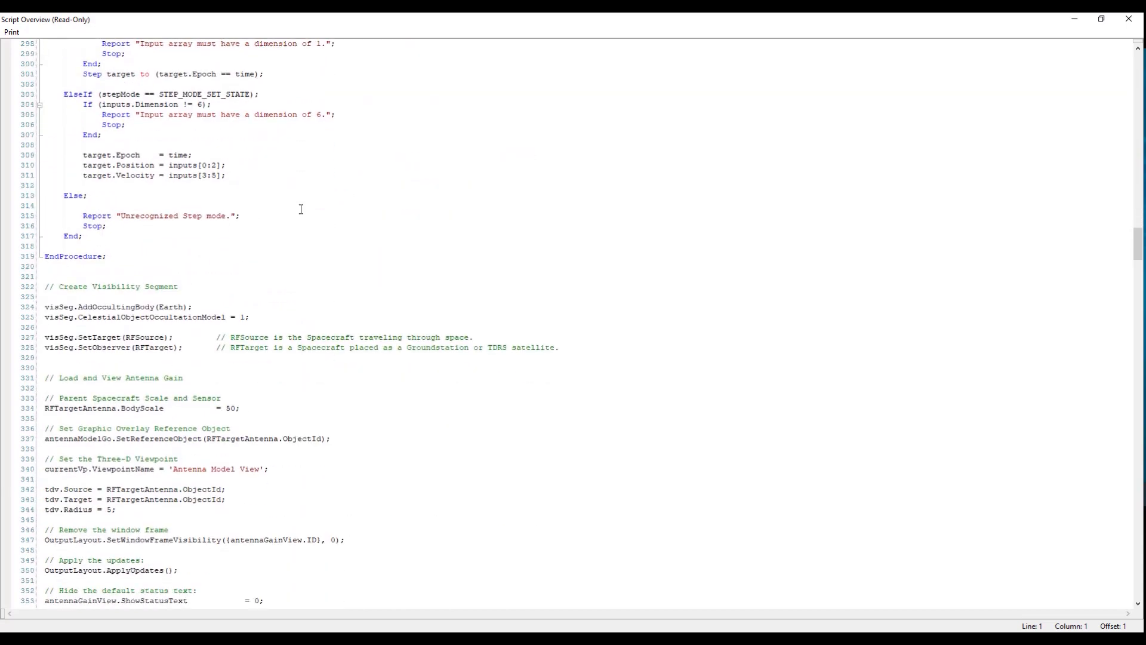
pyautogui.scroll(-3)
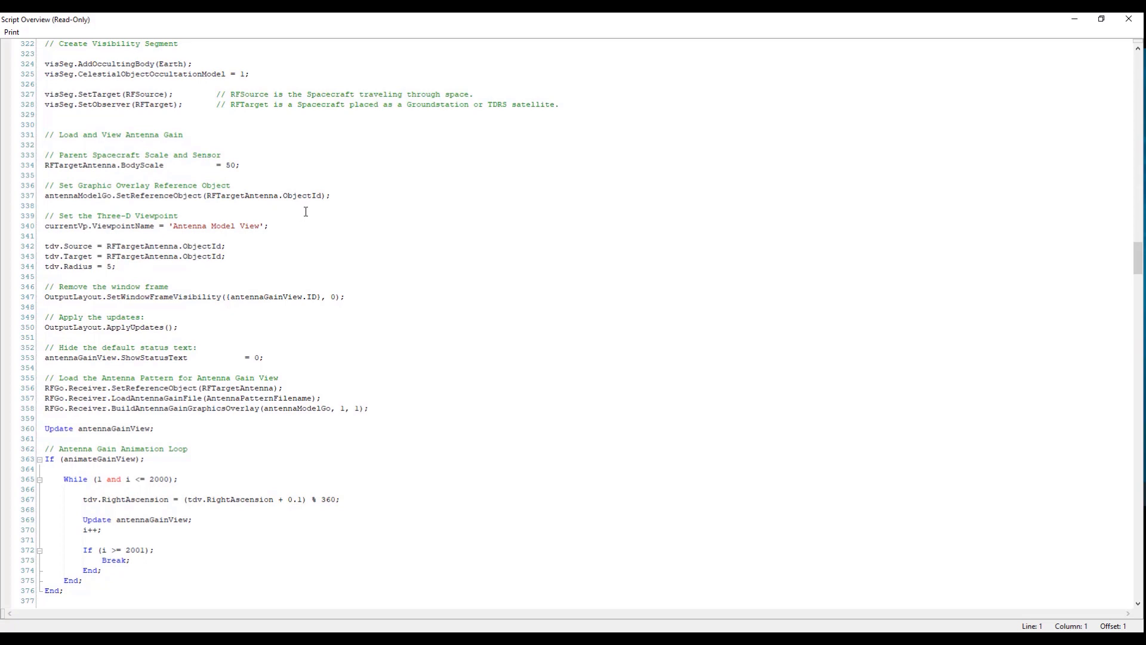
# Scroll through the Load and View Antenna Gain section to around line 389
pyautogui.scroll(-3)
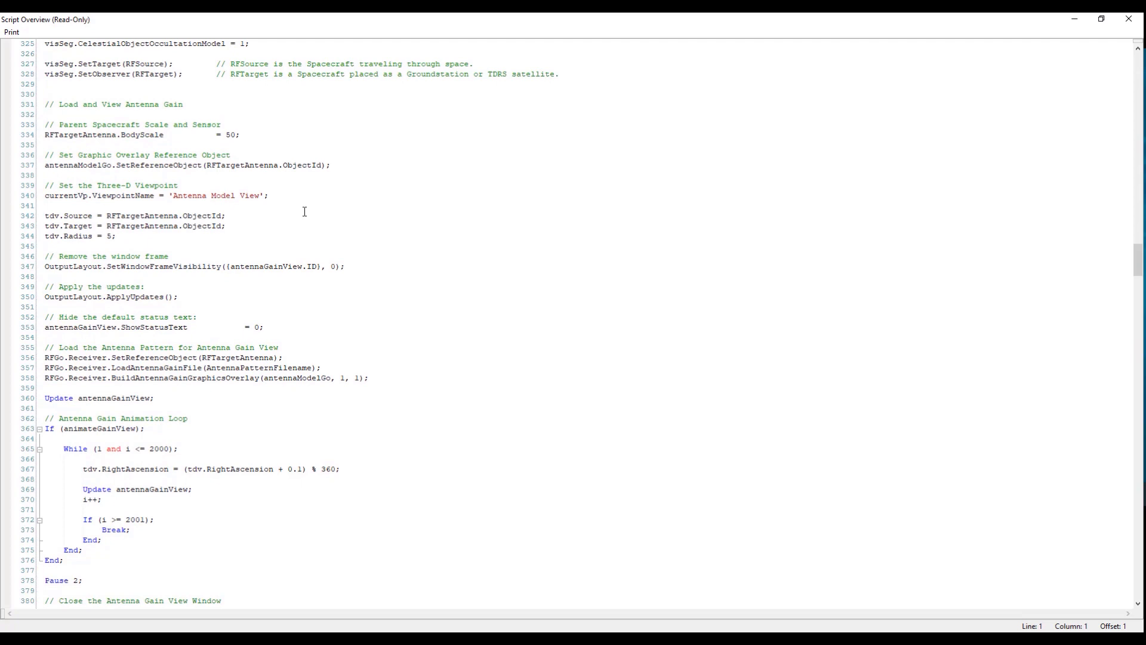
pyautogui.moveTo(238, 177)
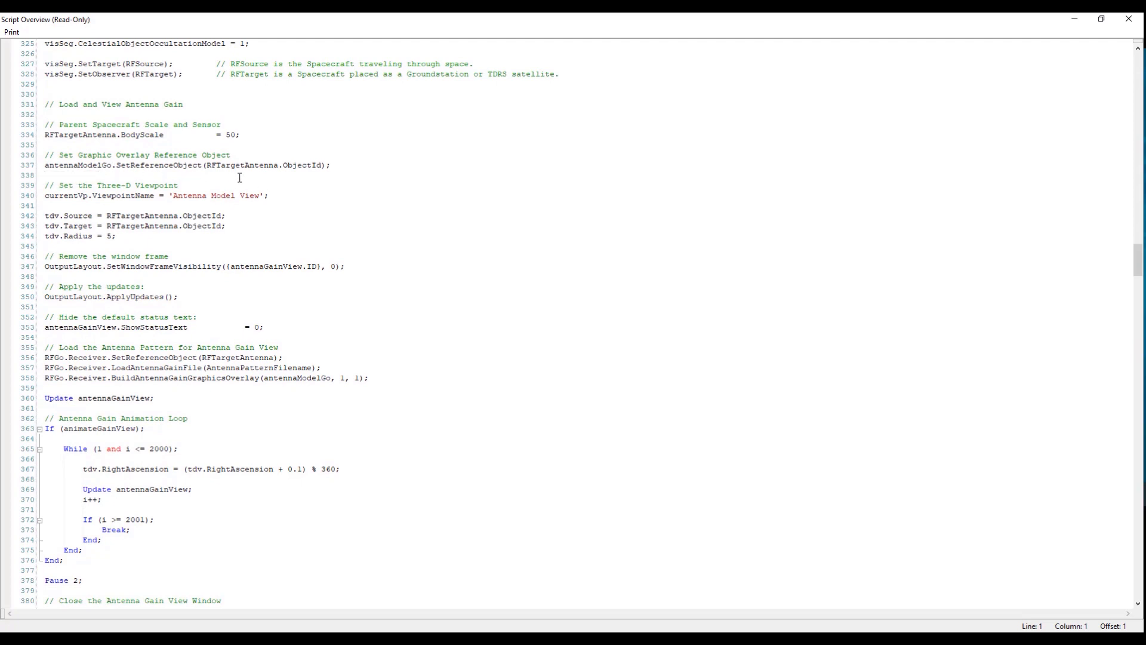
pyautogui.moveTo(248, 178)
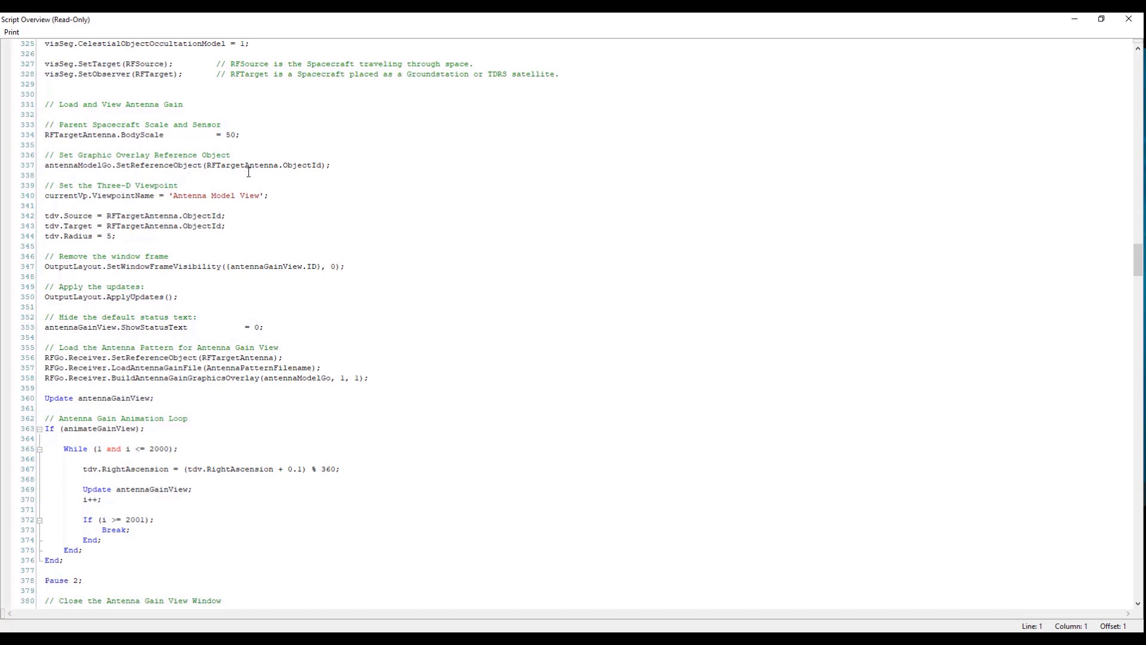
pyautogui.moveTo(351, 210)
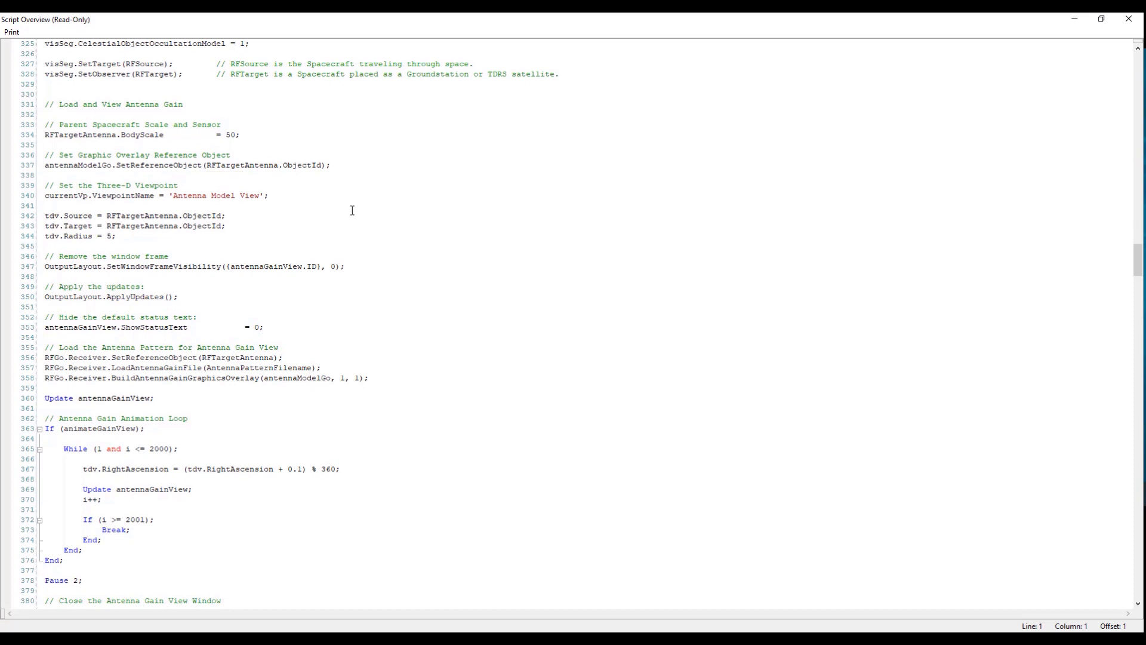
pyautogui.scroll(-3)
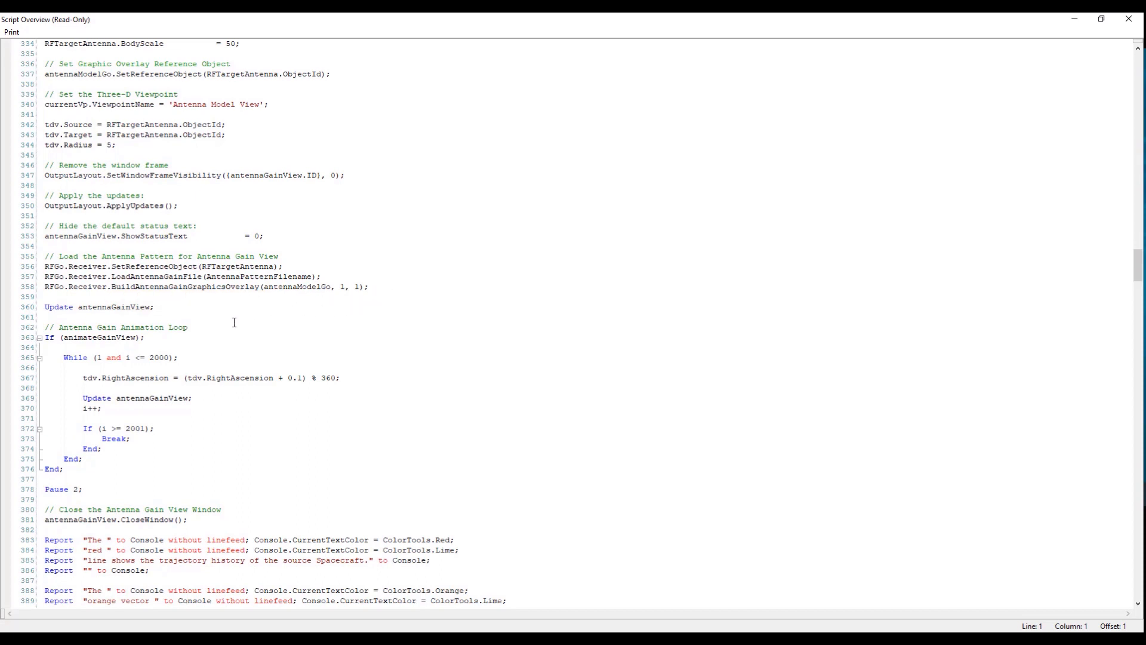
pyautogui.moveTo(224, 334)
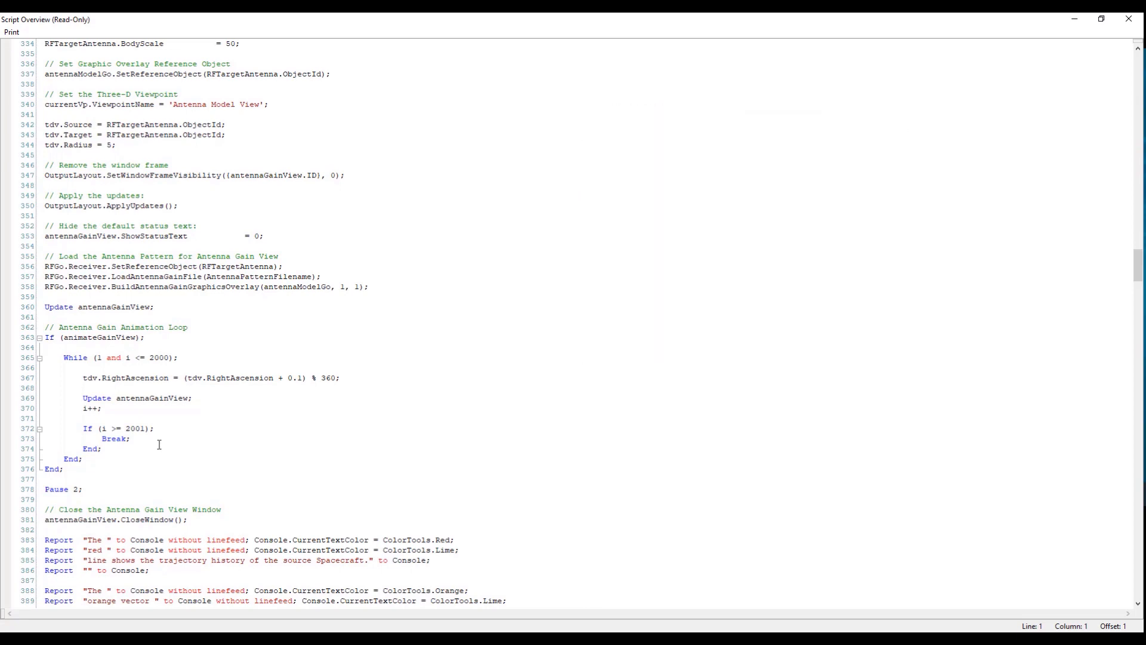
# Scroll from the Plot and ViewWindow Definitions down to the epoch WindowOverlay section
pyautogui.scroll(-3)
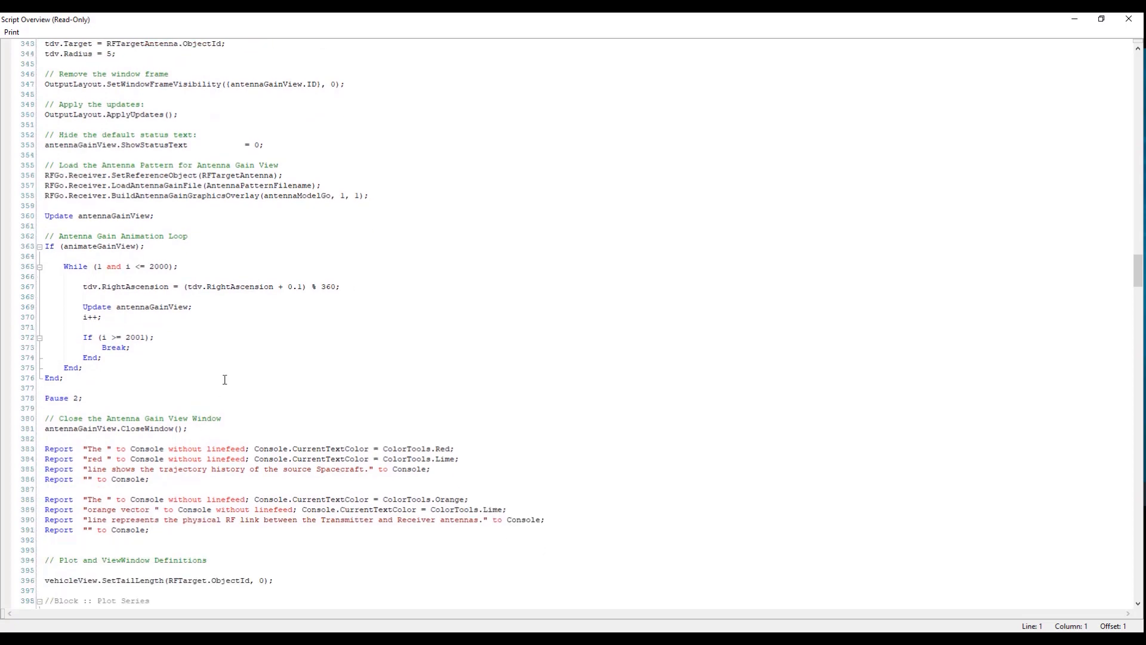
pyautogui.scroll(-3)
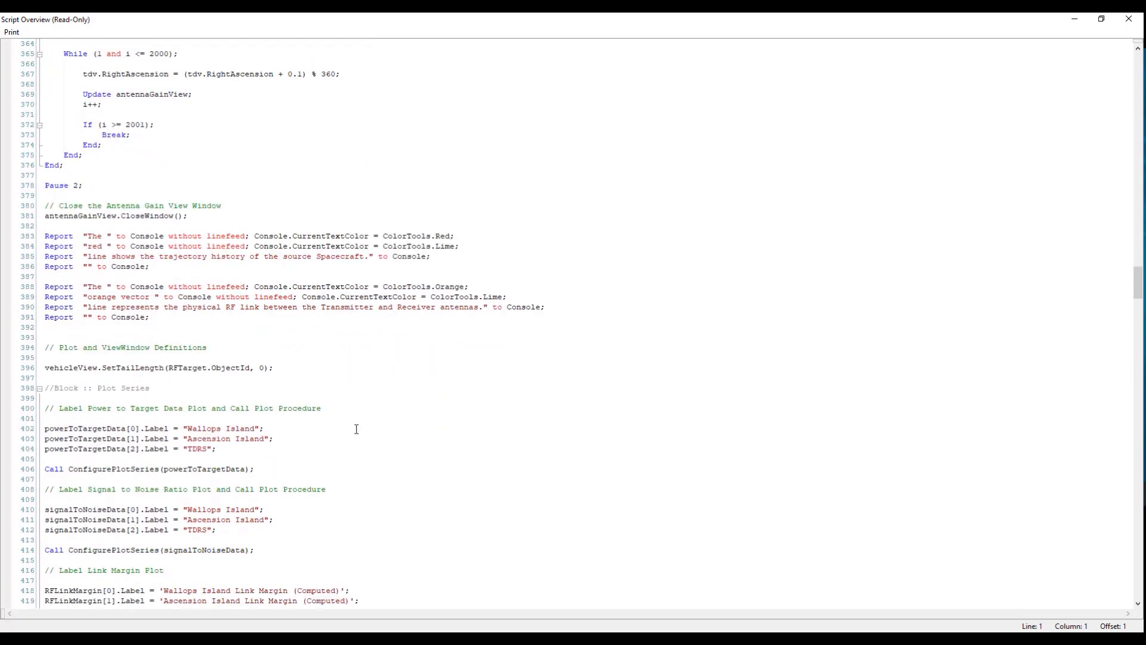
pyautogui.scroll(-3)
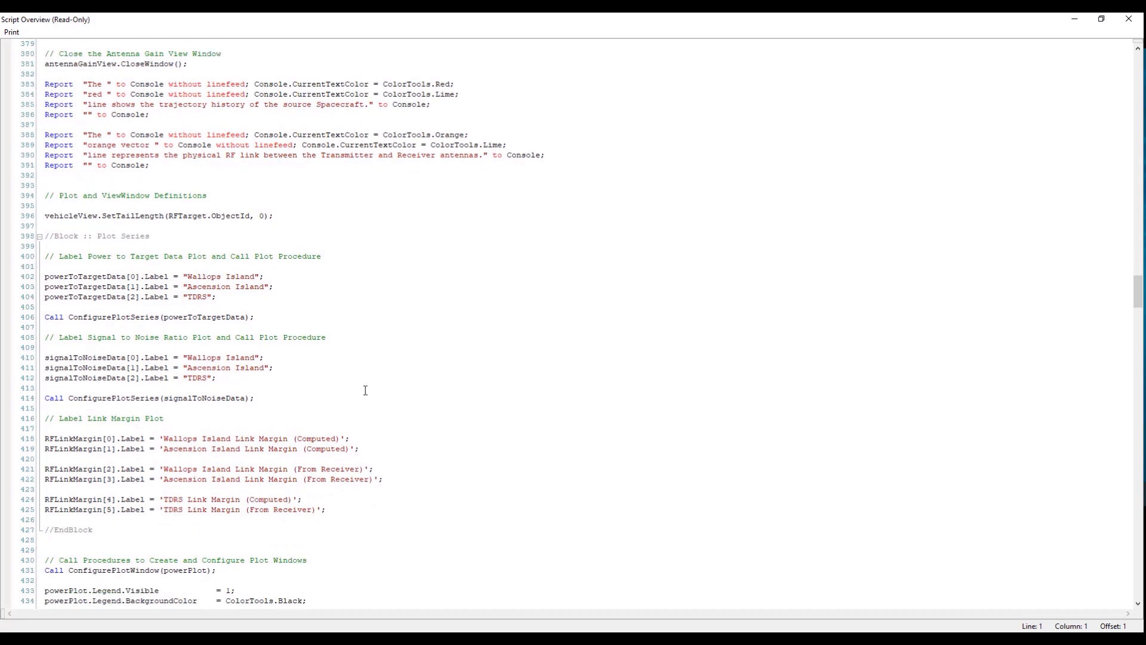
pyautogui.scroll(-3)
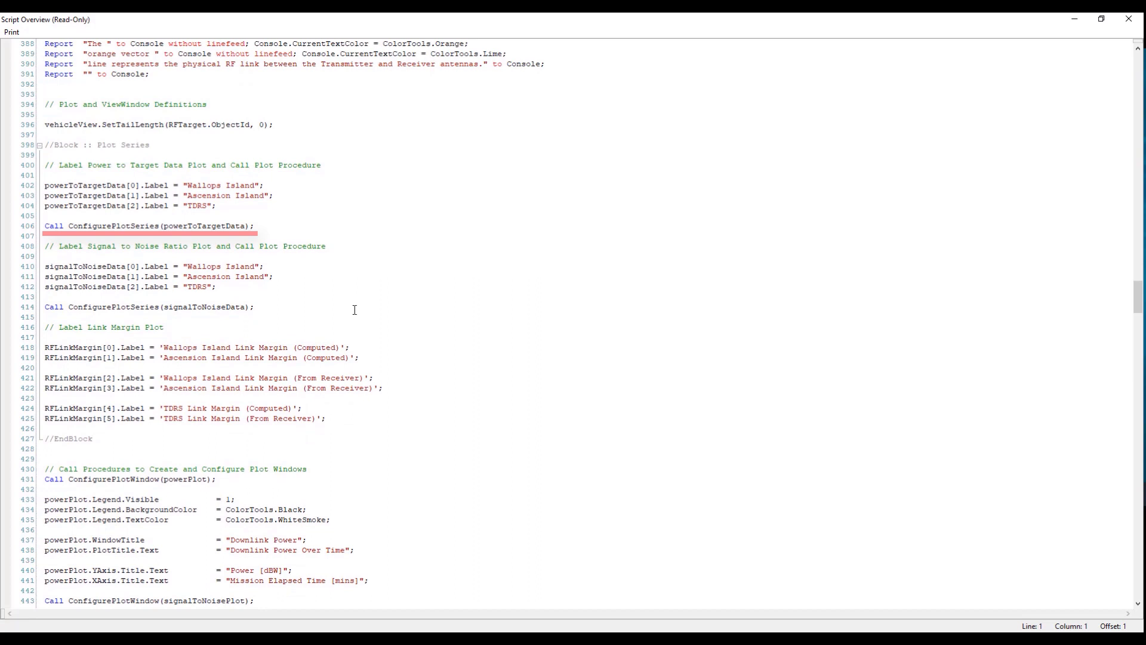
pyautogui.moveTo(261, 310)
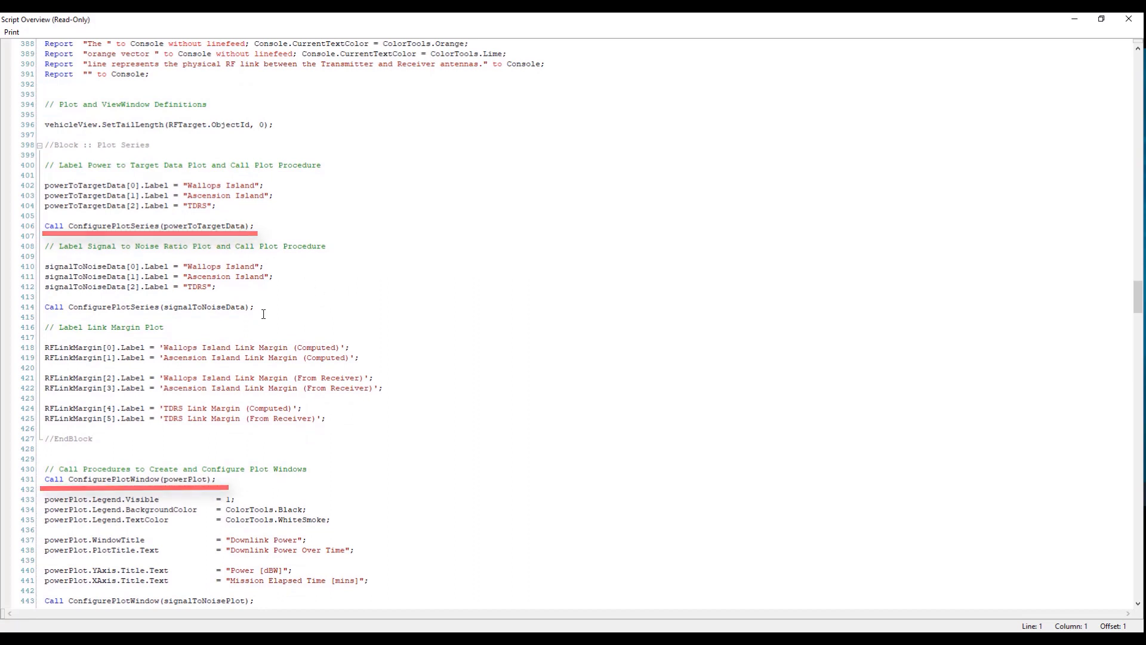
pyautogui.scroll(-3)
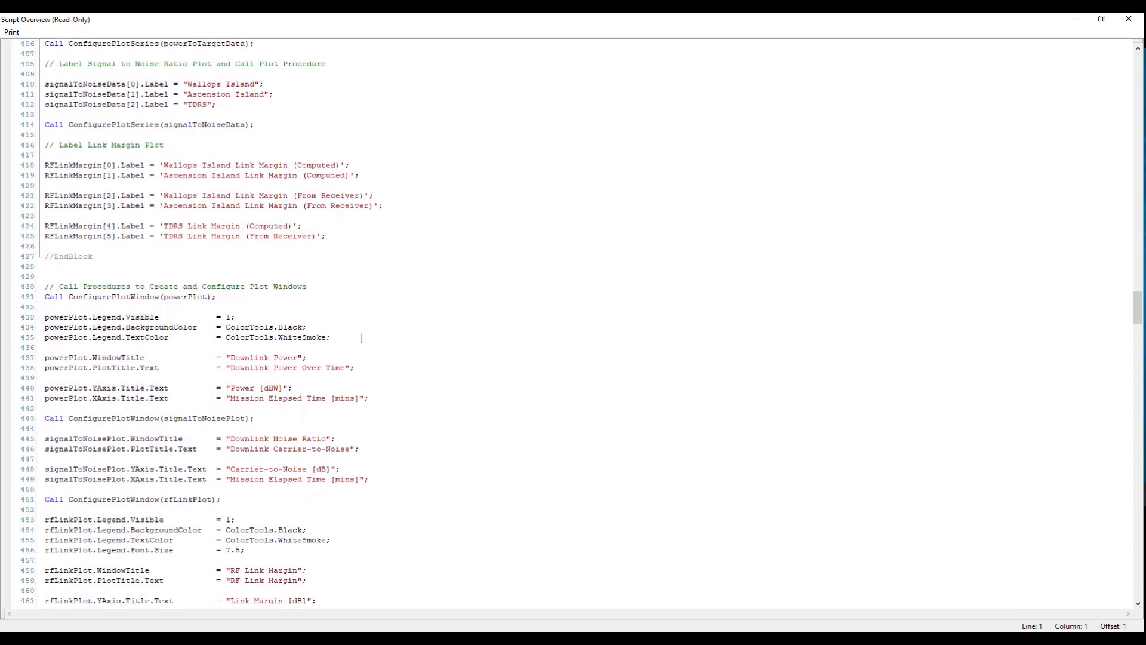
pyautogui.scroll(-3)
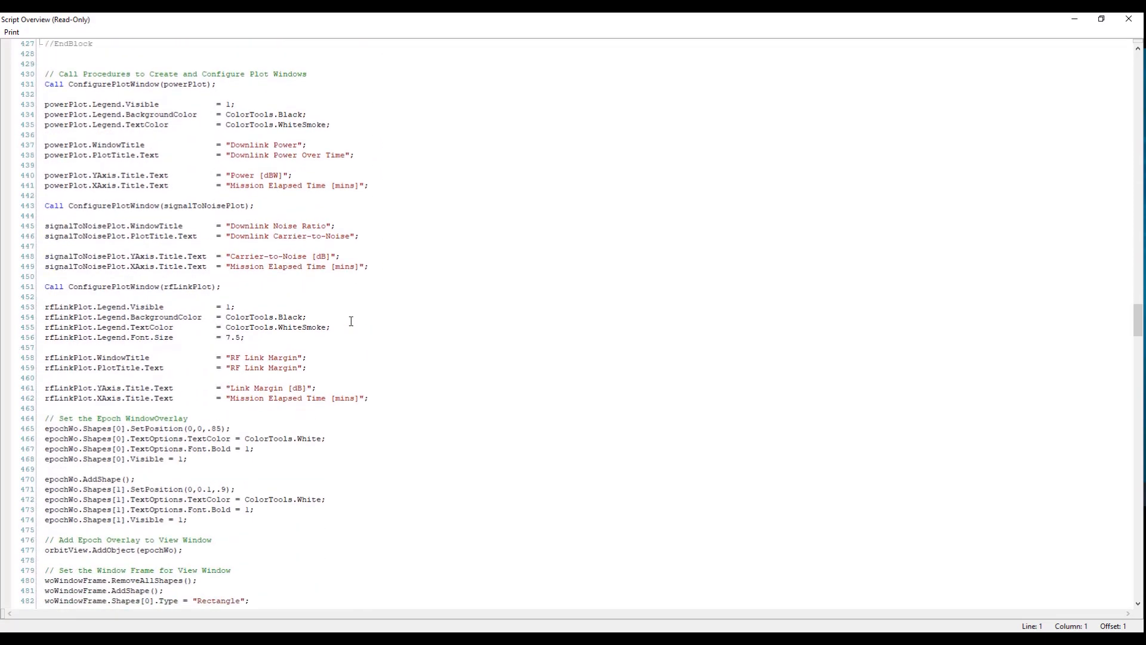
pyautogui.scroll(-3)
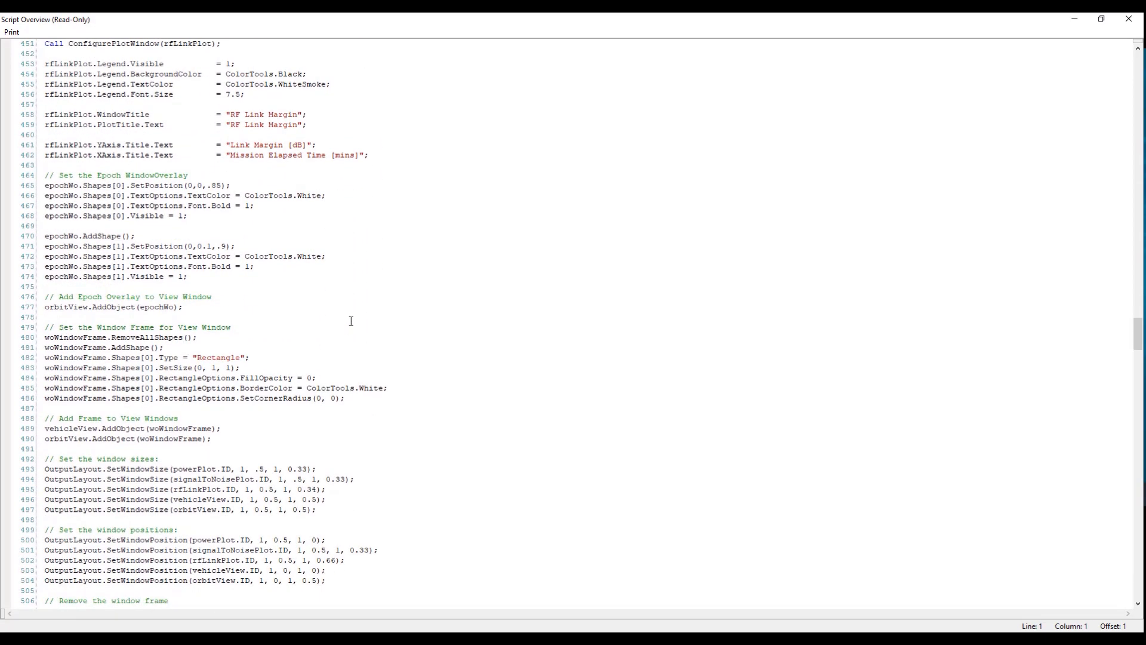
pyautogui.moveTo(346, 323)
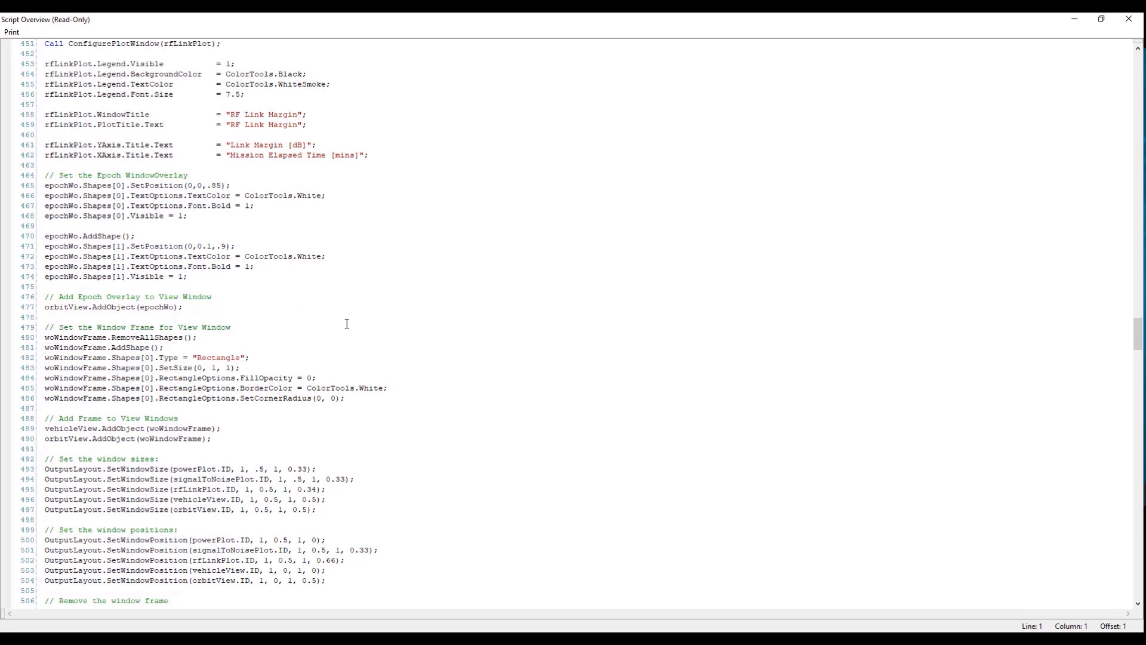
pyautogui.scroll(-3)
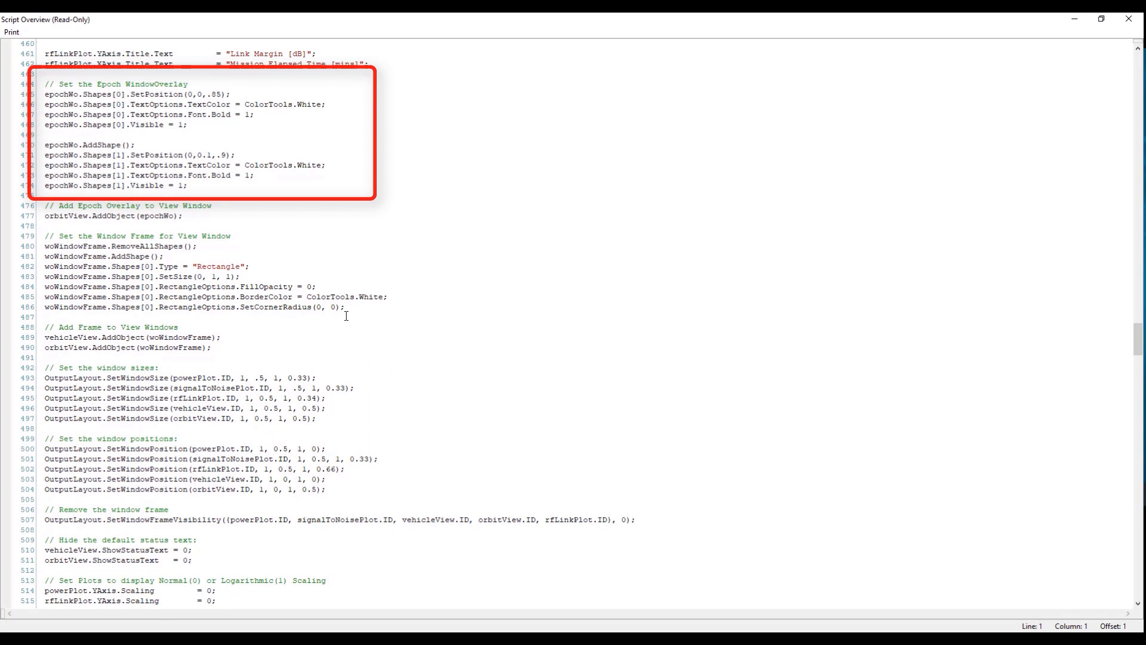
# Scroll past the OutputLayout window sizes, positions and plot scaling to the Set Simulation Mode block
pyautogui.scroll(-3)
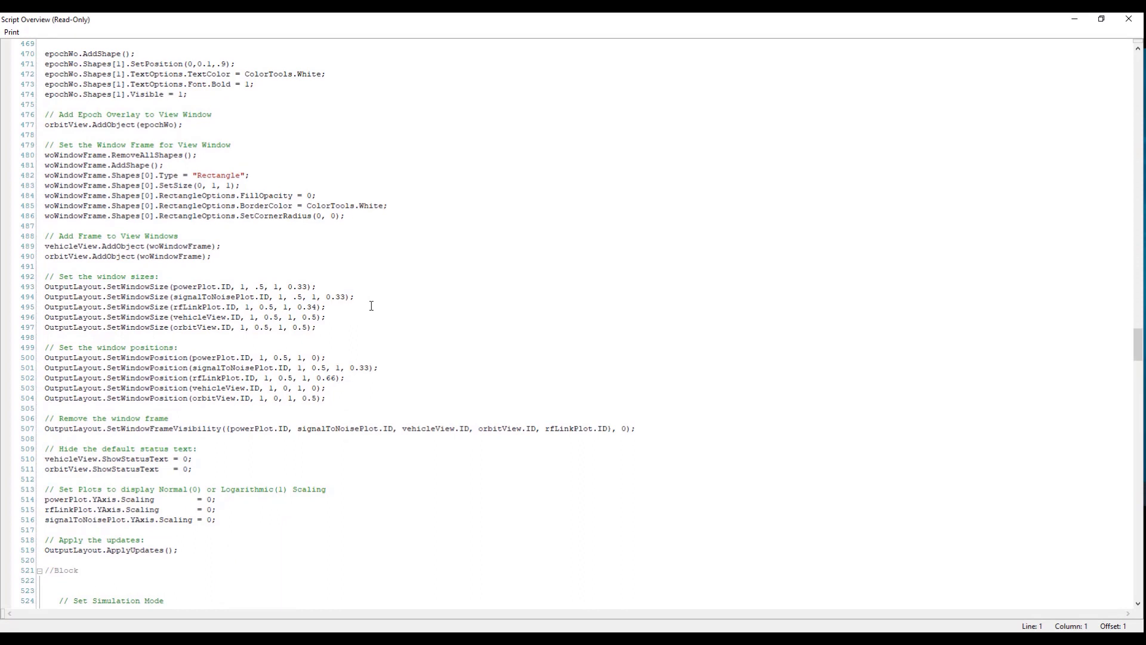
pyautogui.moveTo(300, 330)
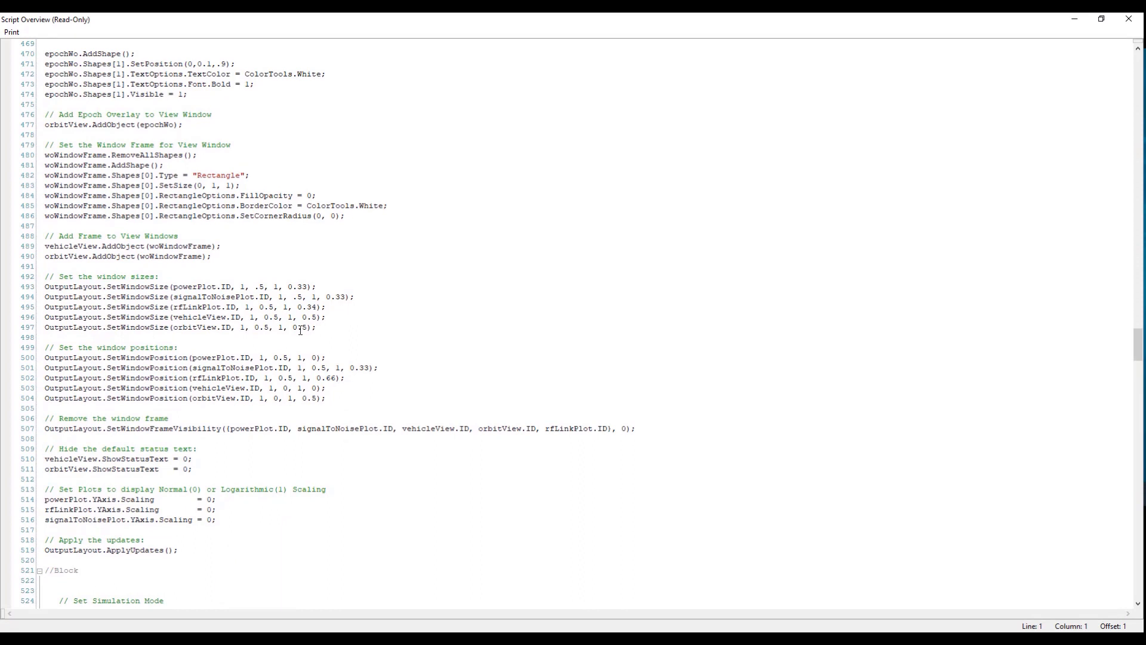
pyautogui.moveTo(371, 340)
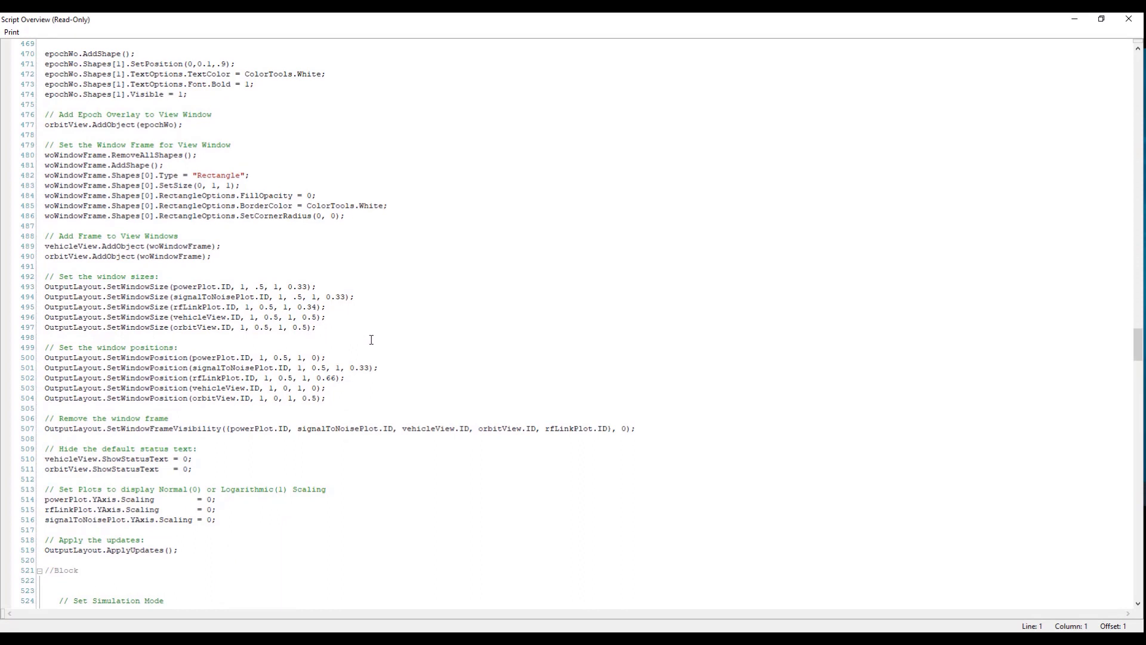
pyautogui.scroll(-3)
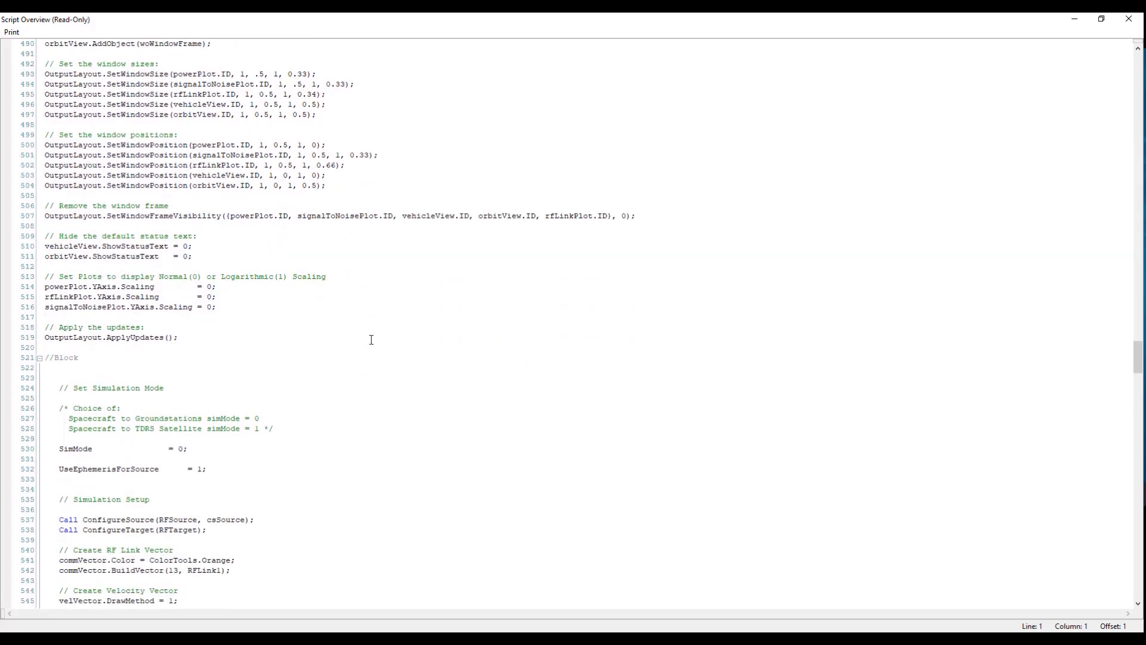
# Scroll through Simulation Setup, vector creation and the ephemeris If block to Configure the Simulation Views
pyautogui.scroll(-3)
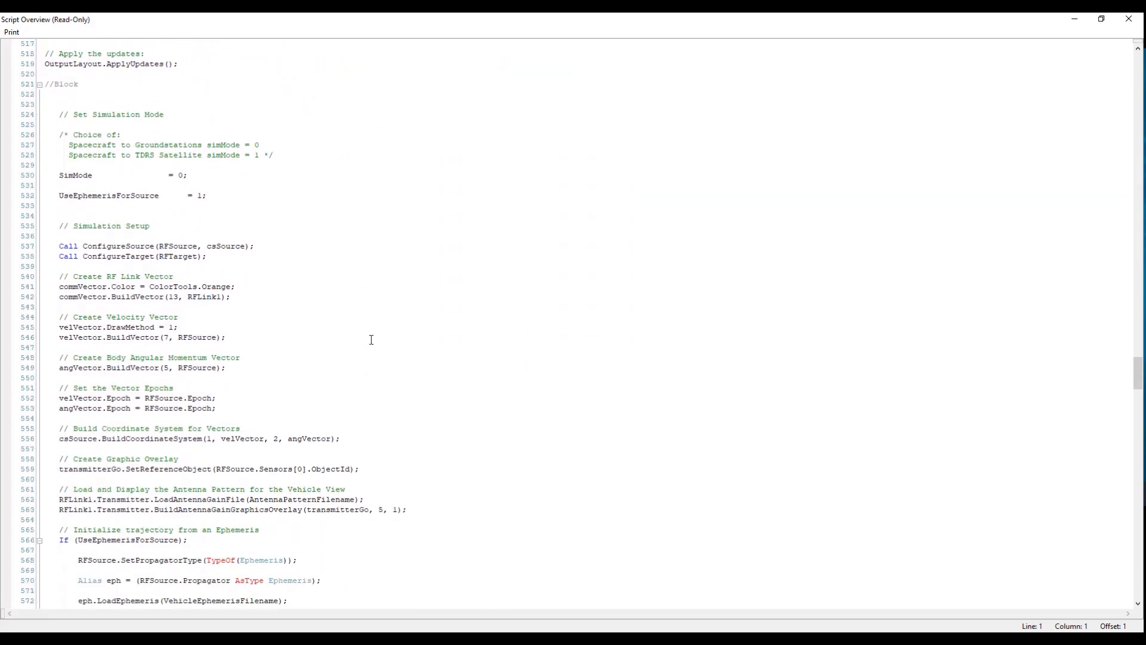
pyautogui.scroll(-3)
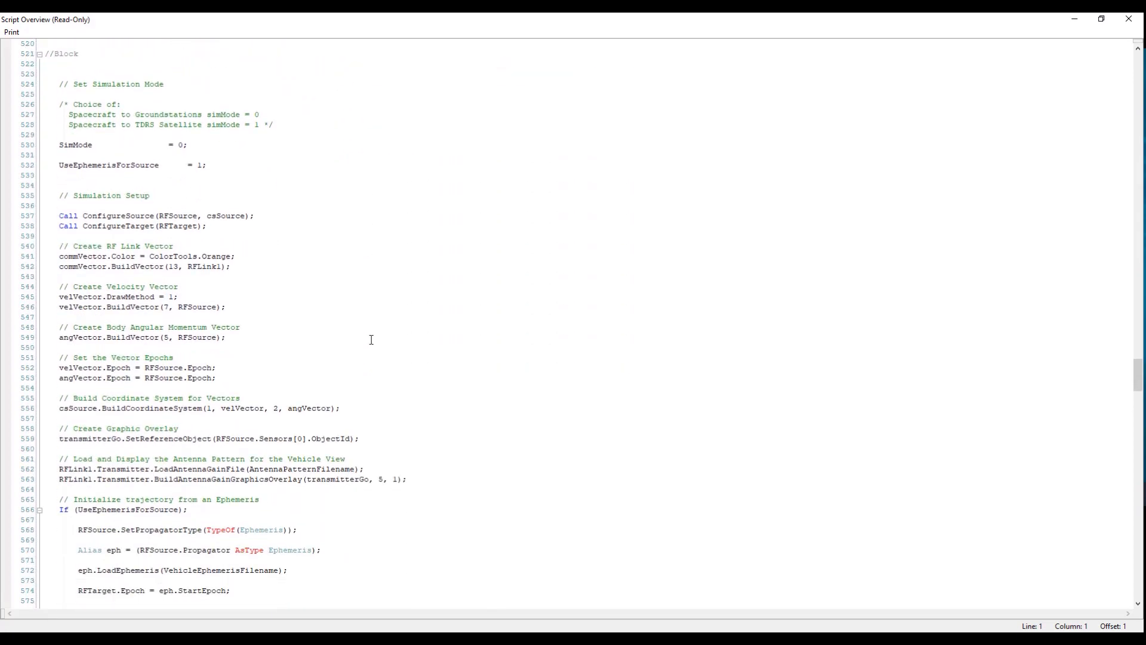
pyautogui.moveTo(201, 154)
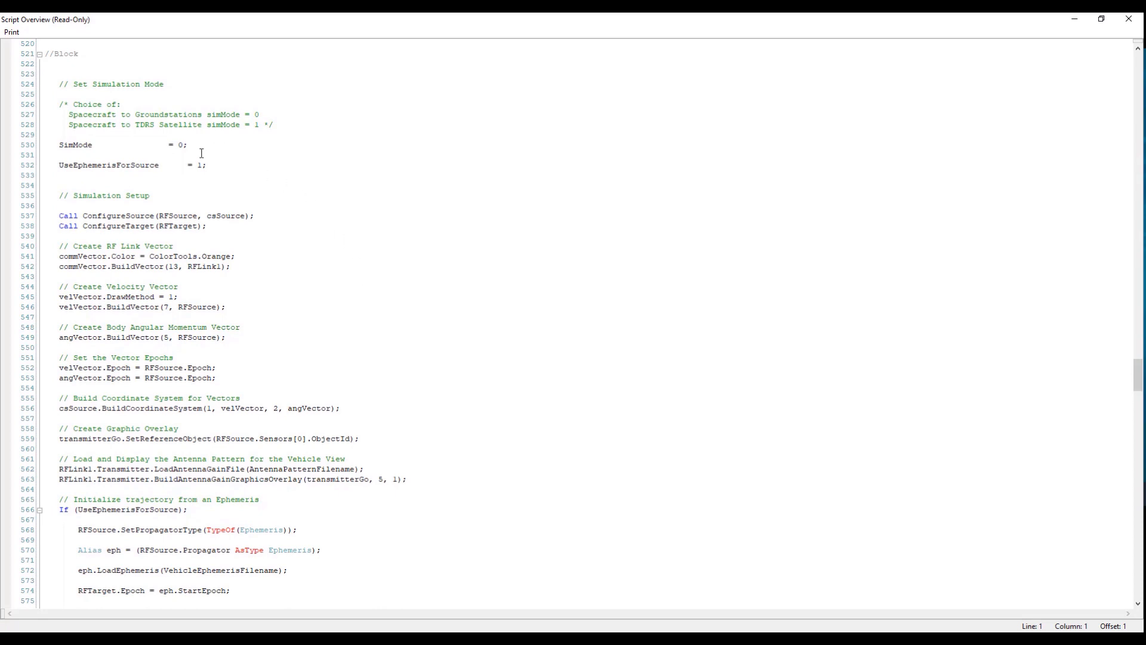
pyautogui.moveTo(207, 148)
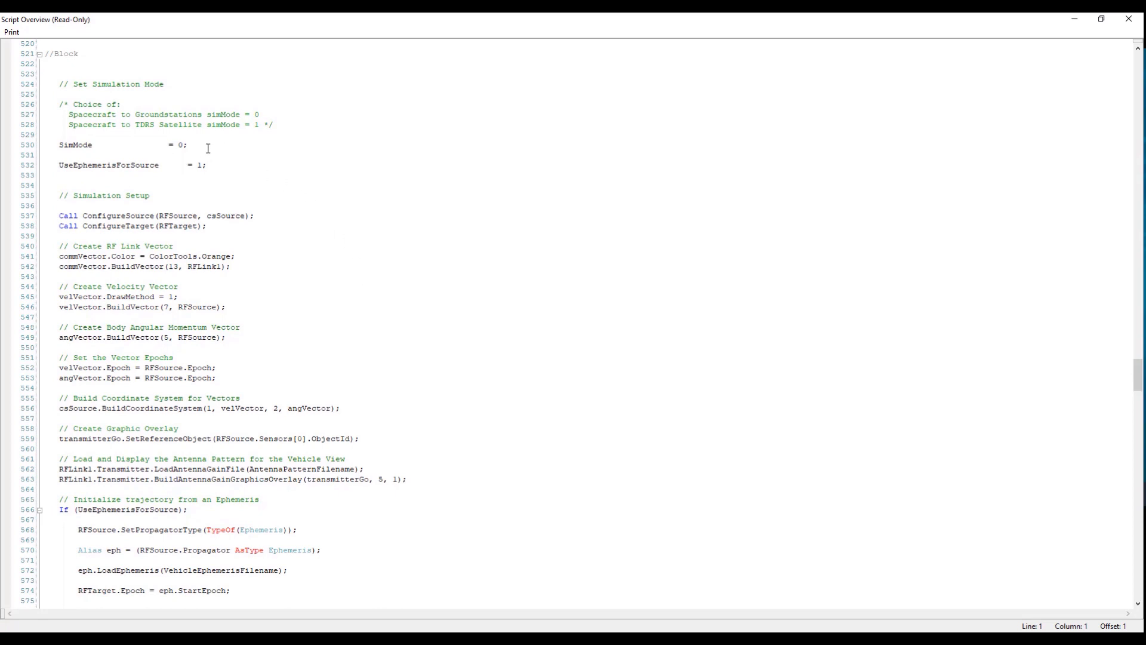
pyautogui.moveTo(339, 258)
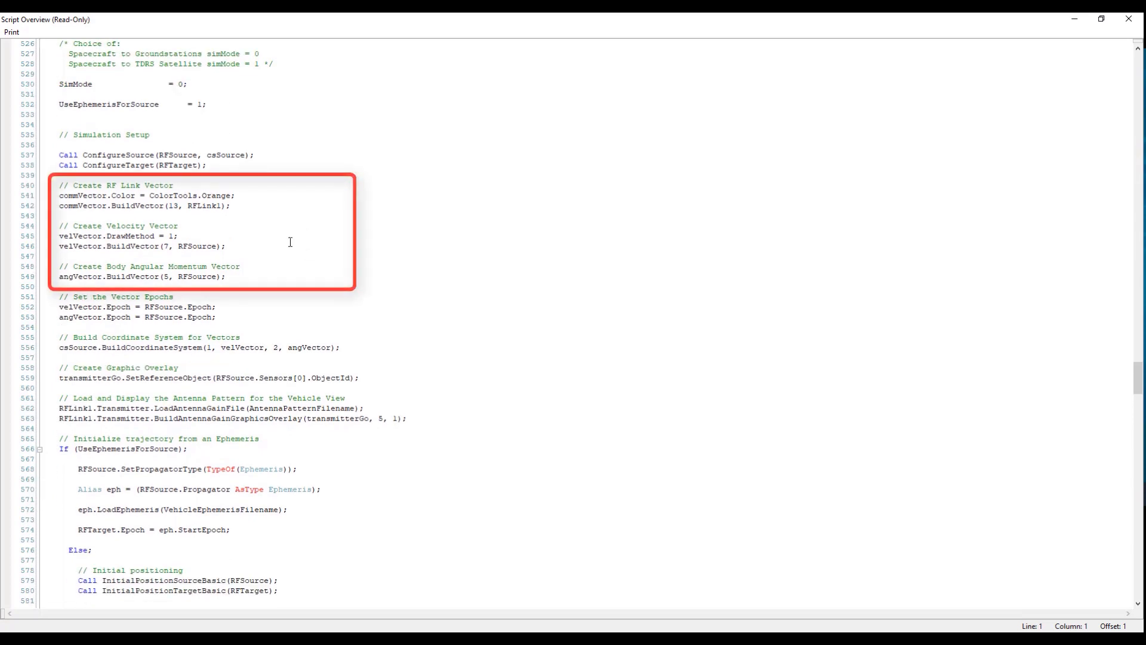
pyautogui.scroll(3)
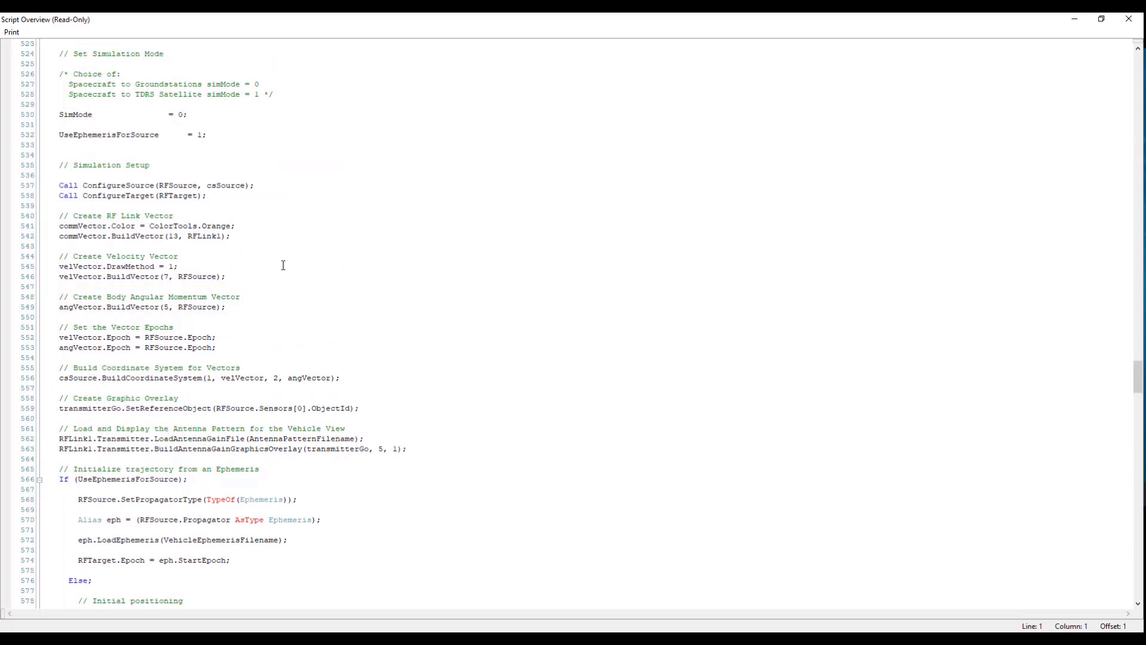
pyautogui.scroll(-3)
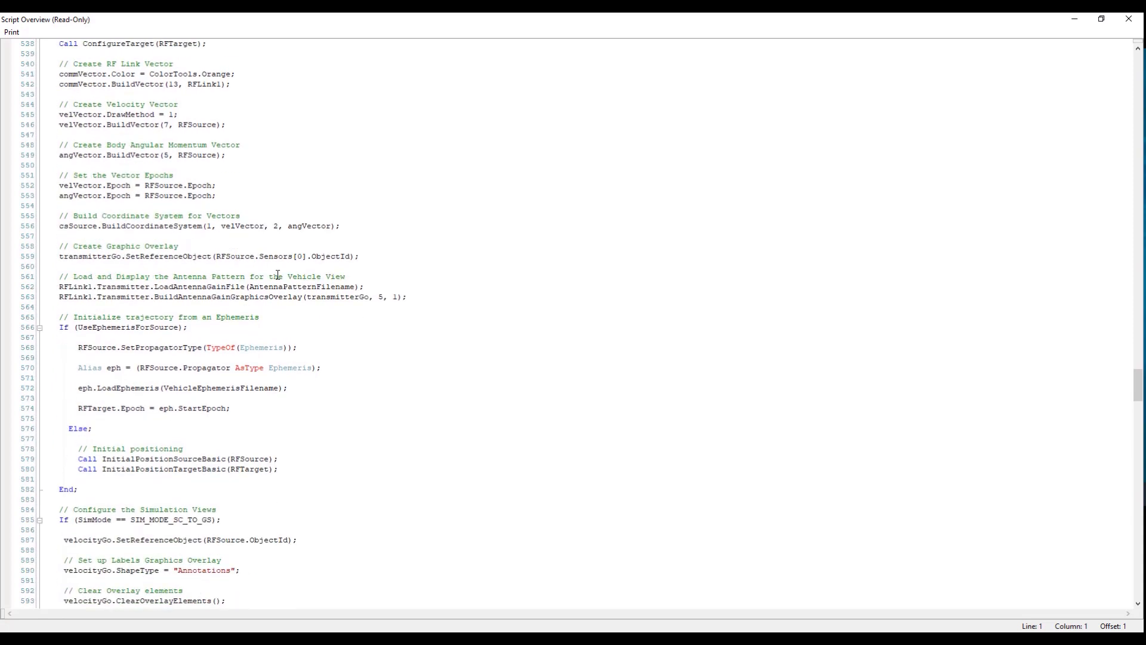
pyautogui.moveTo(320, 290)
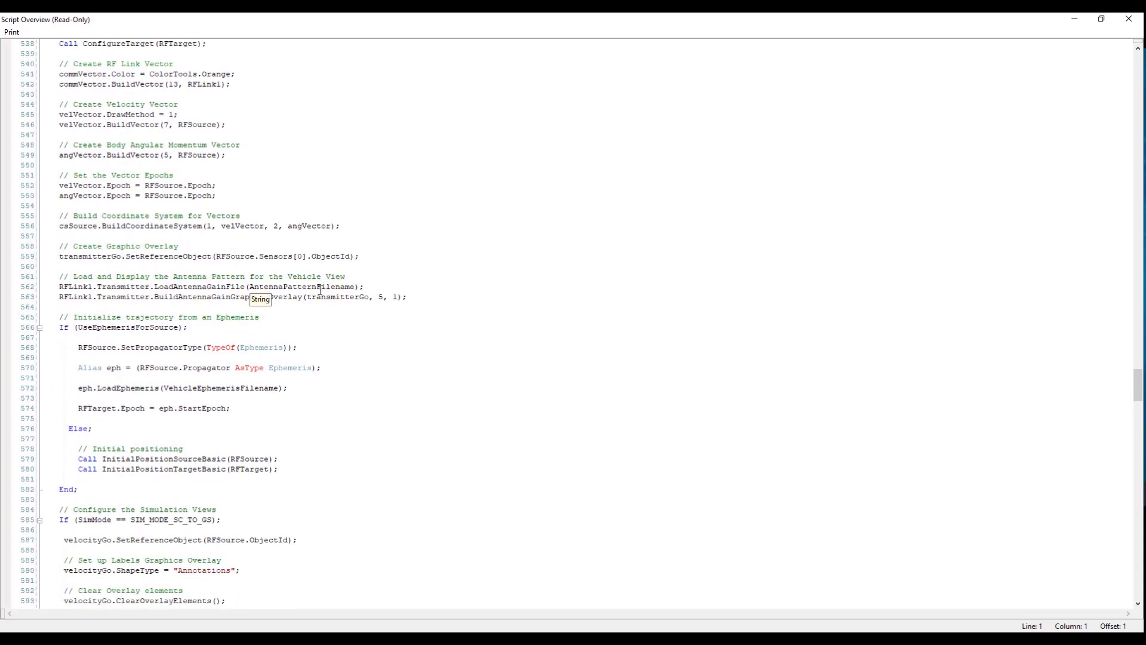
pyautogui.scroll(-3)
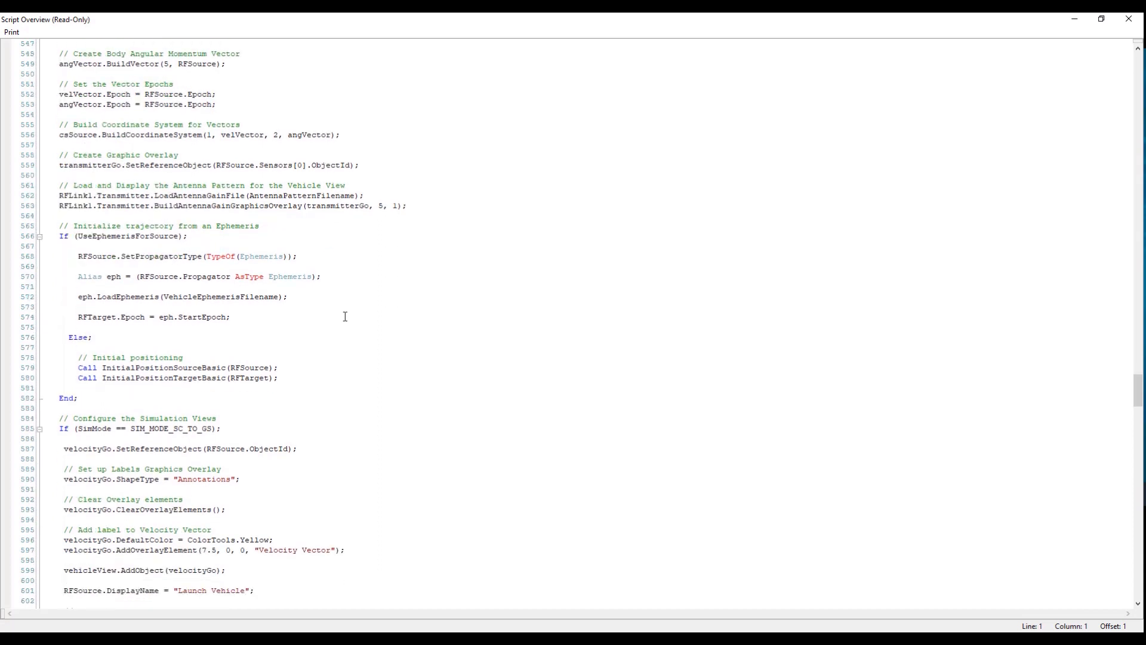
pyautogui.moveTo(351, 369)
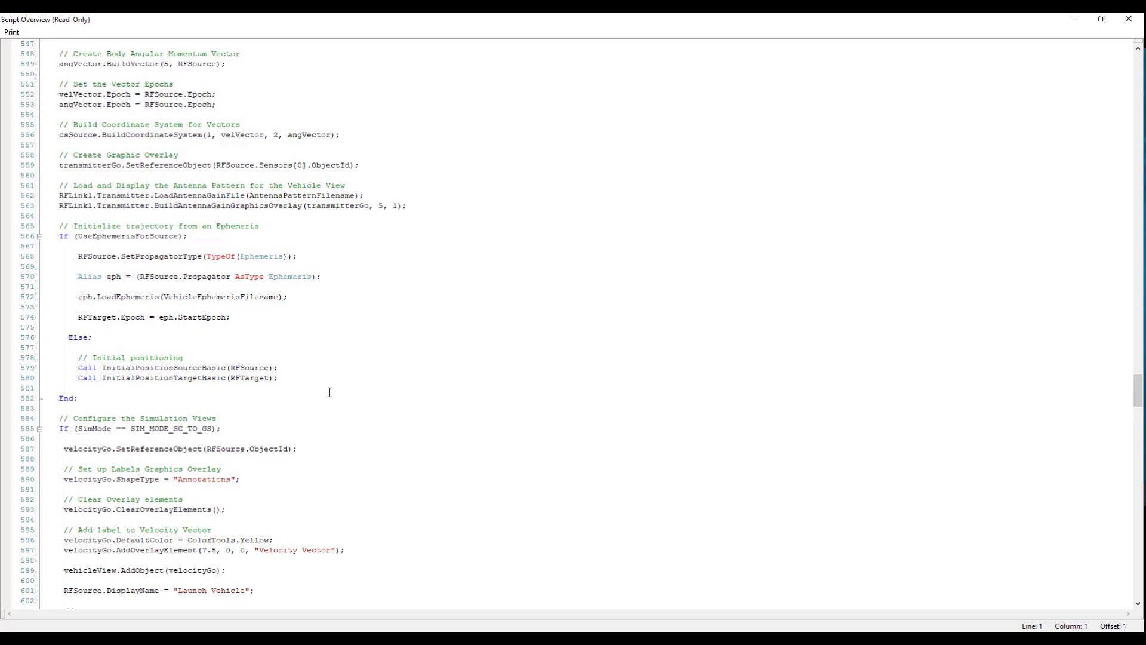
pyautogui.moveTo(334, 395)
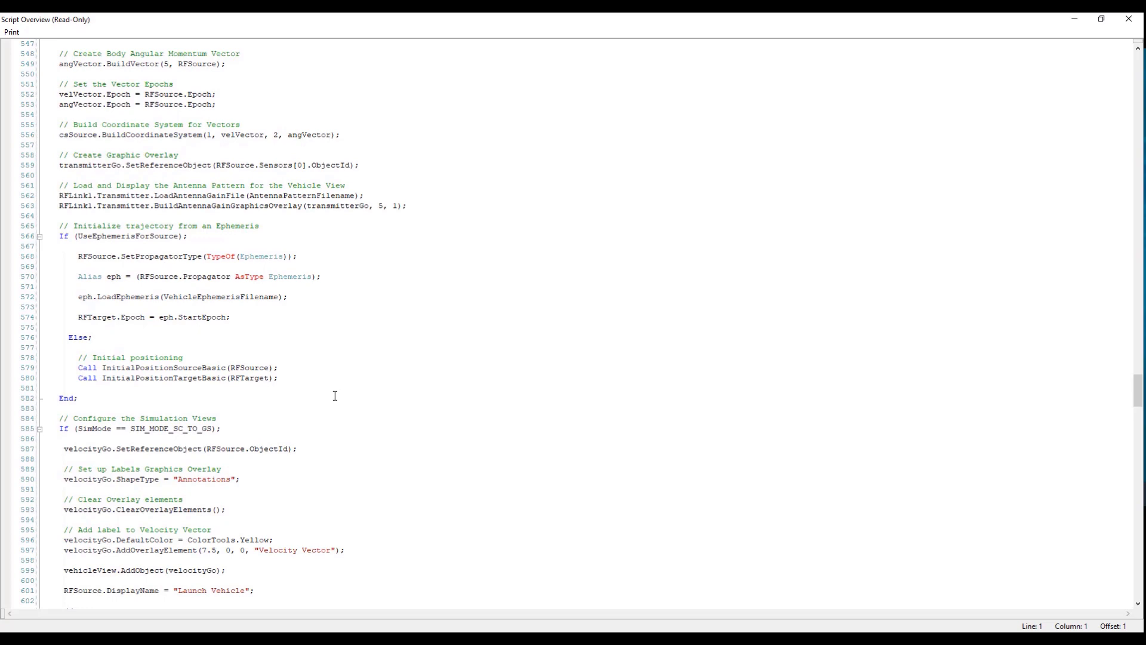
# Scroll past the ground station labels and view setup to the Propagation section's plot series colours and line widths
pyautogui.scroll(-3)
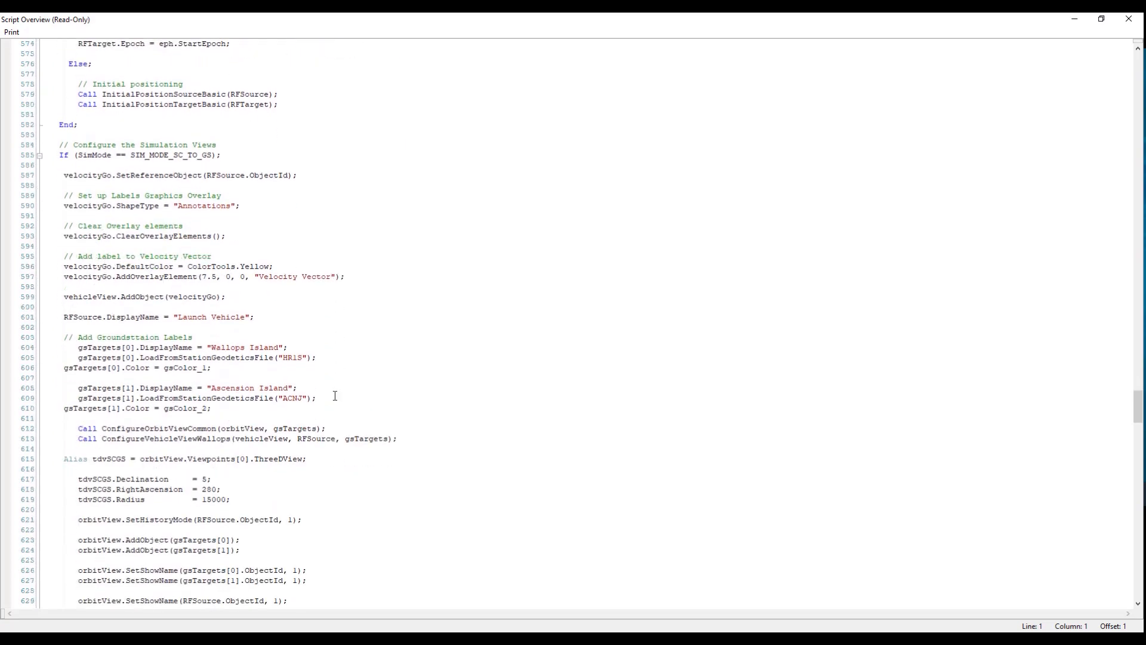
pyautogui.scroll(-3)
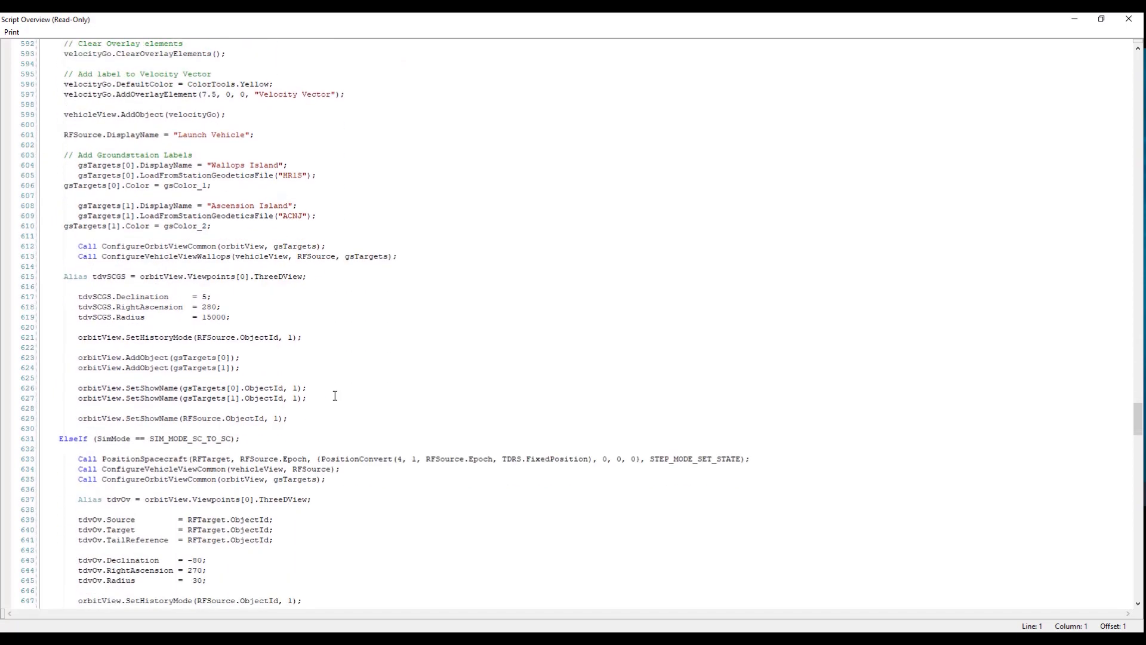
pyautogui.scroll(-3)
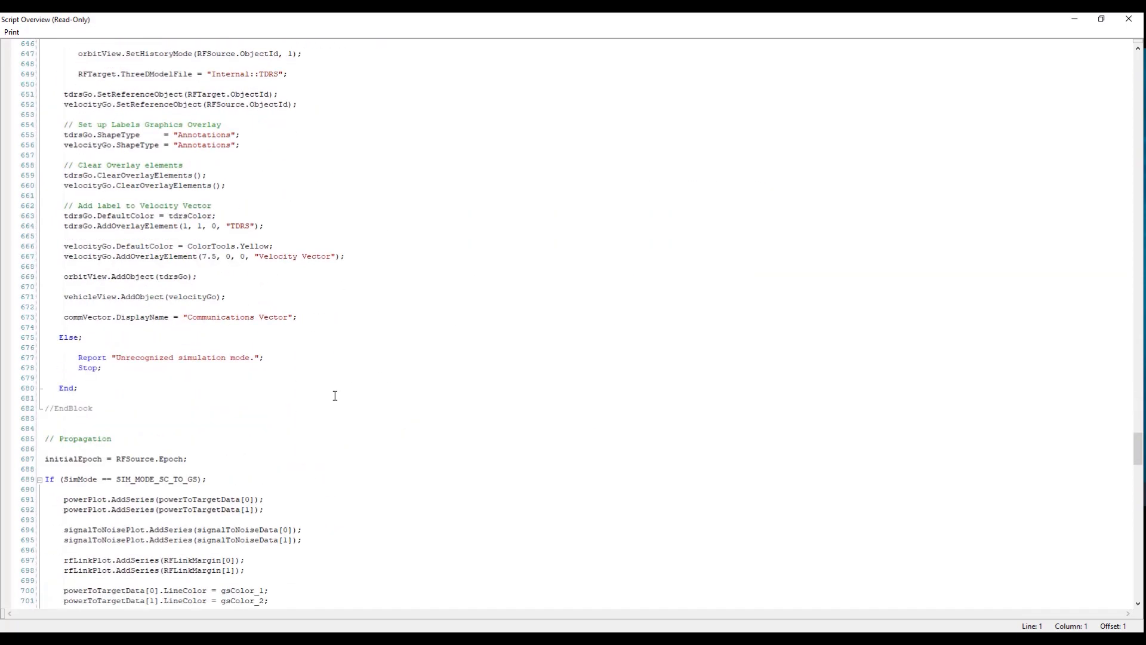
pyautogui.scroll(-3)
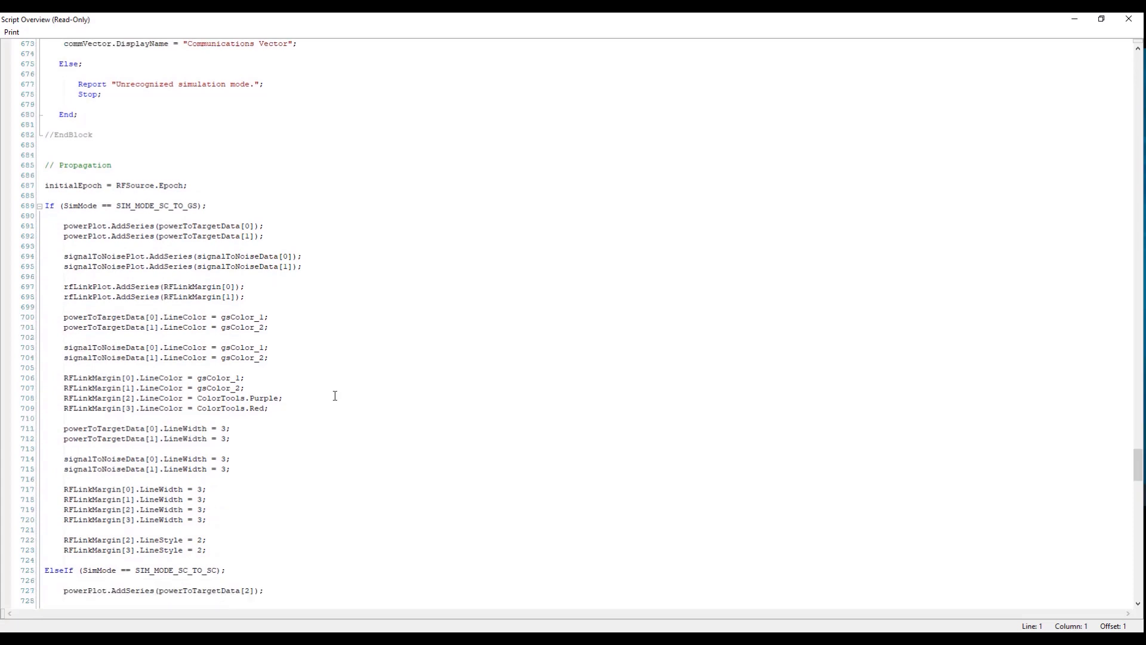
pyautogui.scroll(-3)
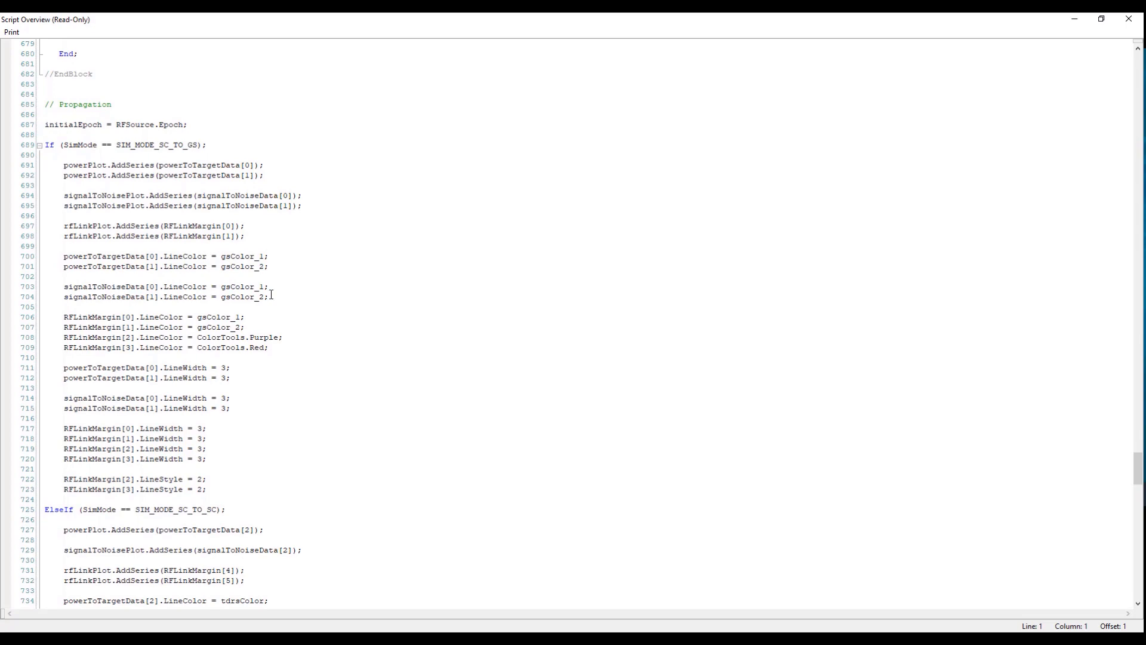
# Scroll through the While loop stepping RFSource and the PositionSpacecraft calls by simulation mode
pyautogui.scroll(-3)
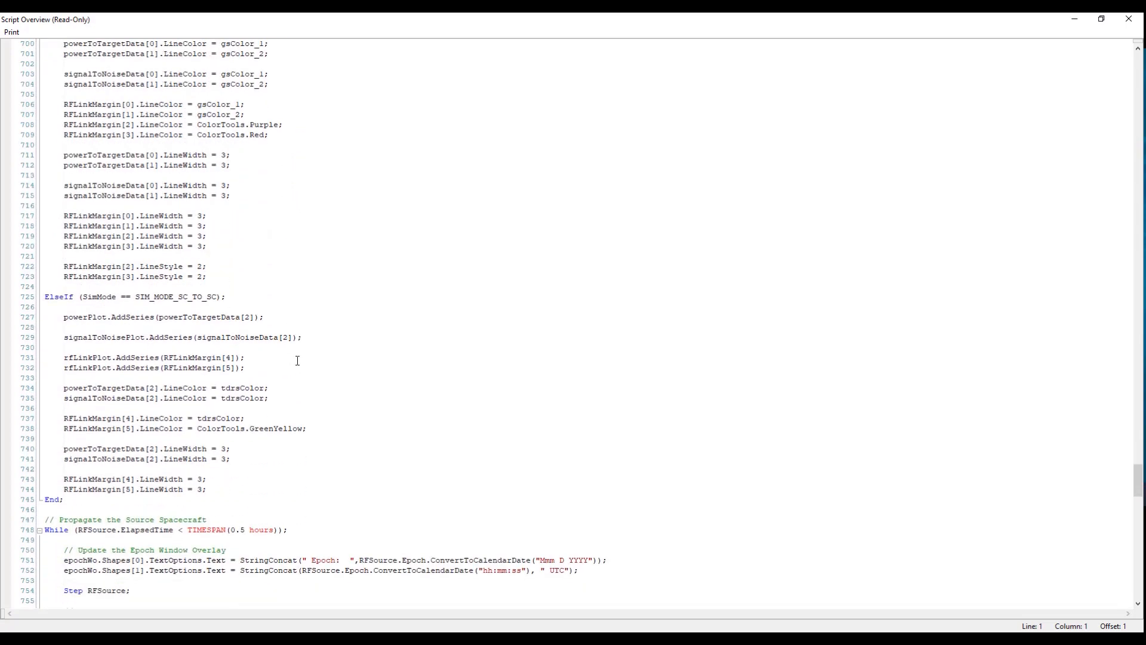
pyautogui.scroll(-3)
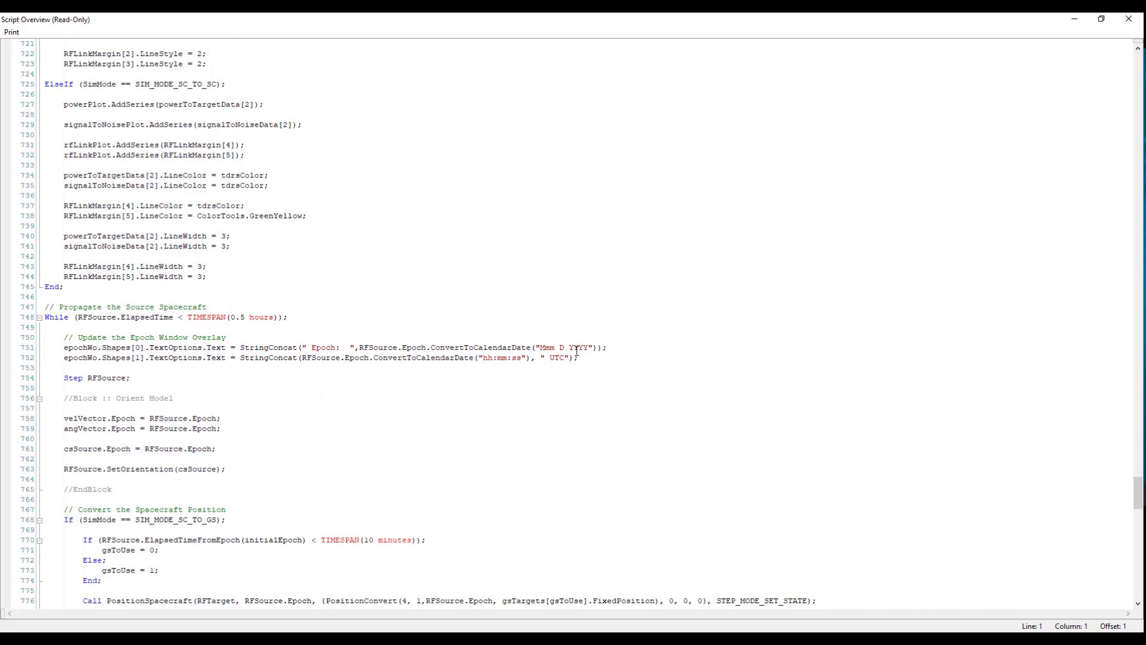
pyautogui.scroll(-3)
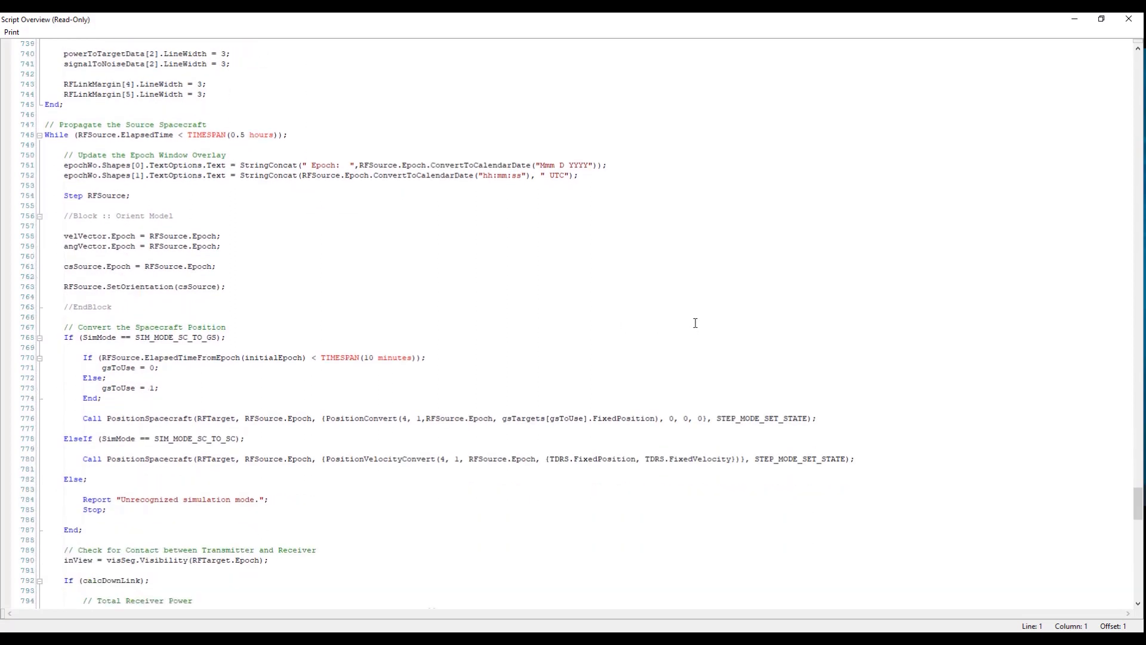
pyautogui.scroll(-3)
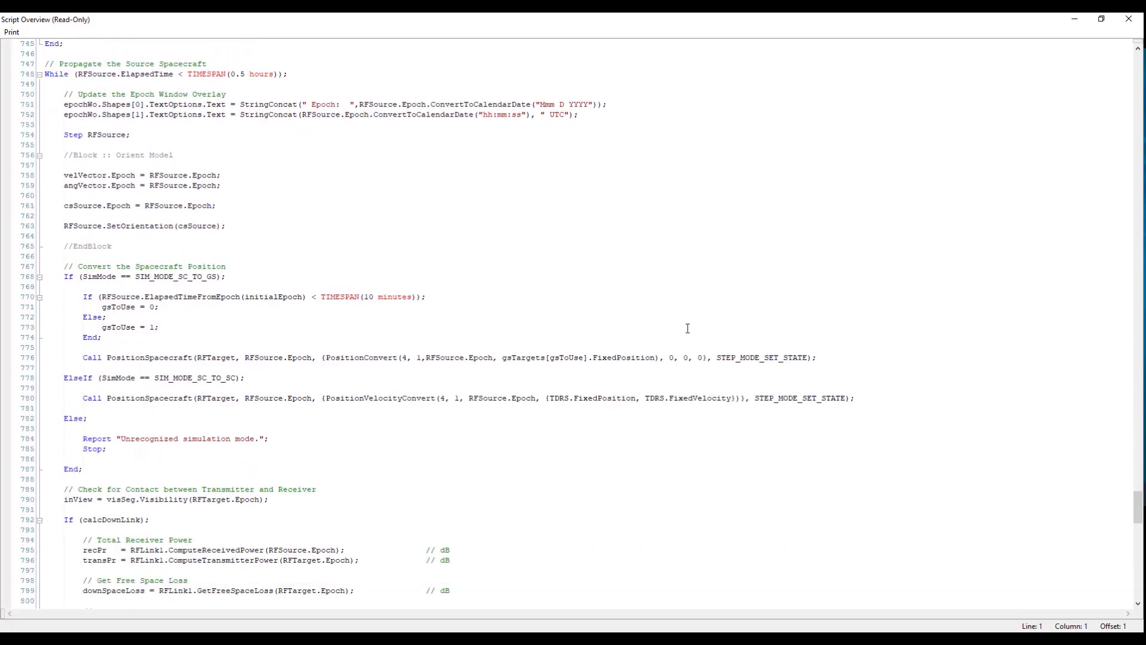
pyautogui.moveTo(680, 337)
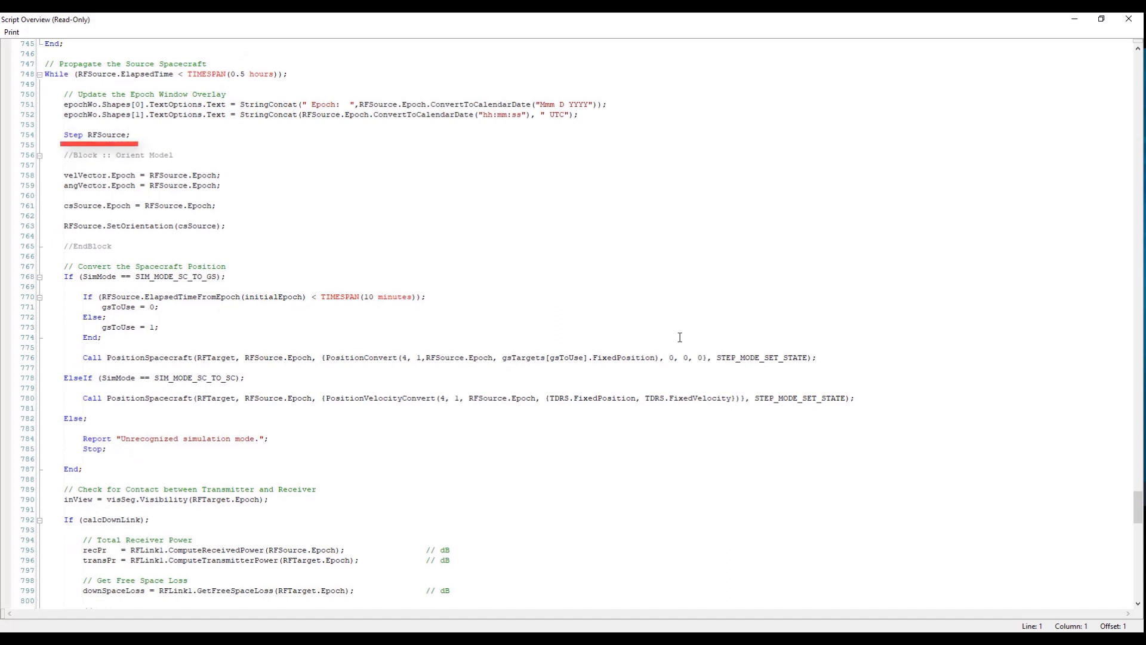
pyautogui.moveTo(253, 207)
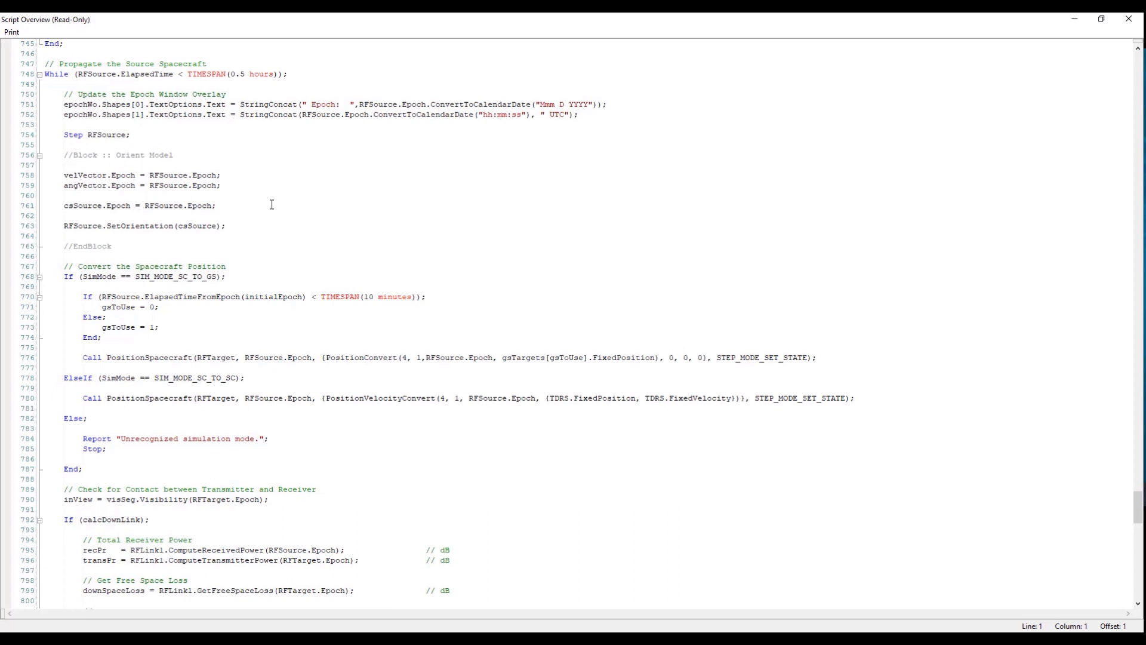
pyautogui.scroll(-3)
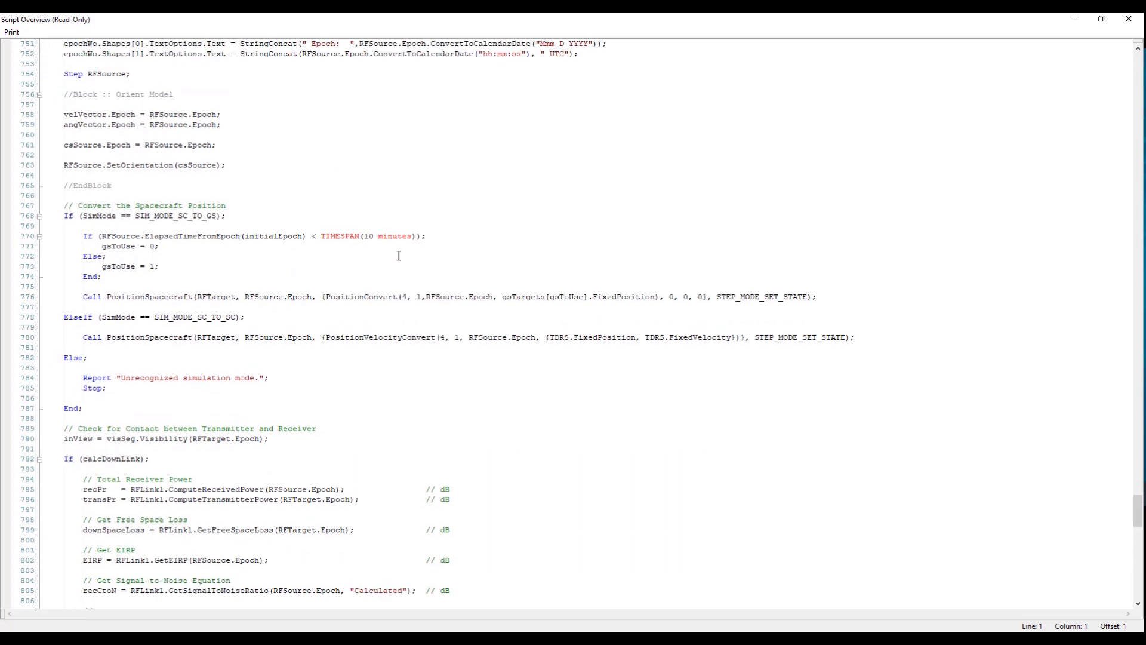
pyautogui.moveTo(341, 273)
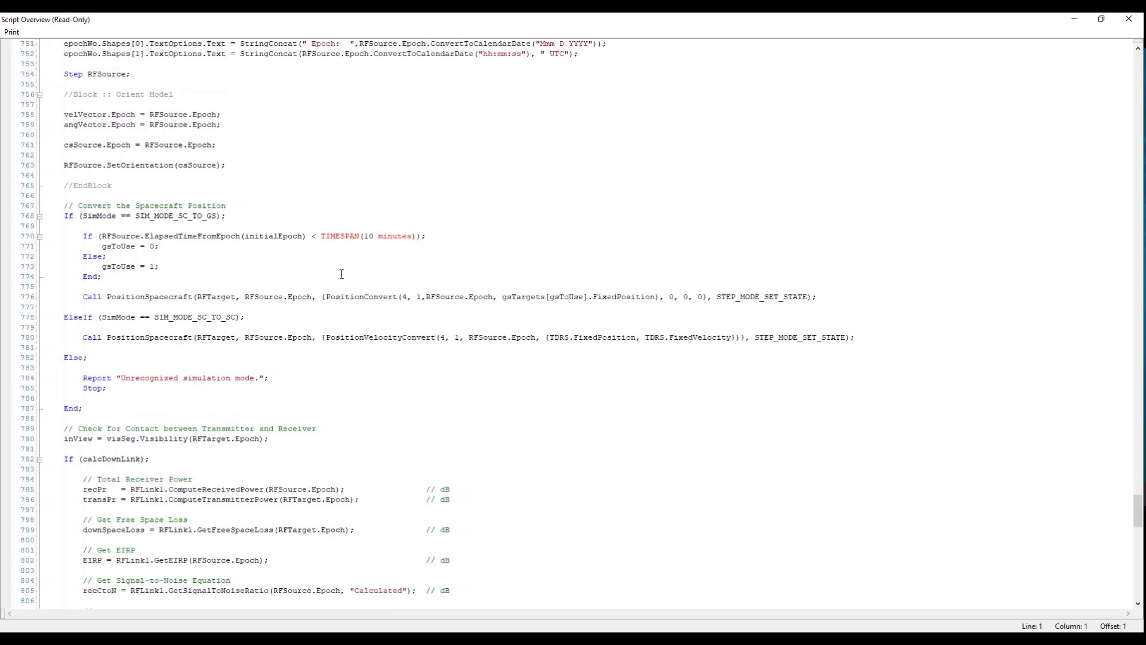
pyautogui.moveTo(180, 288)
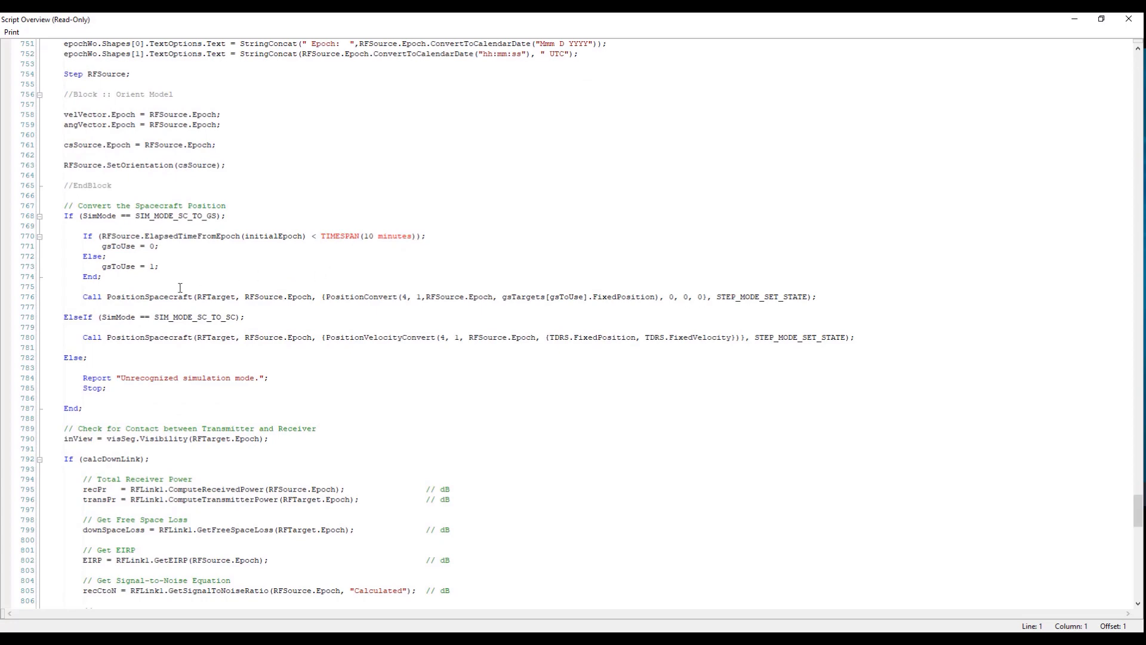
pyautogui.scroll(-3)
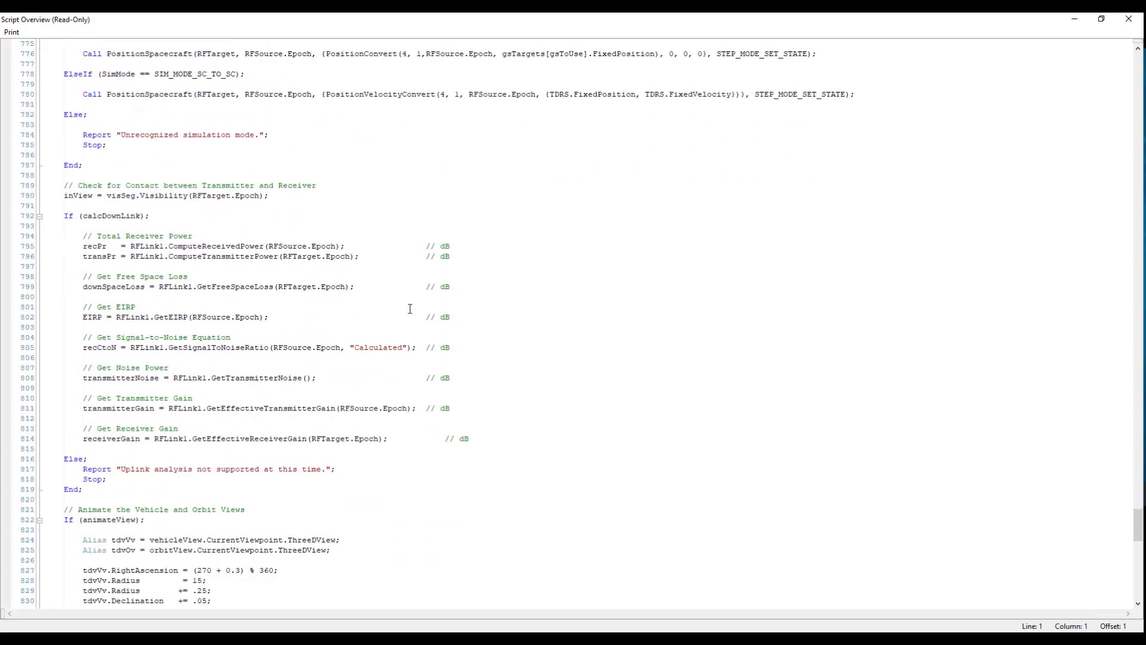
# Scroll to the If (calcDownLink) block with RFLink1 received power, free-space loss, EIRP, noise and gain computations
pyautogui.scroll(-3)
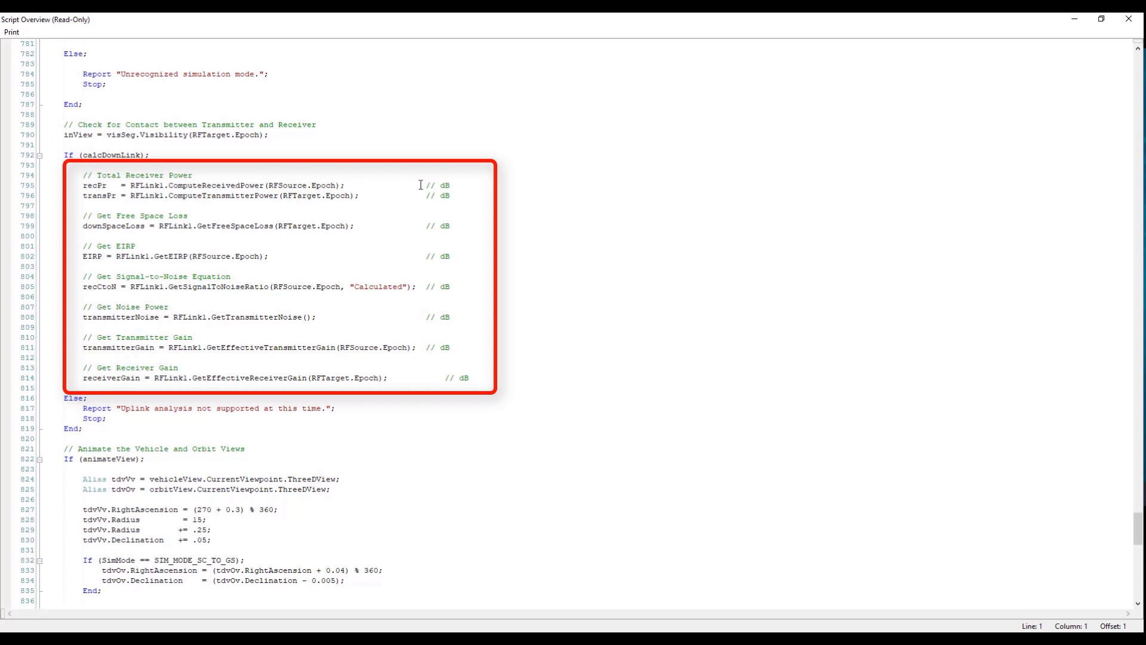
pyautogui.moveTo(476, 197)
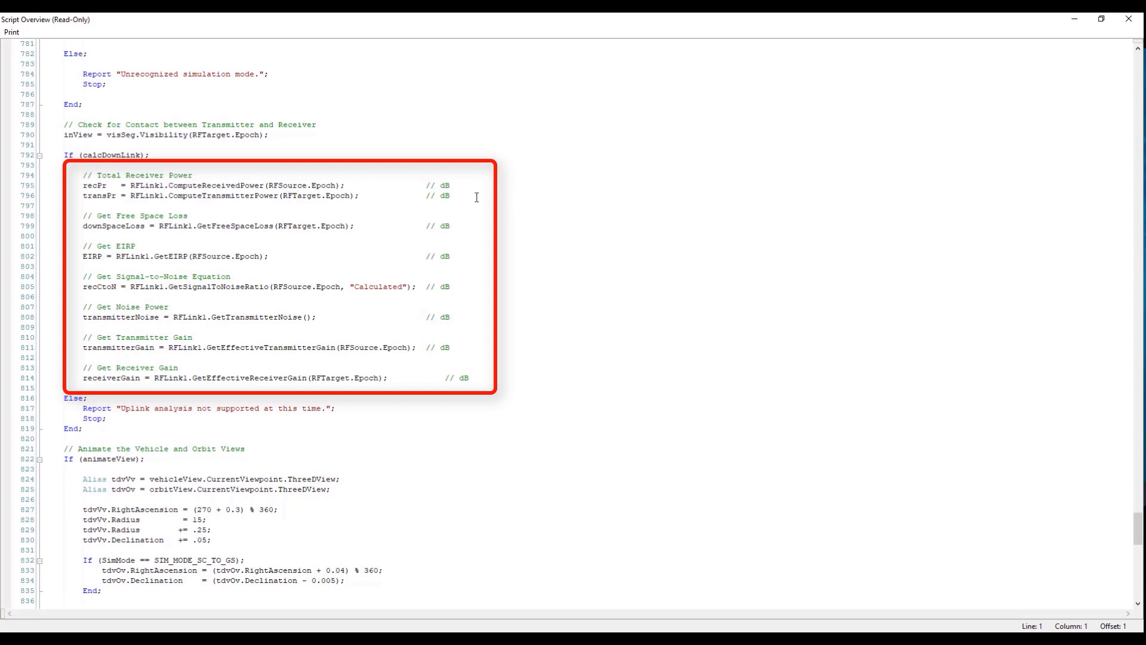
pyautogui.moveTo(481, 237)
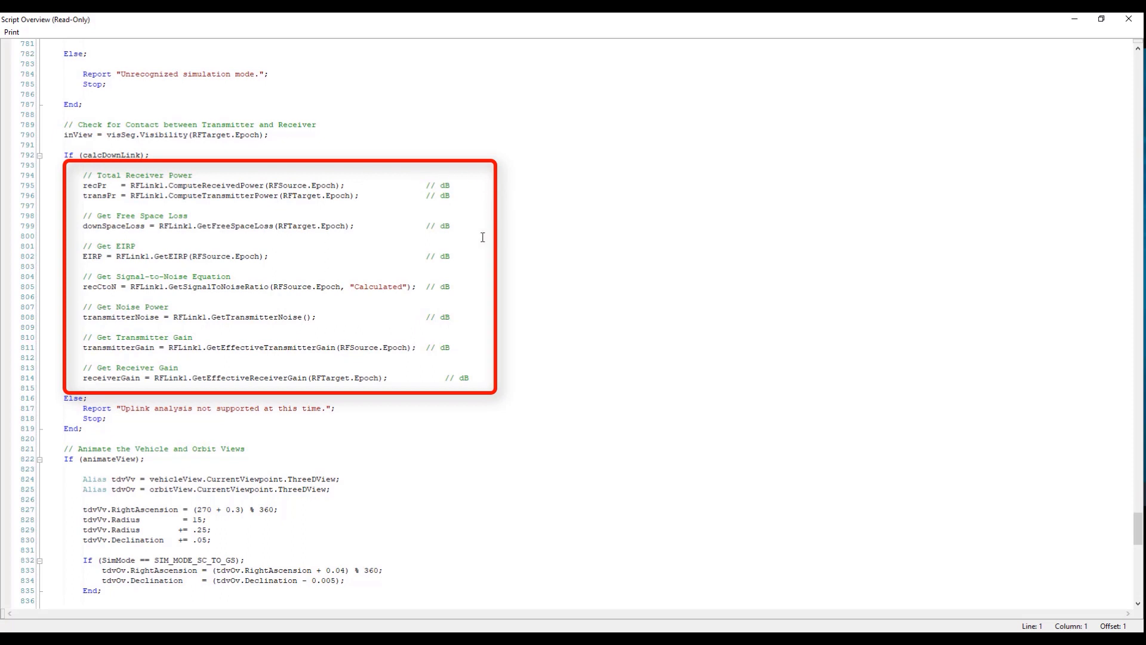
pyautogui.moveTo(508, 278)
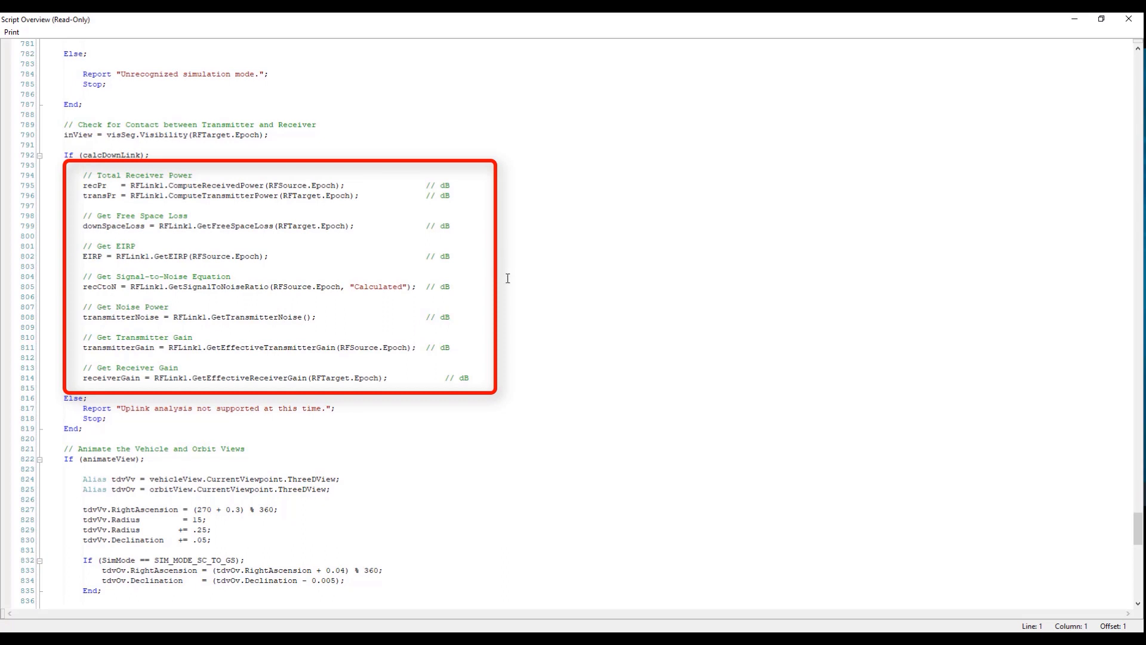
pyautogui.moveTo(490, 302)
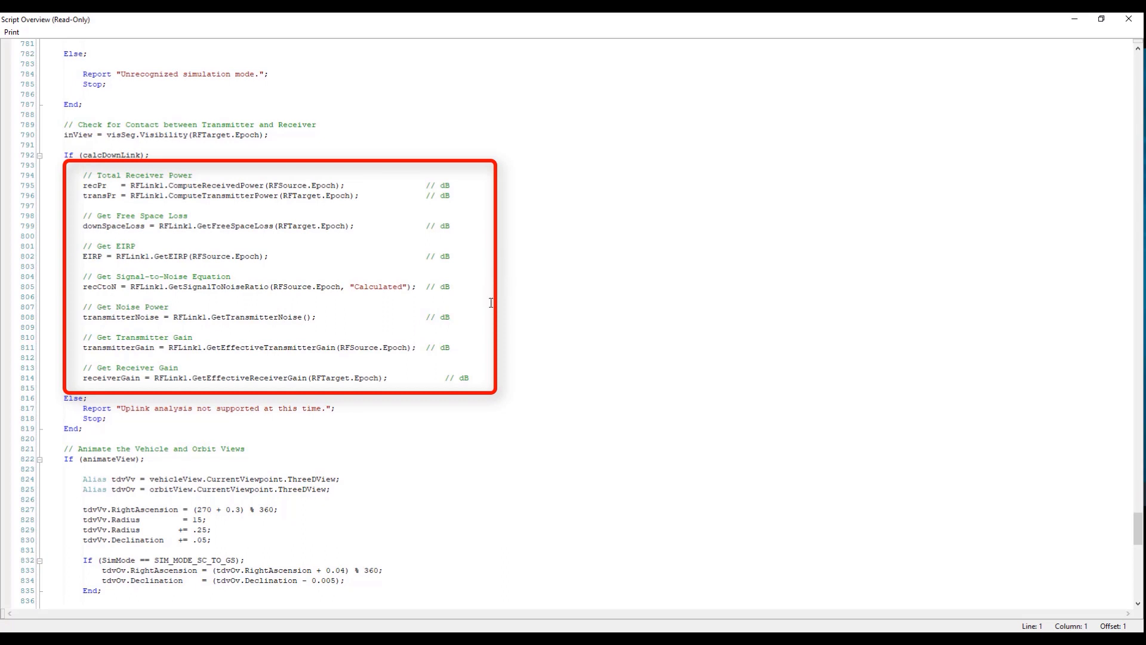
pyautogui.moveTo(476, 325)
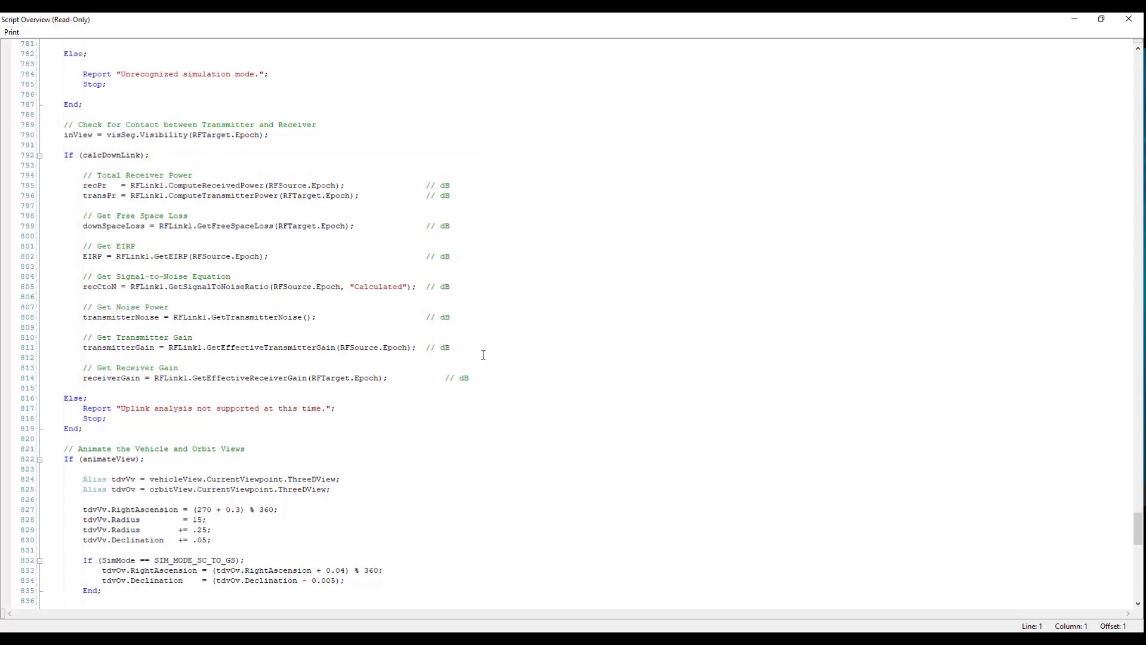
pyautogui.moveTo(464, 379)
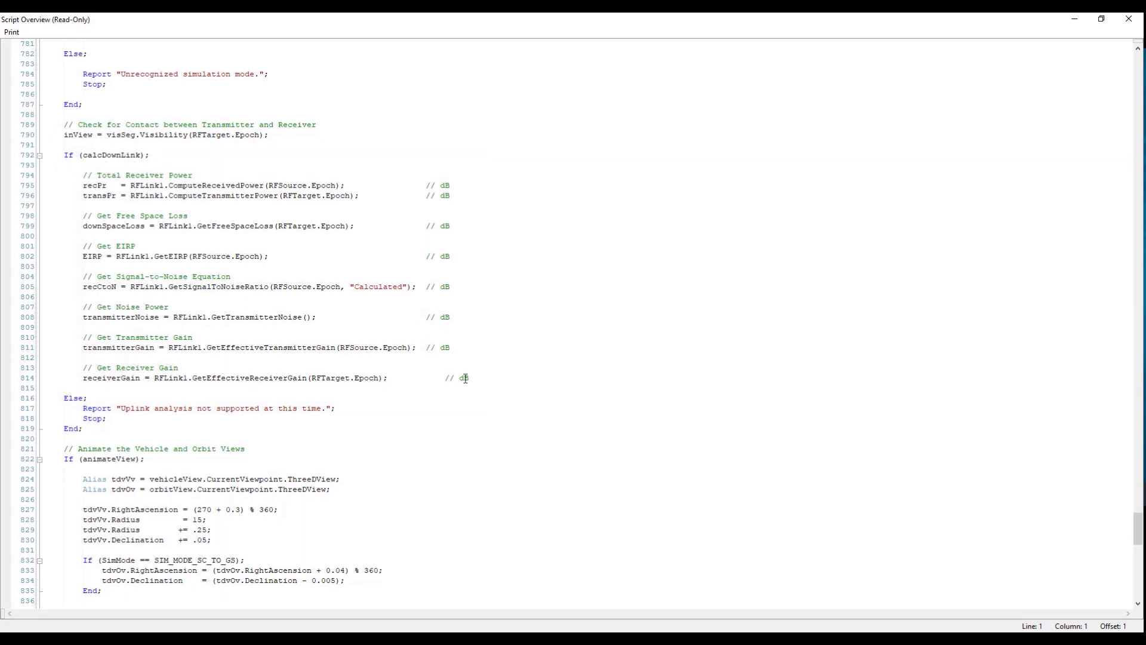
pyautogui.moveTo(475, 379)
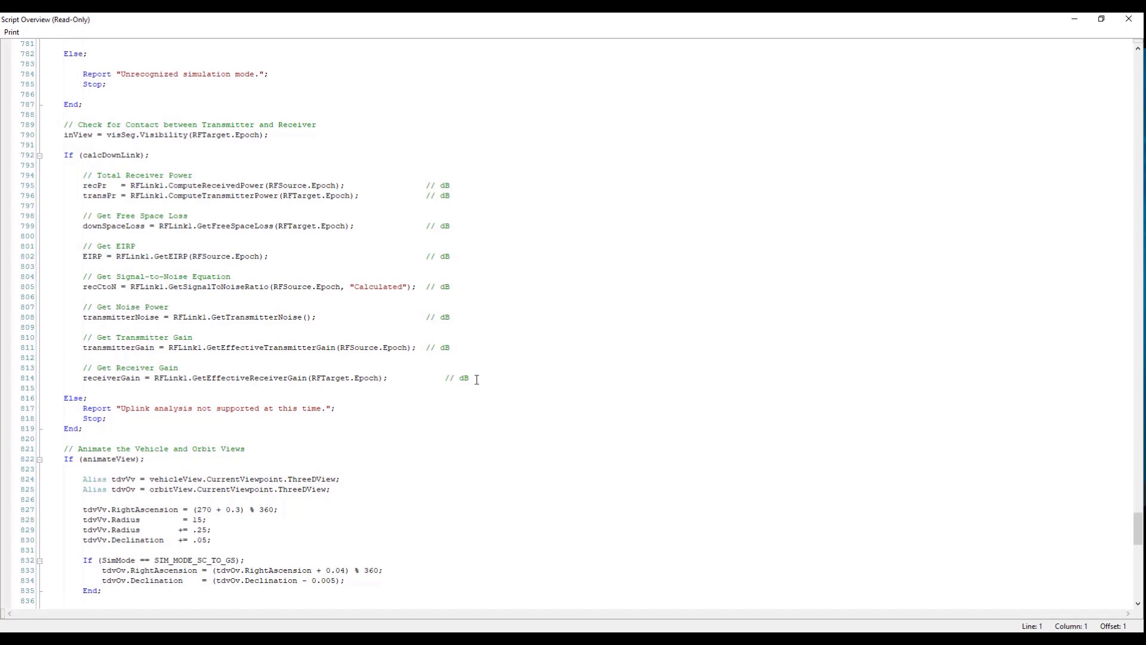
# Scroll to the script's final End at line 872, past view animation, AddPoints and plot Update statements
pyautogui.scroll(-3)
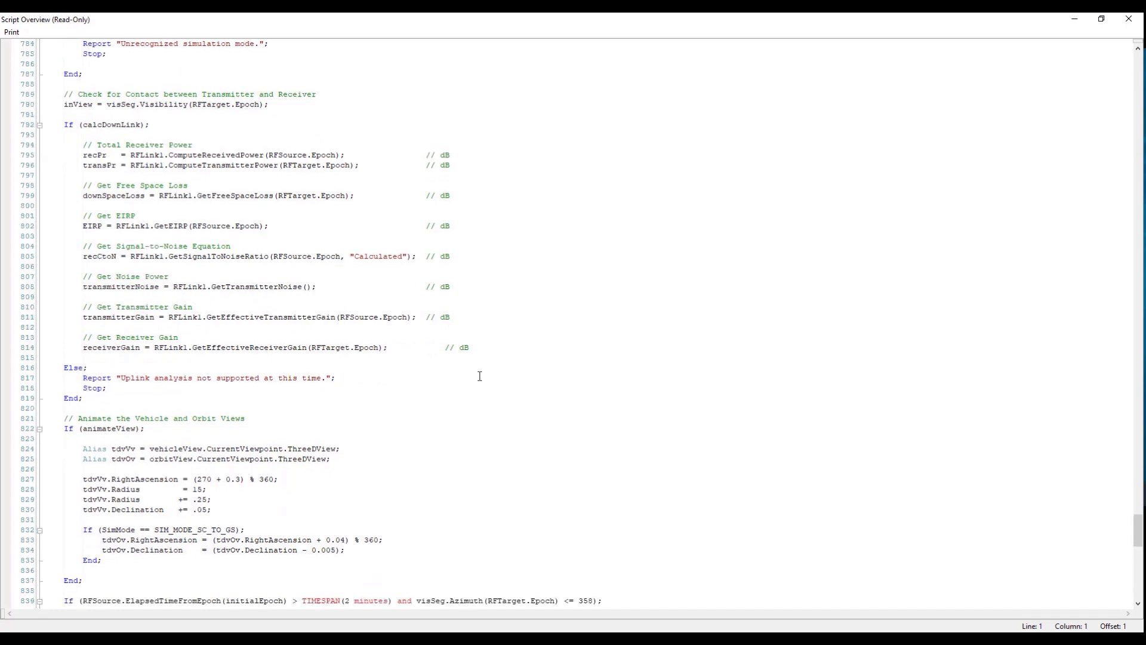
pyautogui.scroll(-3)
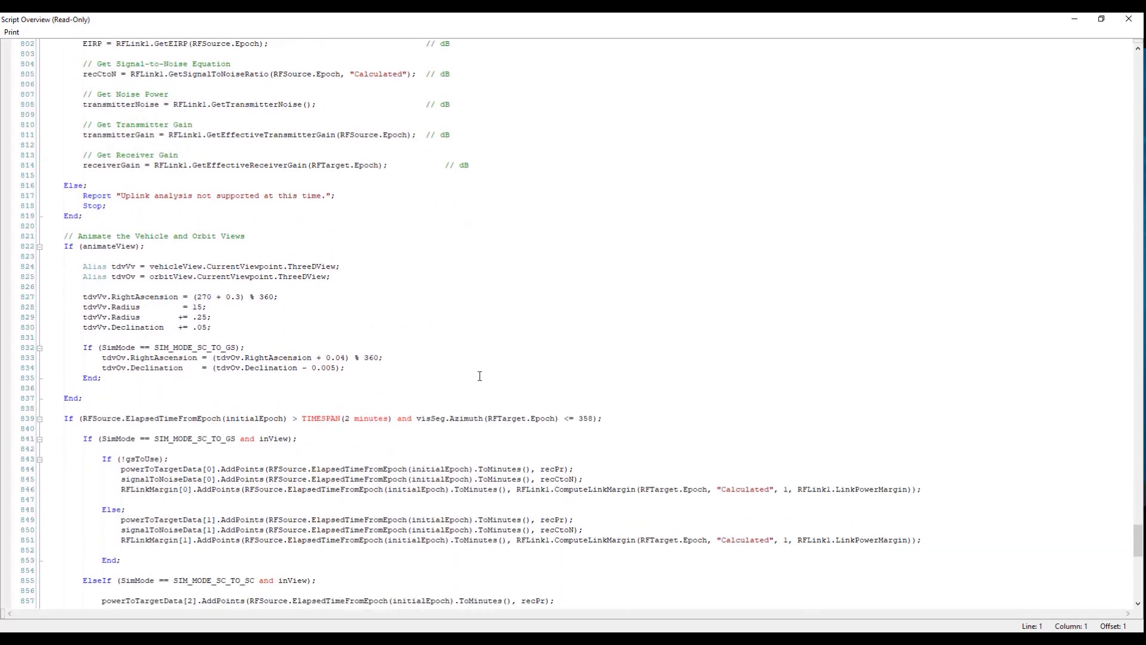
pyautogui.scroll(-3)
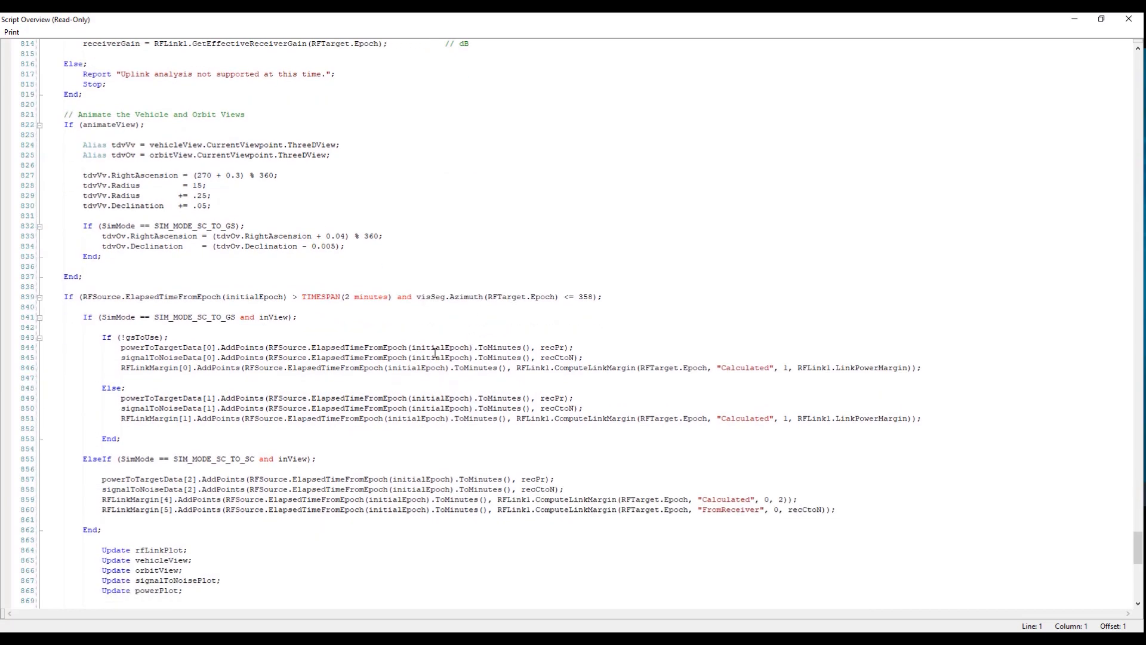
pyautogui.scroll(-3)
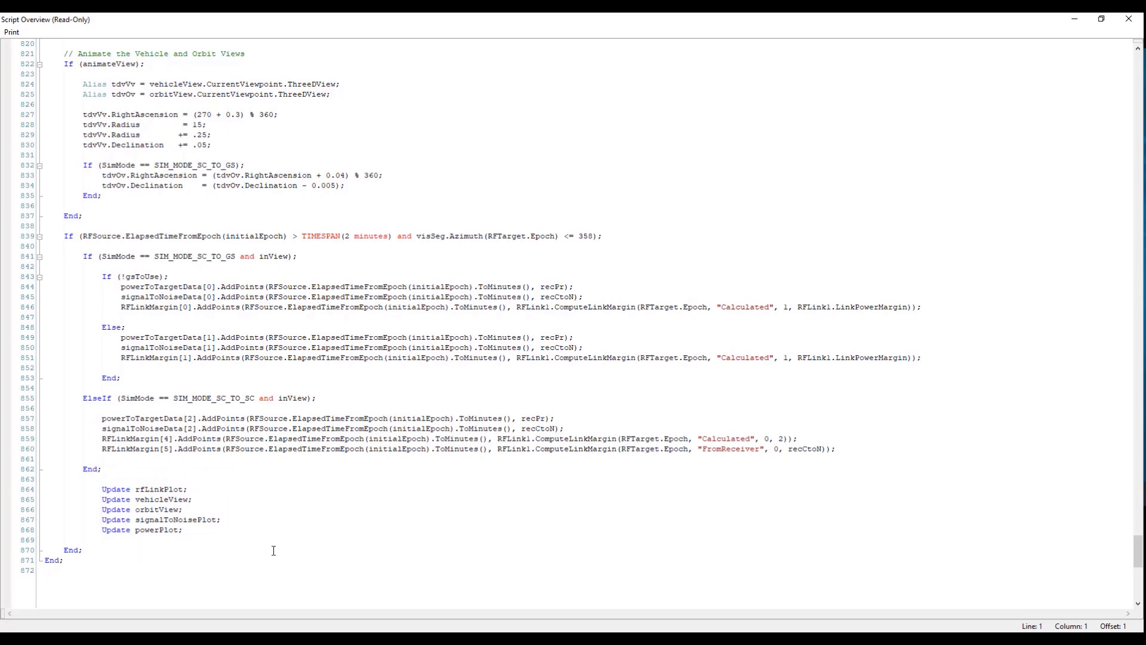
pyautogui.scroll(3)
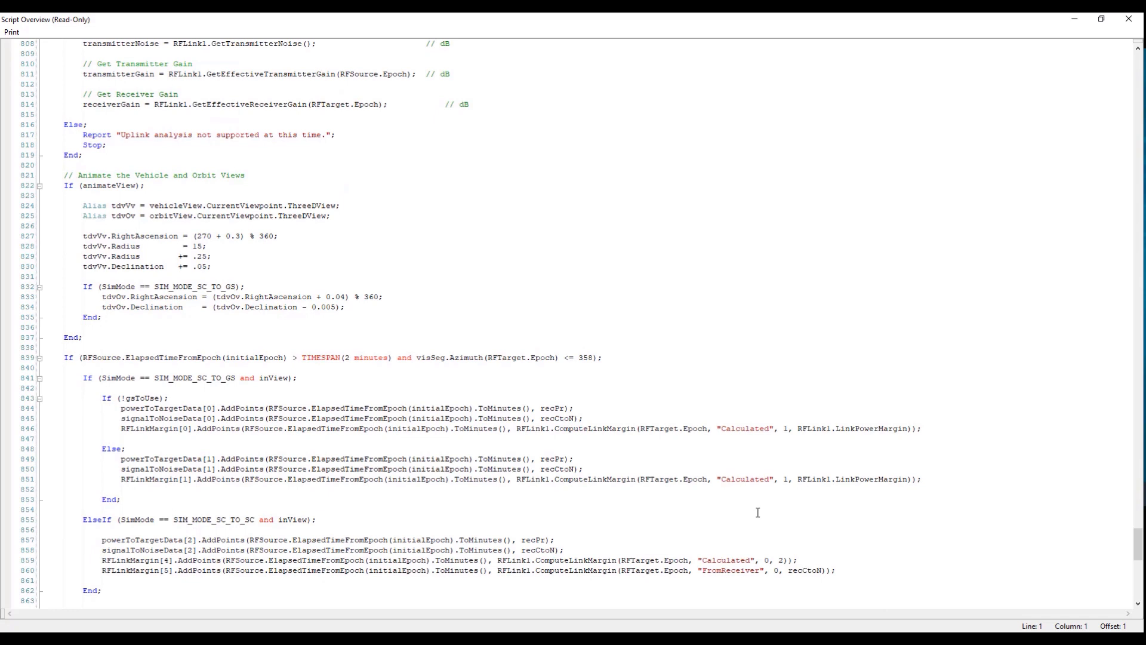
pyautogui.moveTo(512, 297)
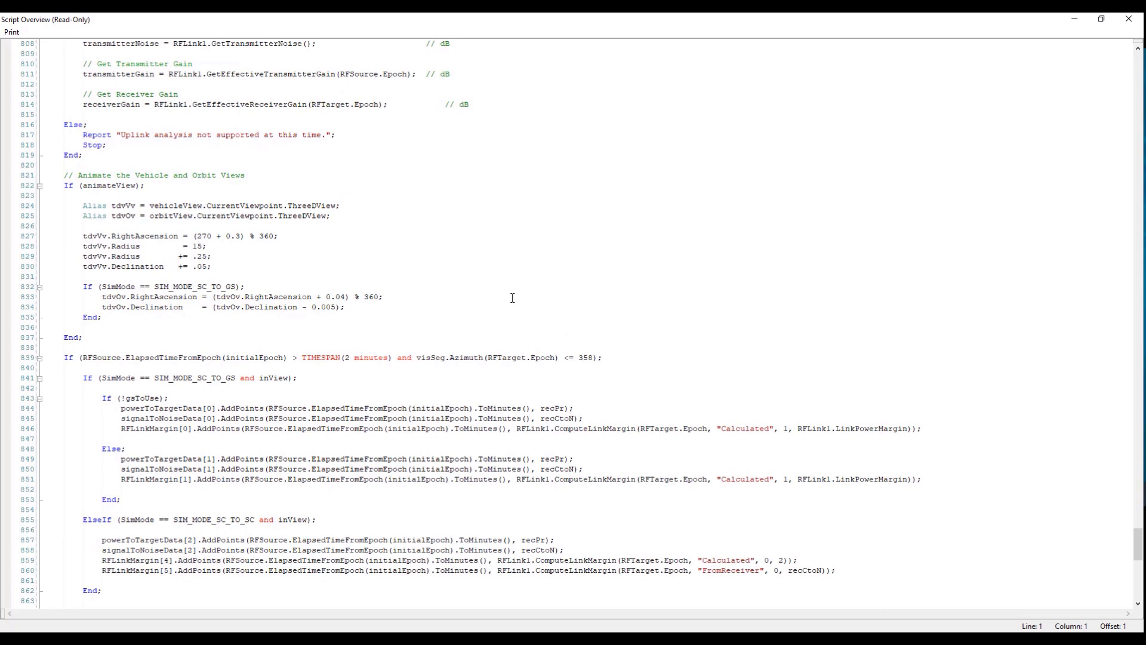
pyautogui.moveTo(419, 263)
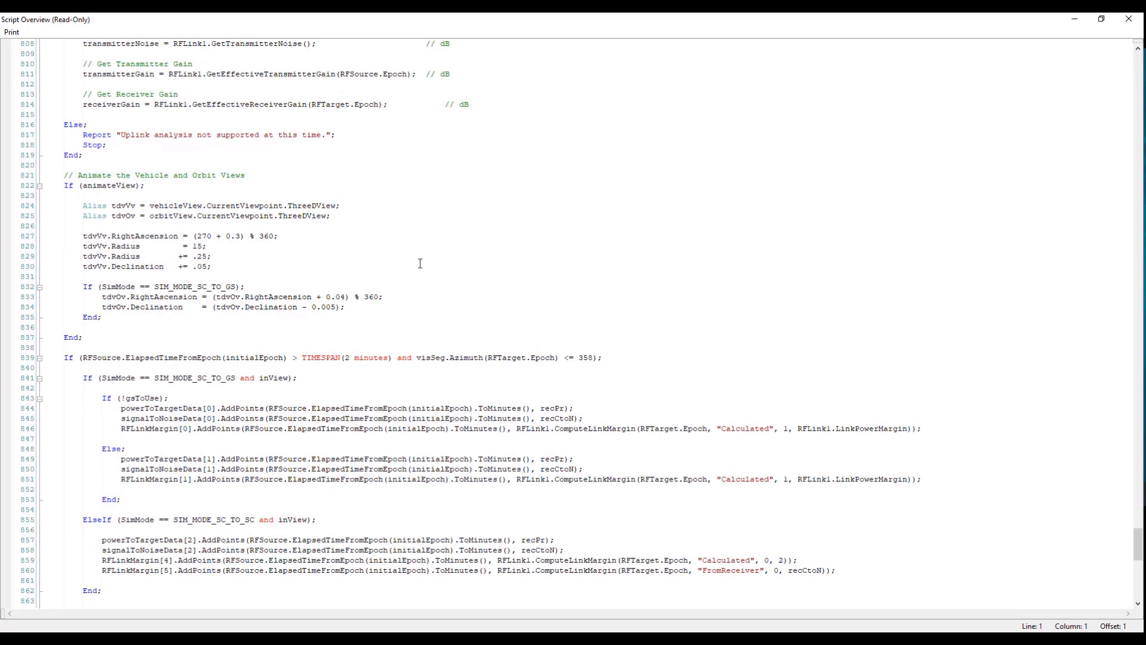
pyautogui.scroll(-3)
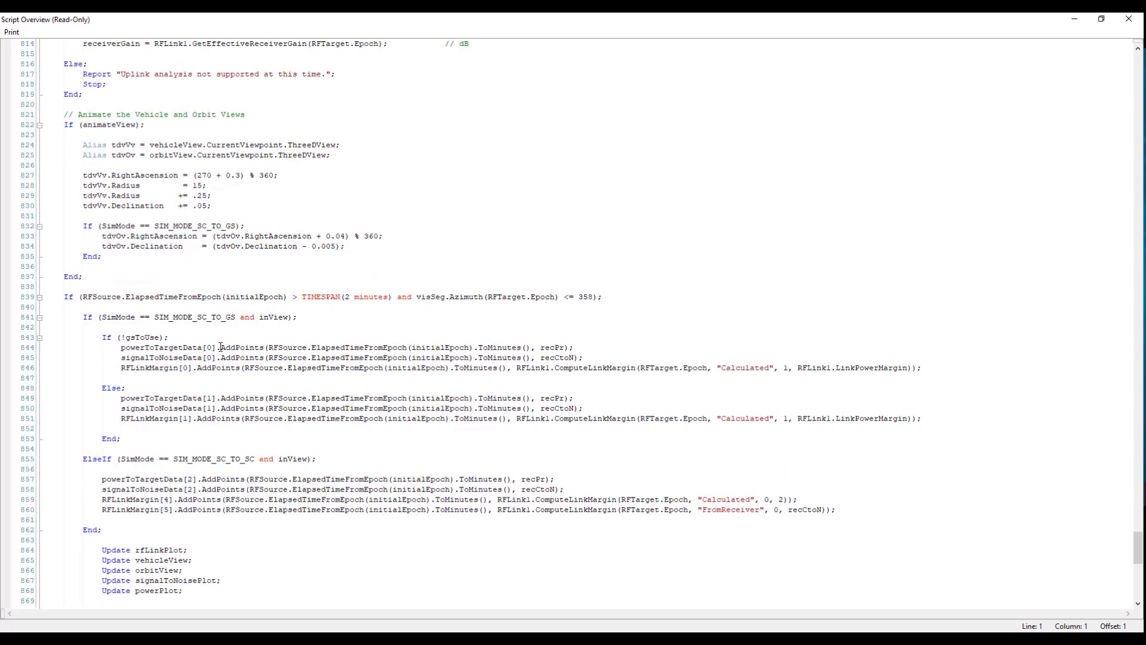
pyautogui.moveTo(217, 345)
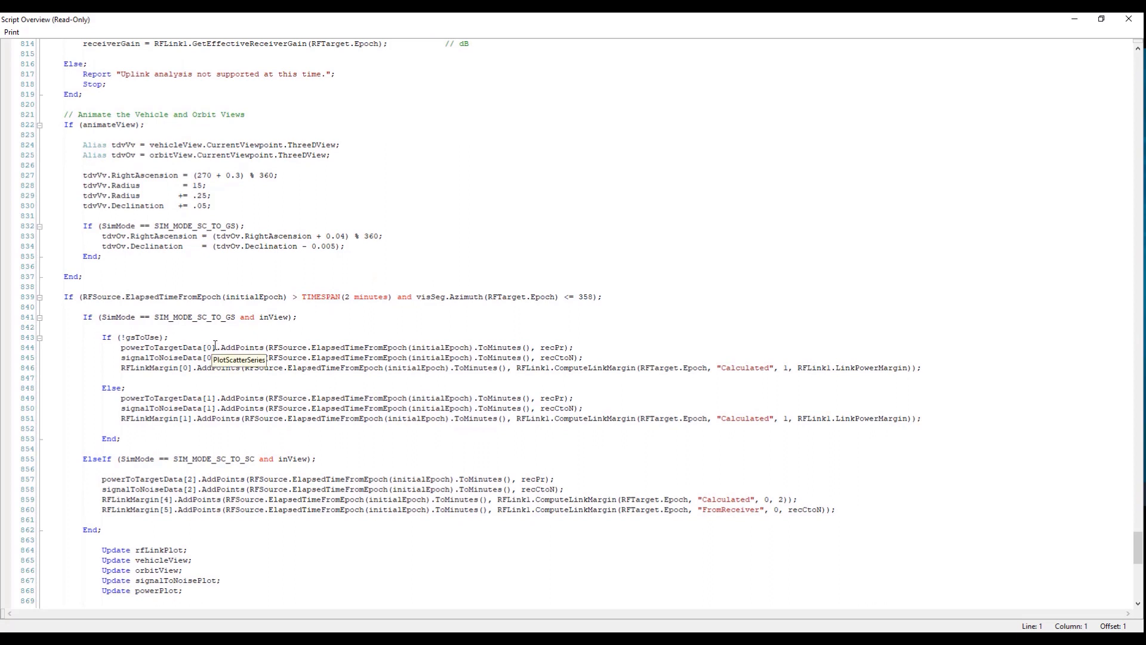
pyautogui.scroll(-3)
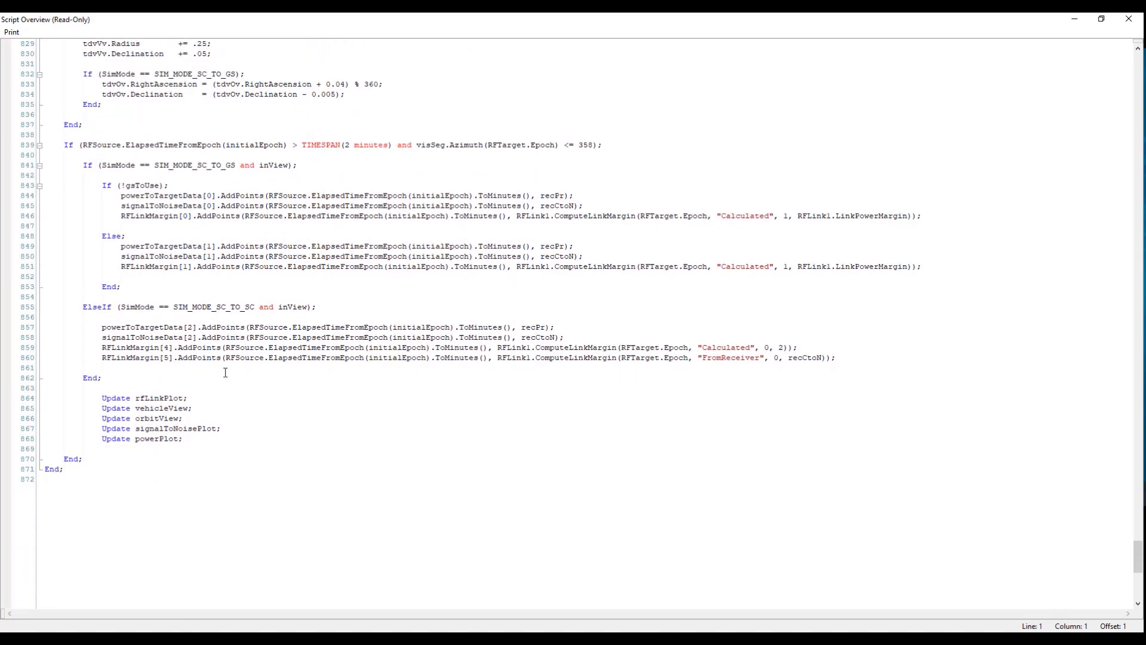